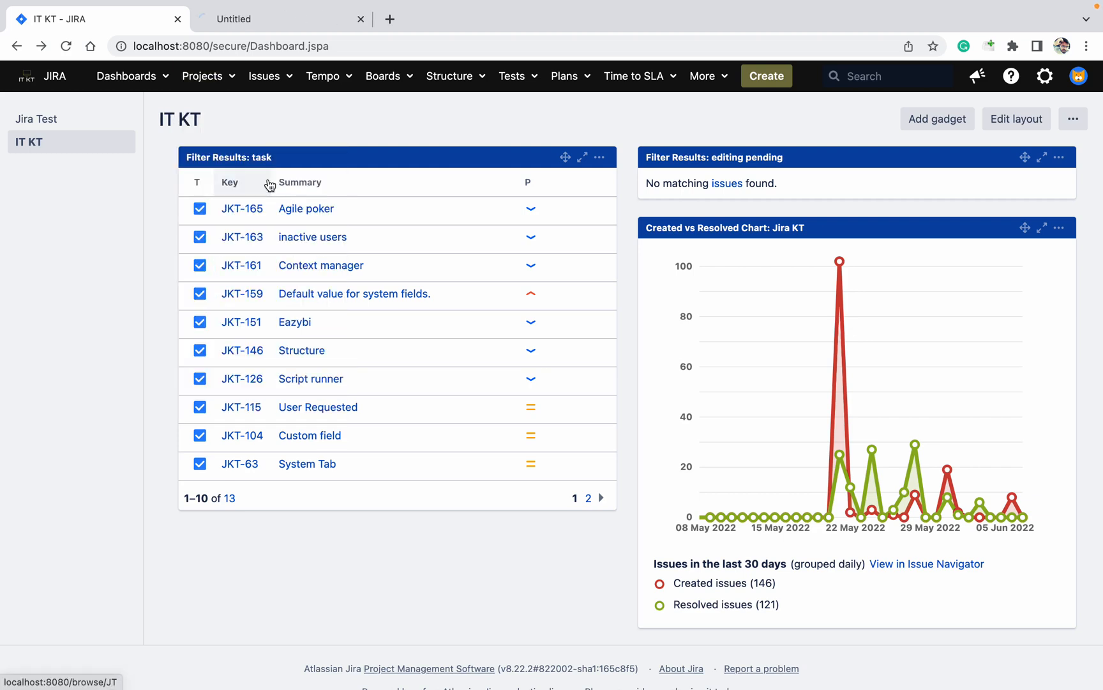
Switch to the Jira Test project's open issues list with JT-19 shown.
{"action": "left_click", "coordinate": [281, 19]}
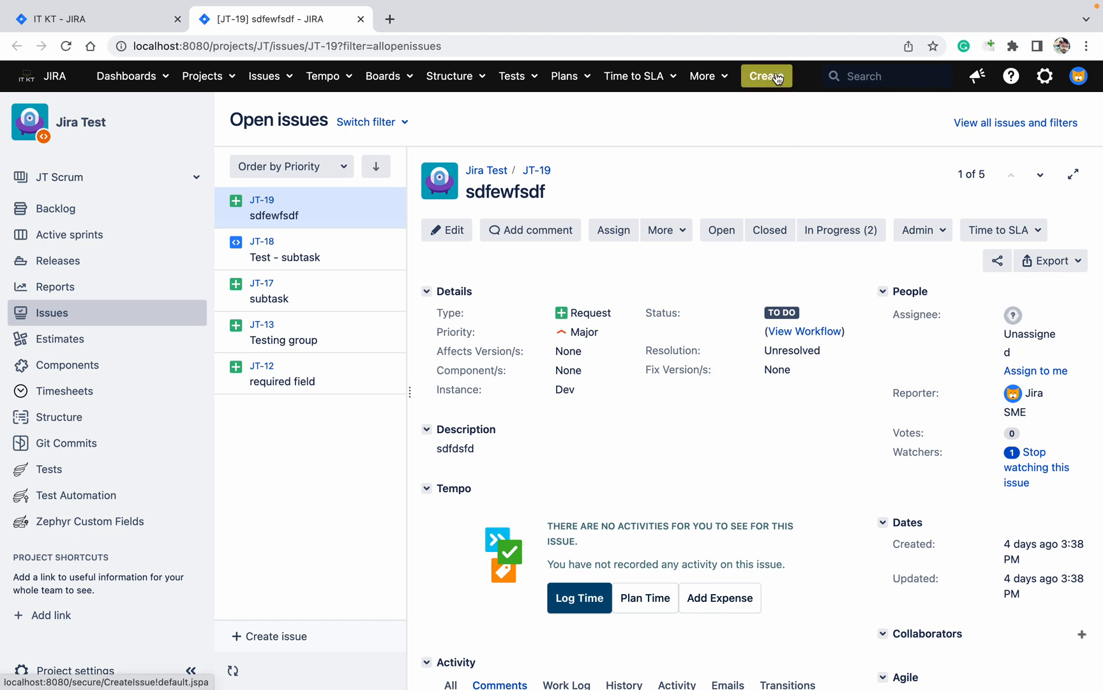
{"action": "mouse_move", "coordinate": [767, 77]}
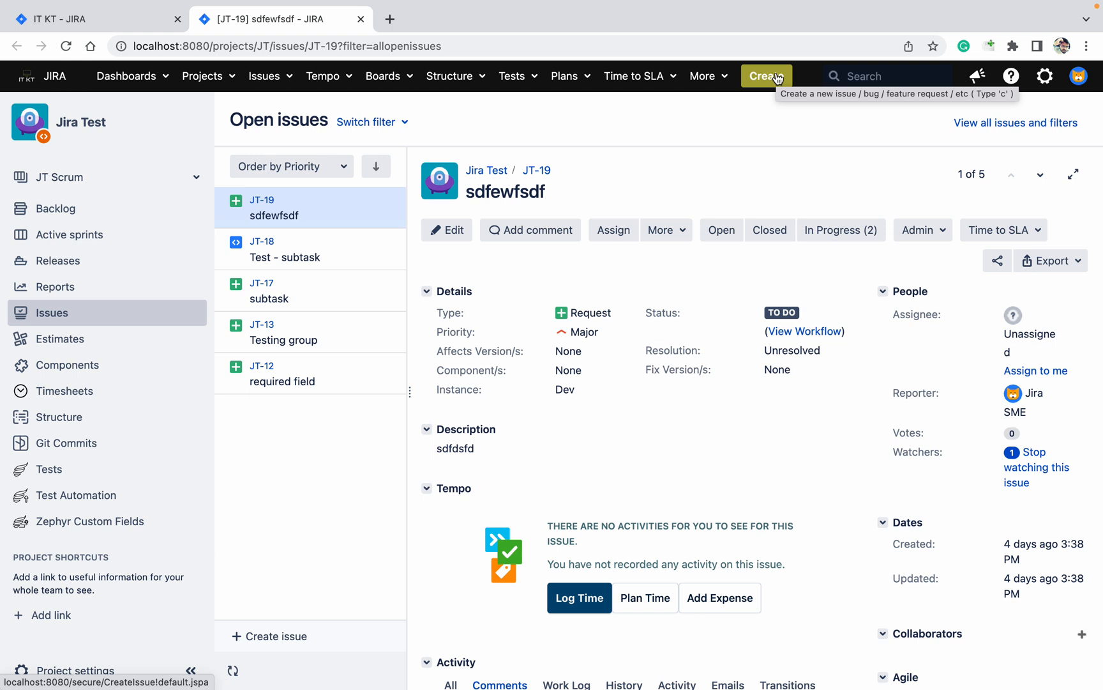
{"action": "mouse_move", "coordinate": [875, 5]}
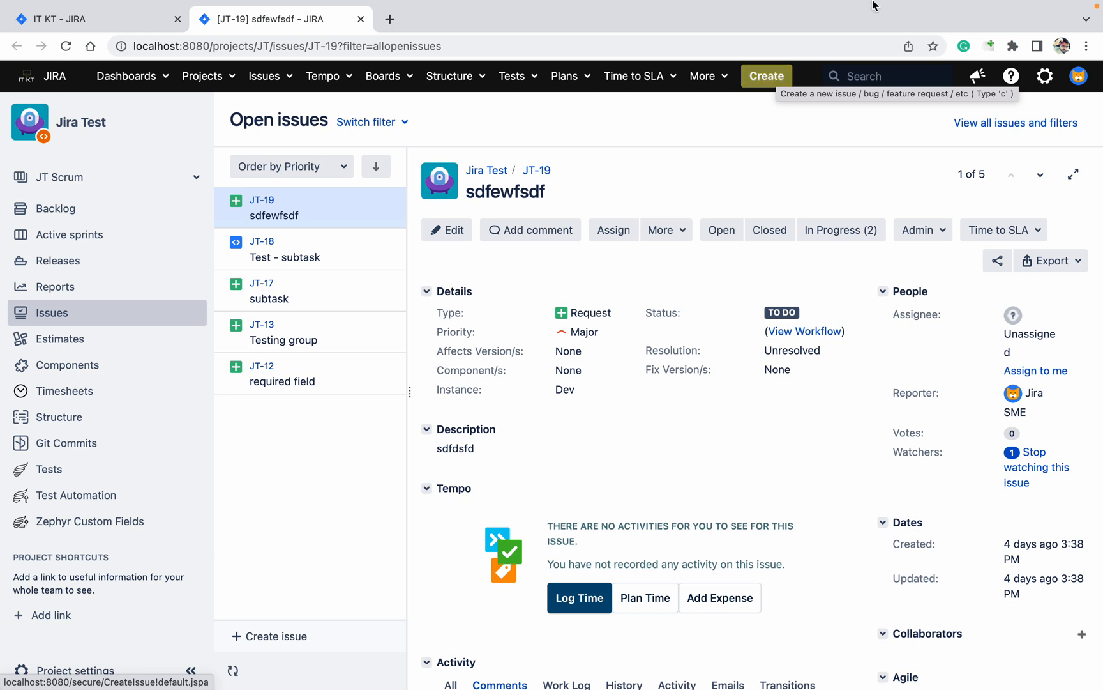
{"action": "mouse_move", "coordinate": [767, 76]}
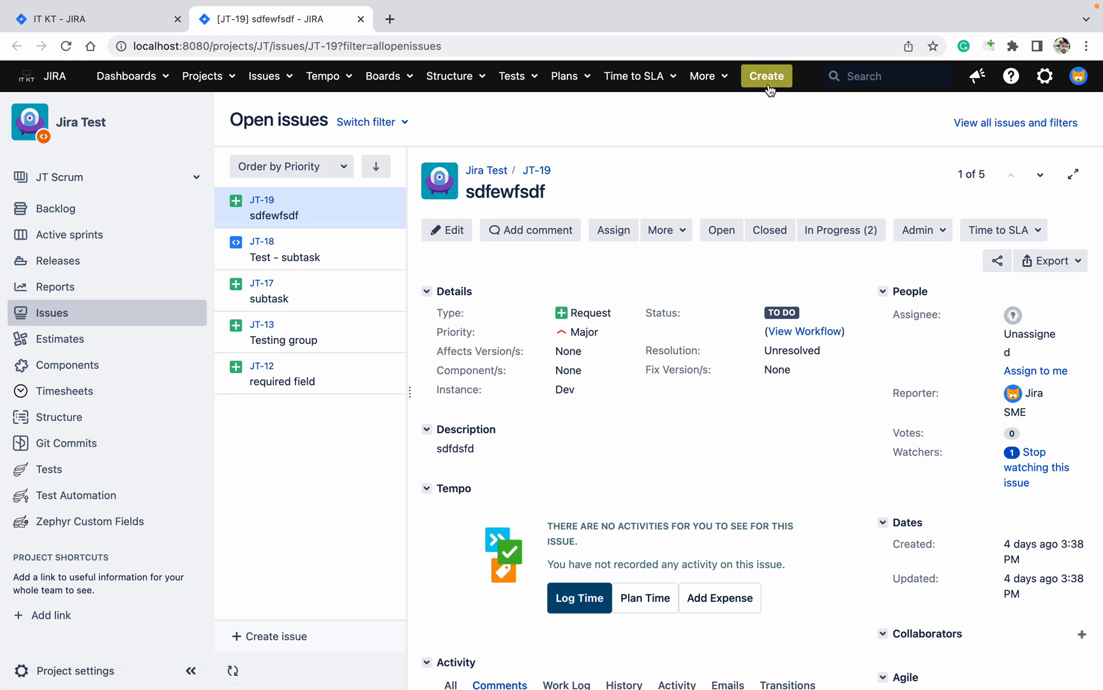
Start a new issue, change its type to Story, then abandon the form without saving.
{"action": "left_click", "coordinate": [766, 75]}
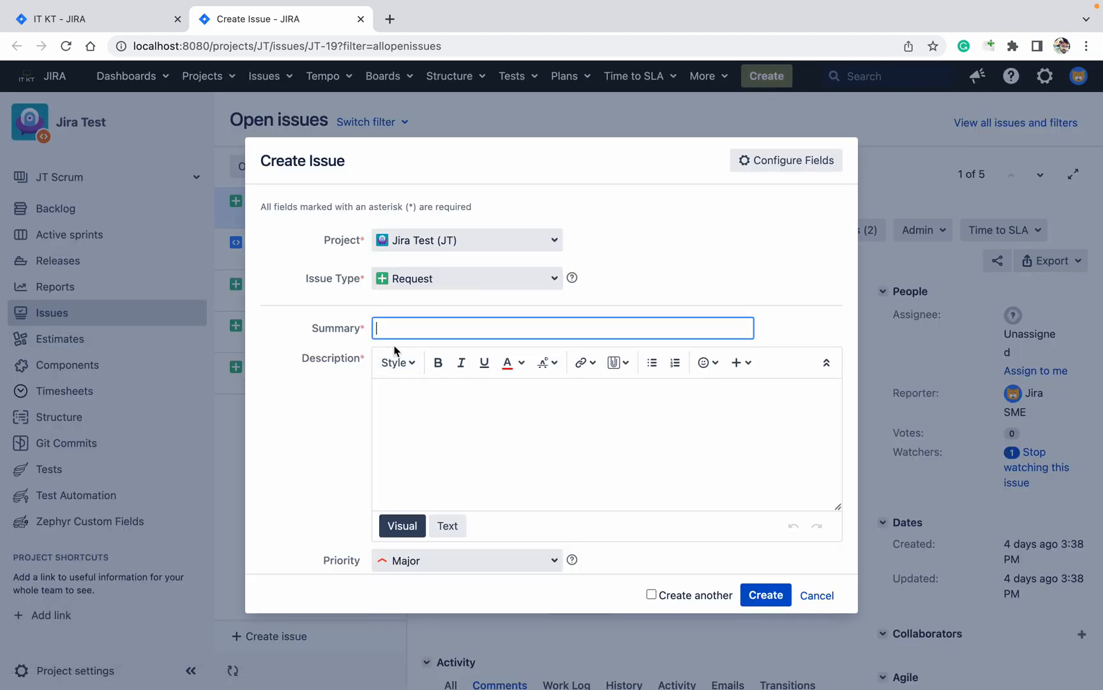
{"action": "mouse_move", "coordinate": [473, 398]}
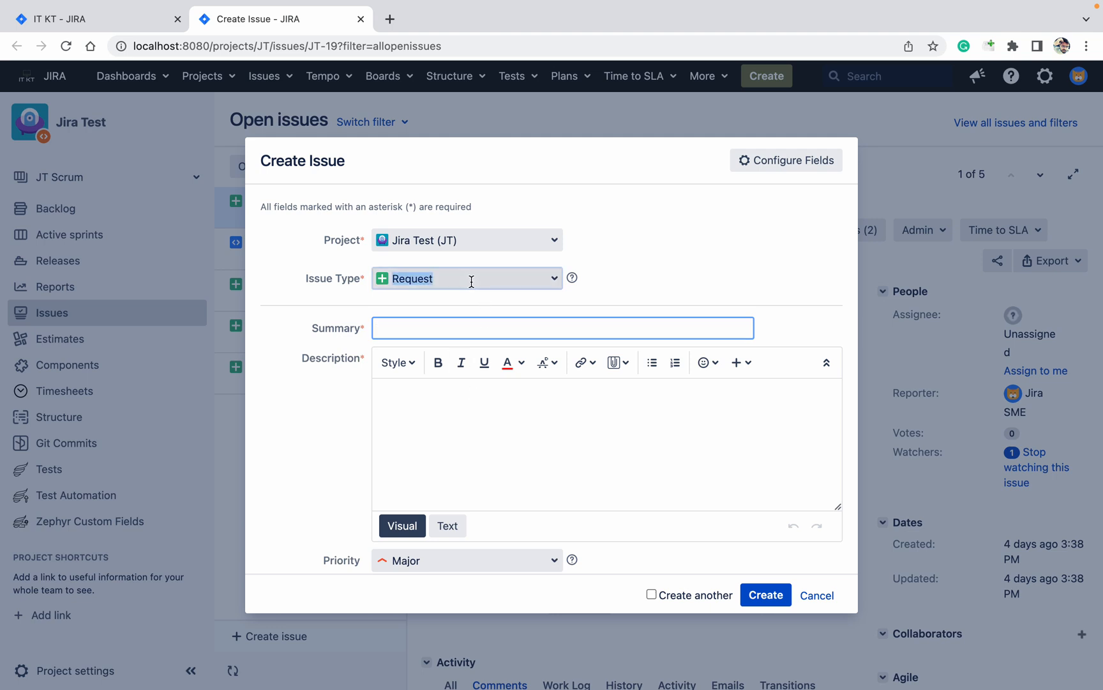
{"action": "left_click", "coordinate": [466, 278]}
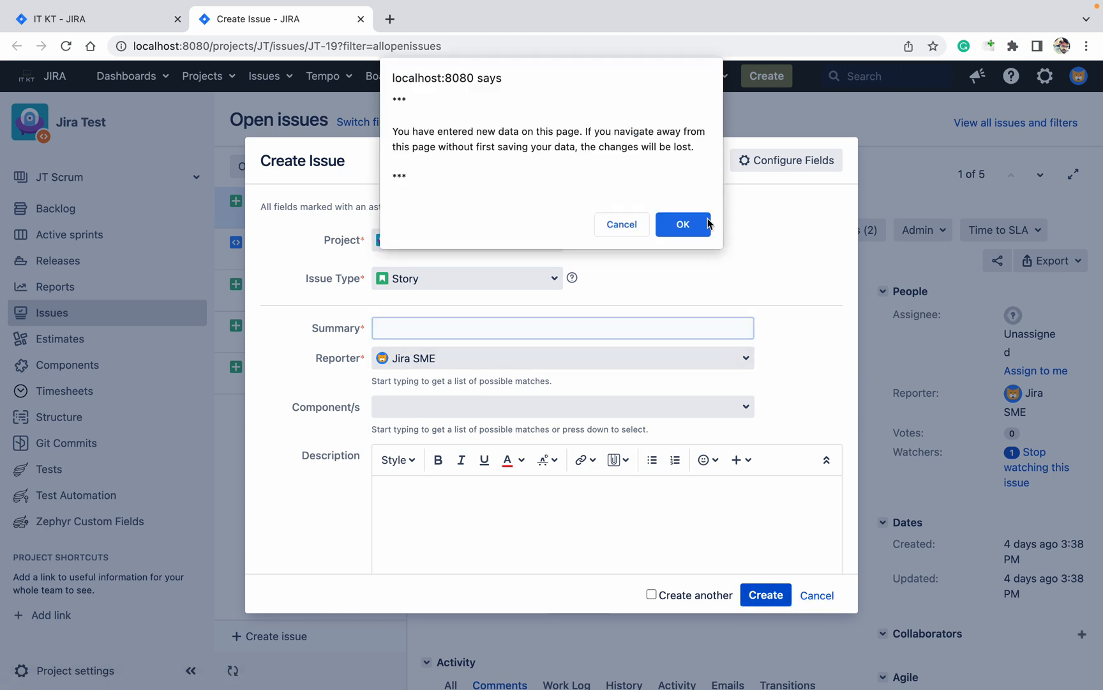
{"action": "left_click", "coordinate": [680, 223]}
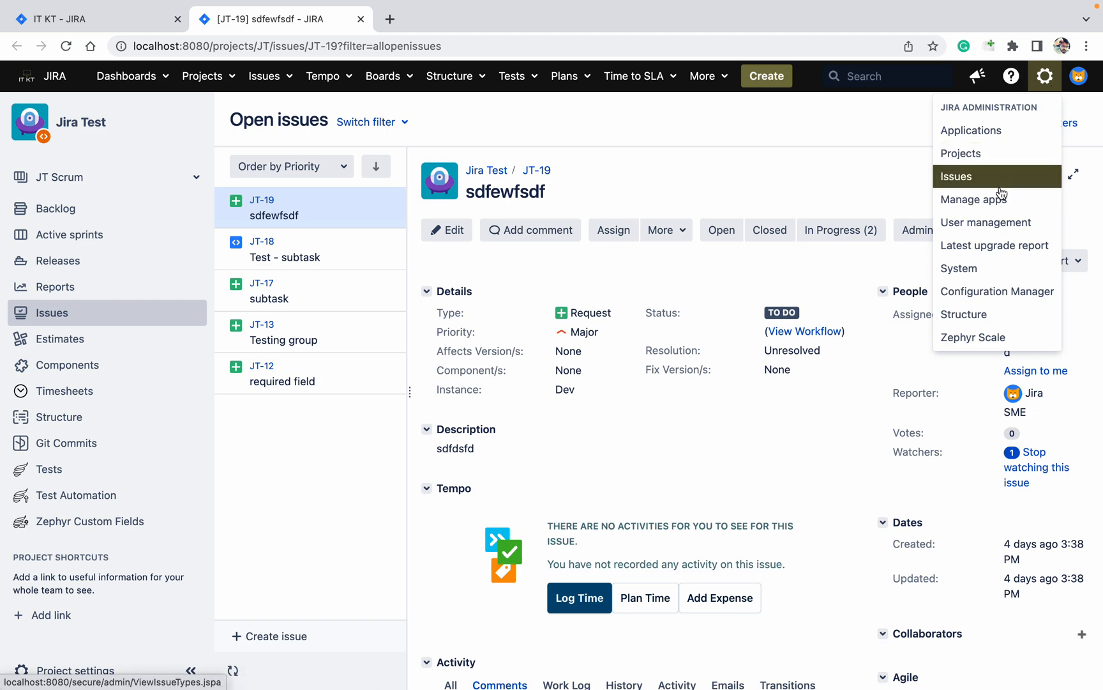
Confirm administrator access to Manage apps and find the Default Values Settings section.
{"action": "left_click", "coordinate": [957, 176]}
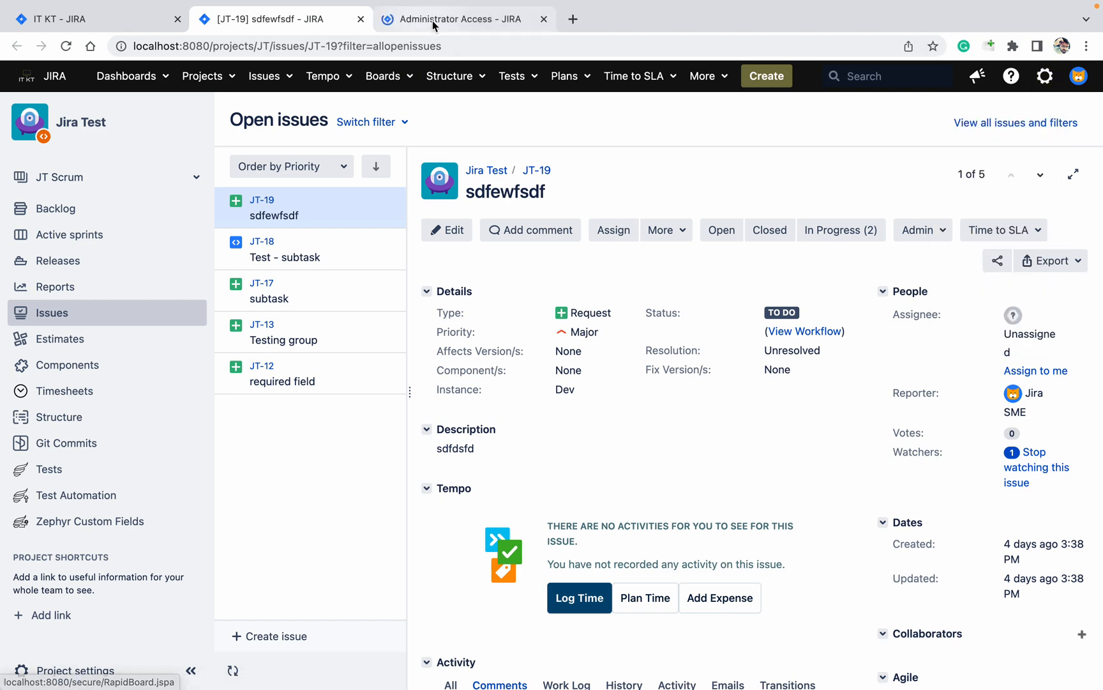
{"action": "left_click", "coordinate": [457, 19]}
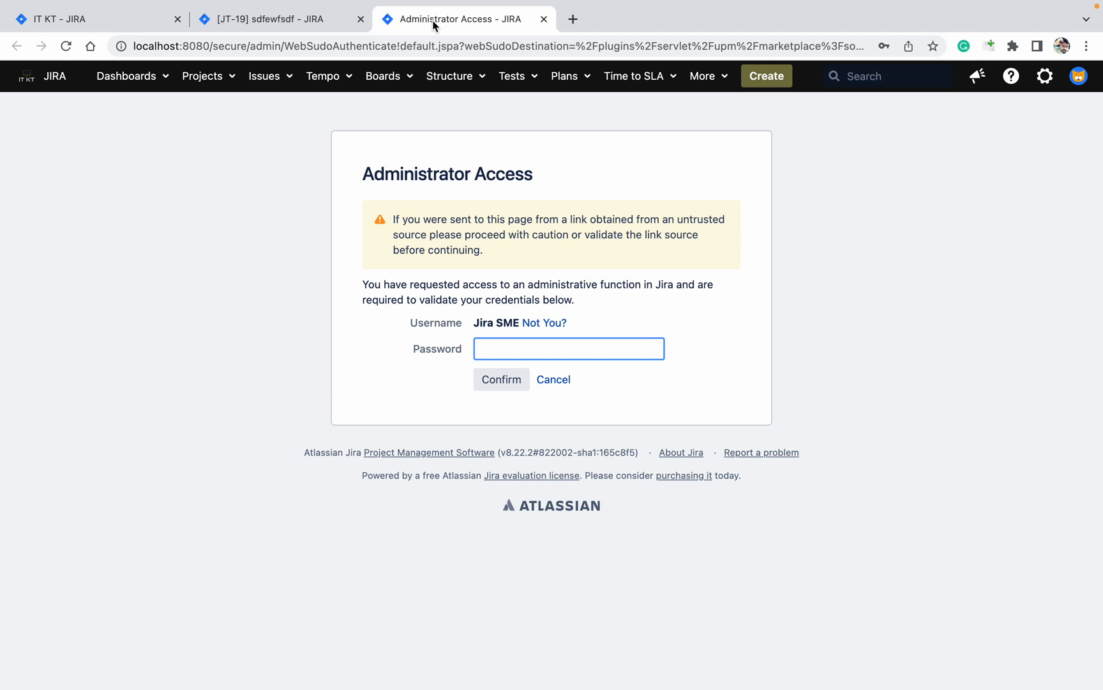
{"action": "type", "text": "password"}
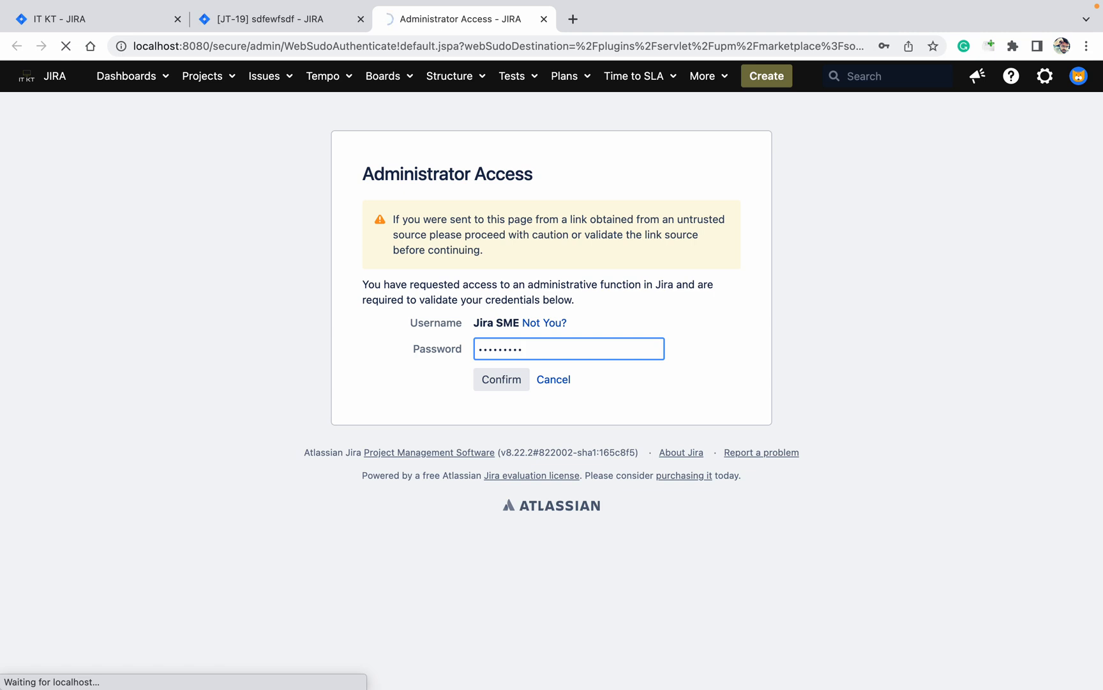
{"action": "left_click", "coordinate": [501, 378]}
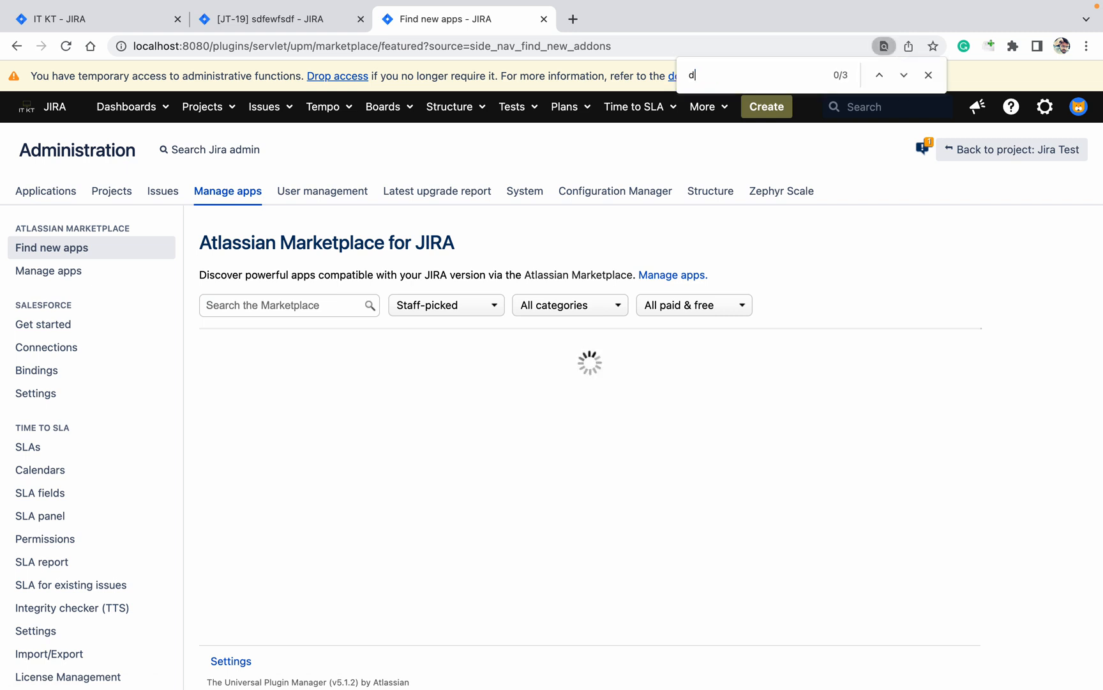
{"action": "type", "text": "efault"}
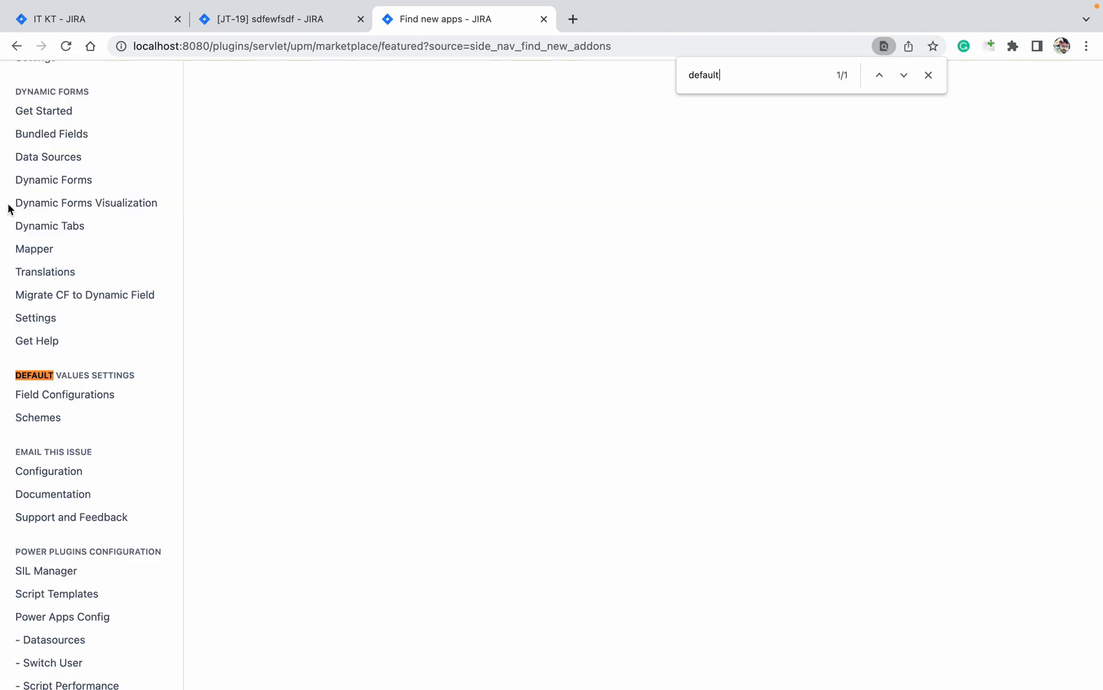
{"action": "mouse_move", "coordinate": [64, 417]}
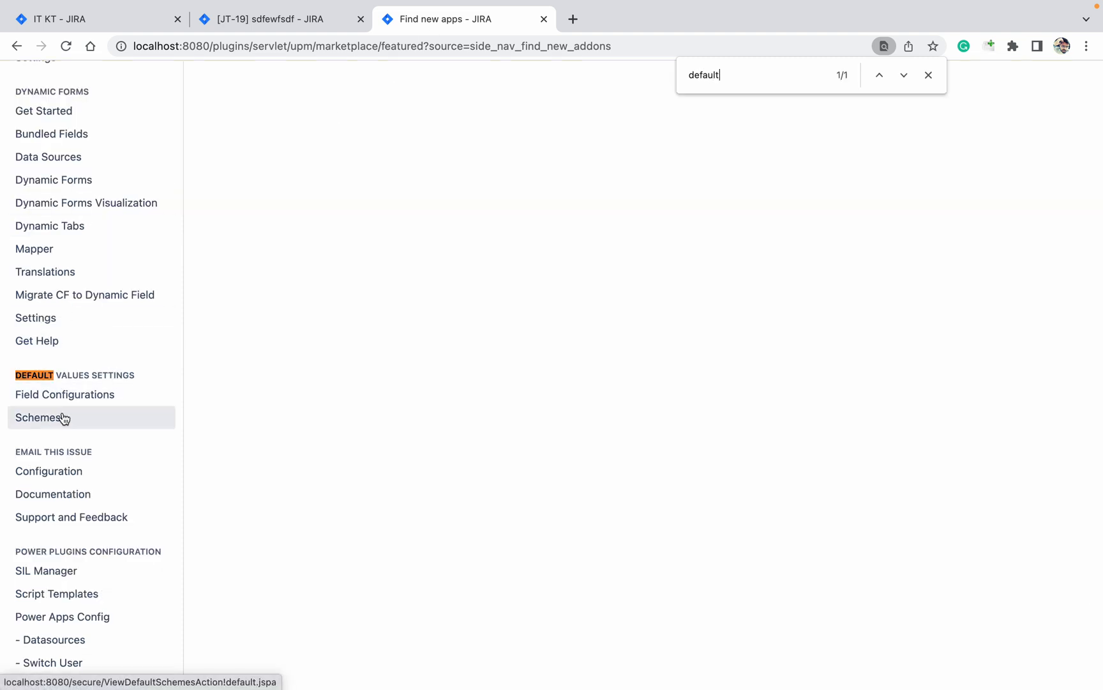
Add a new field configuration named DF-CSTM-JIRA under Default Values Settings.
{"action": "left_click", "coordinate": [64, 394]}
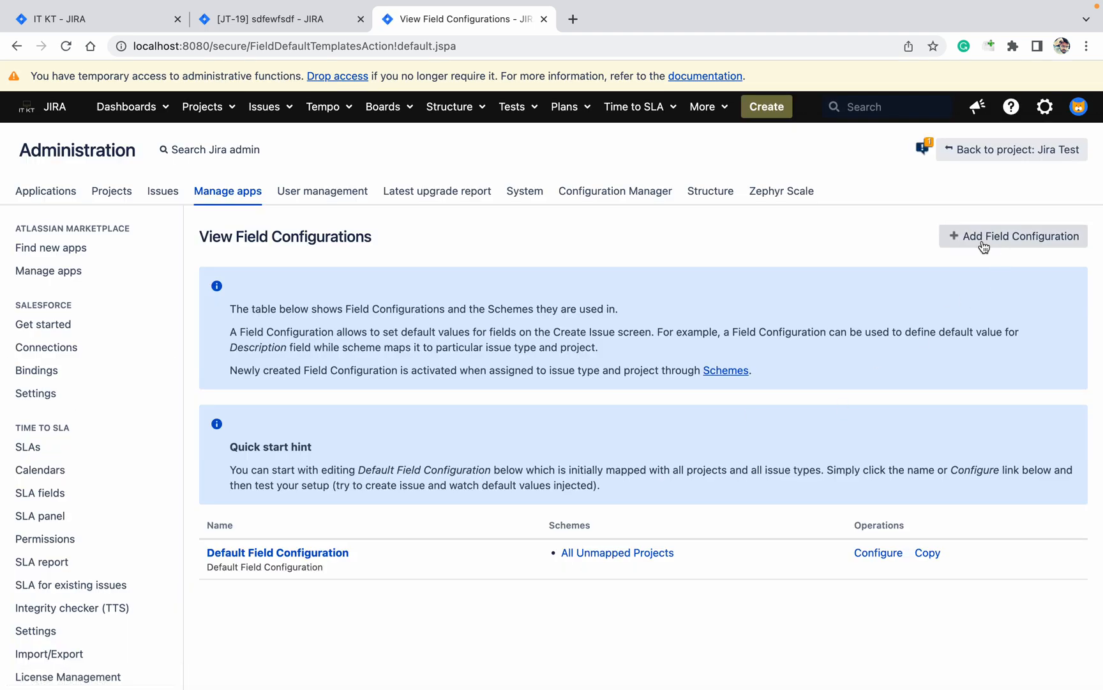
{"action": "left_click", "coordinate": [1019, 237]}
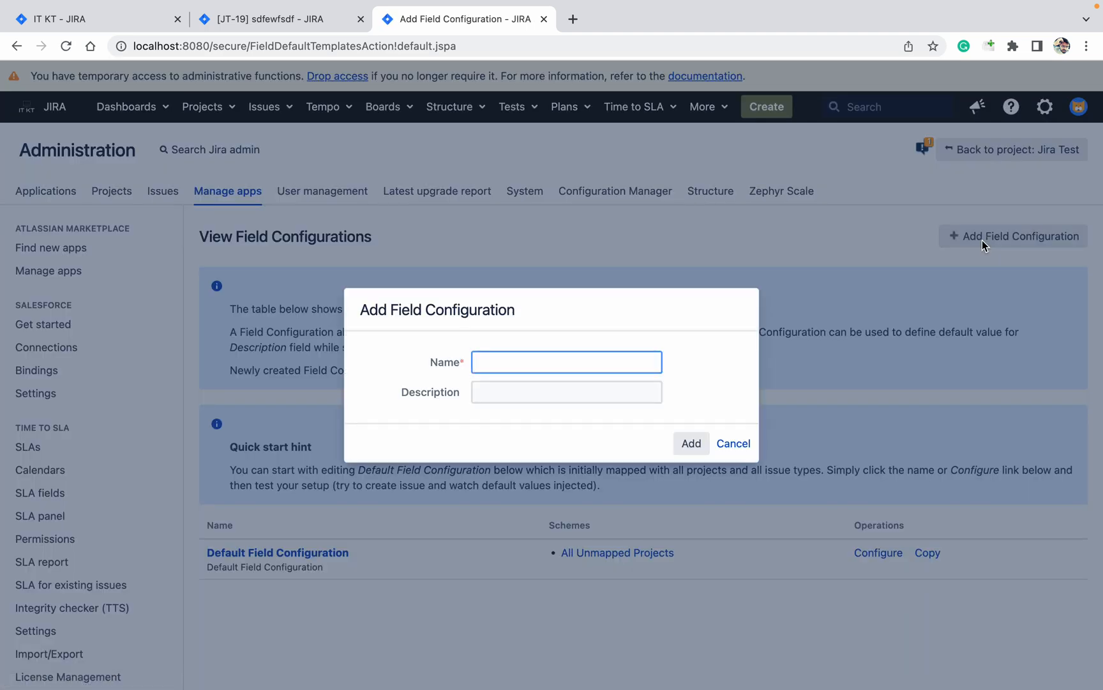
{"action": "type", "text": "DF"}
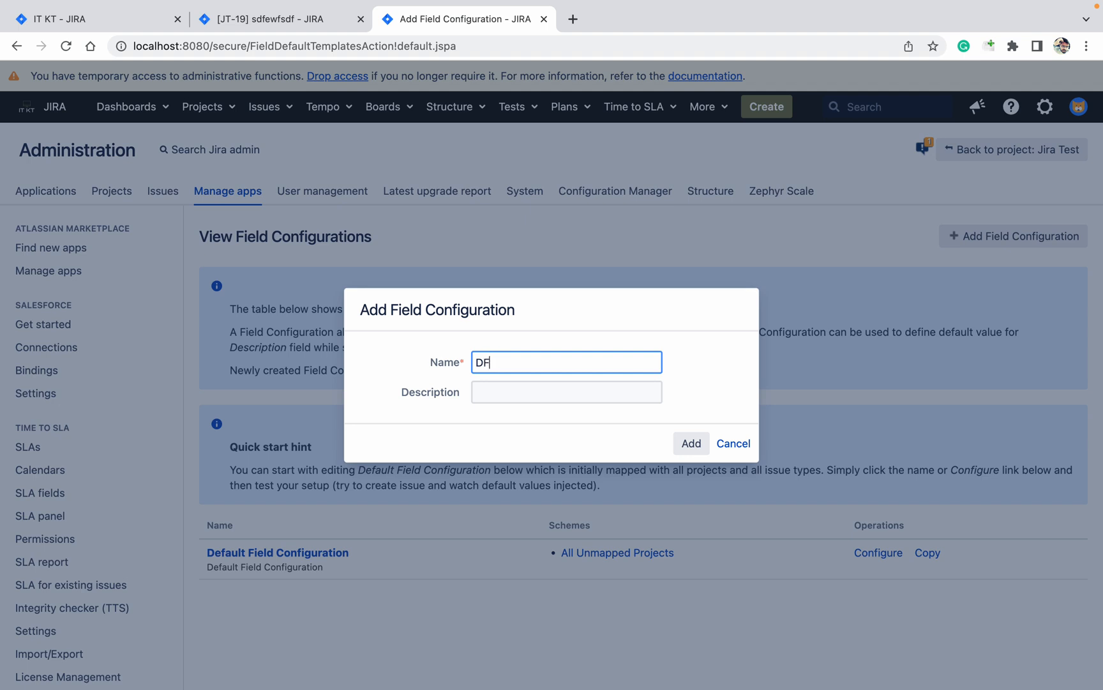
{"action": "type", "text": "-CSTM"}
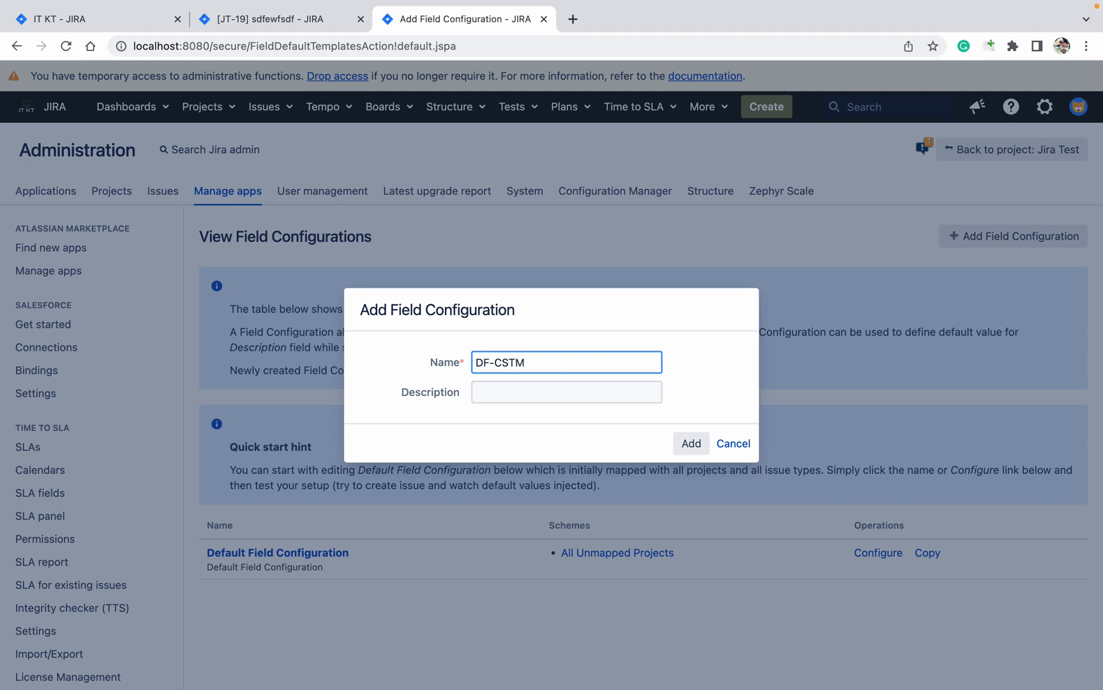
{"action": "type", "text": "-J"}
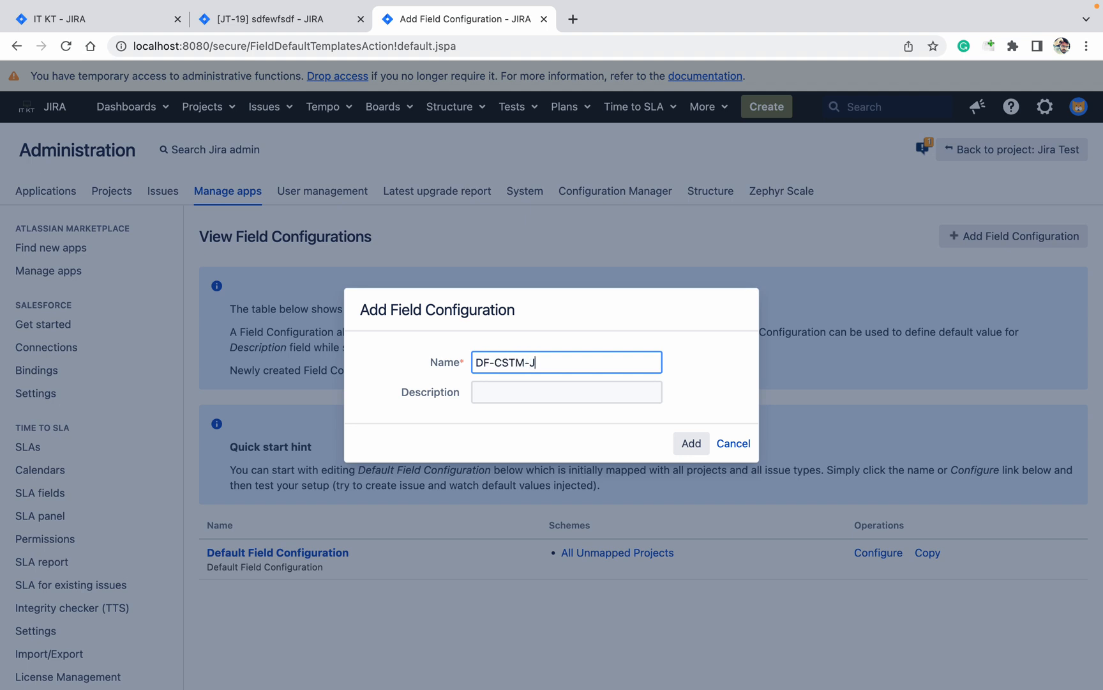
{"action": "type", "text": "IRA"}
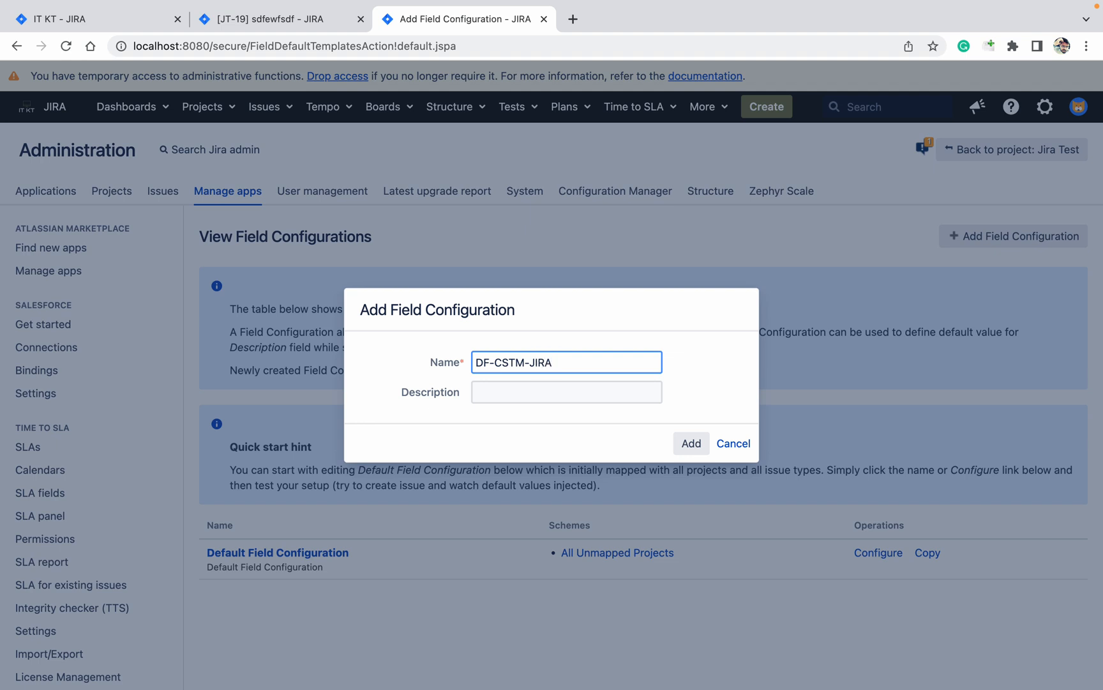
{"action": "left_click", "coordinate": [691, 444]}
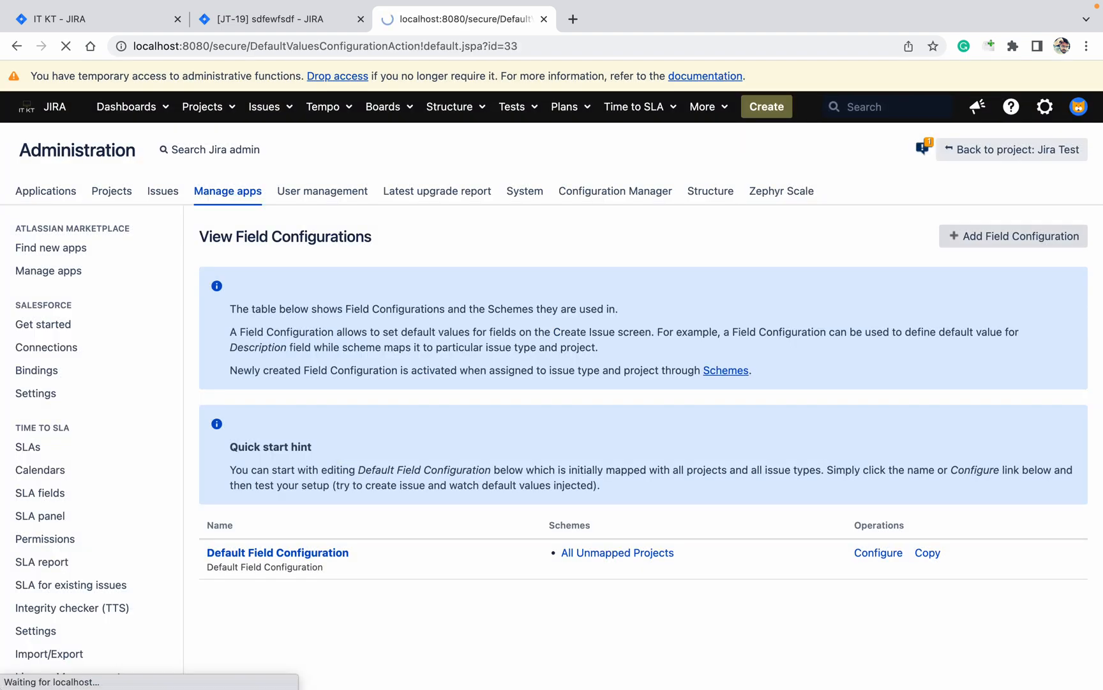
Set the default Summary to "Hello from default screen".
{"action": "left_click", "coordinate": [877, 553]}
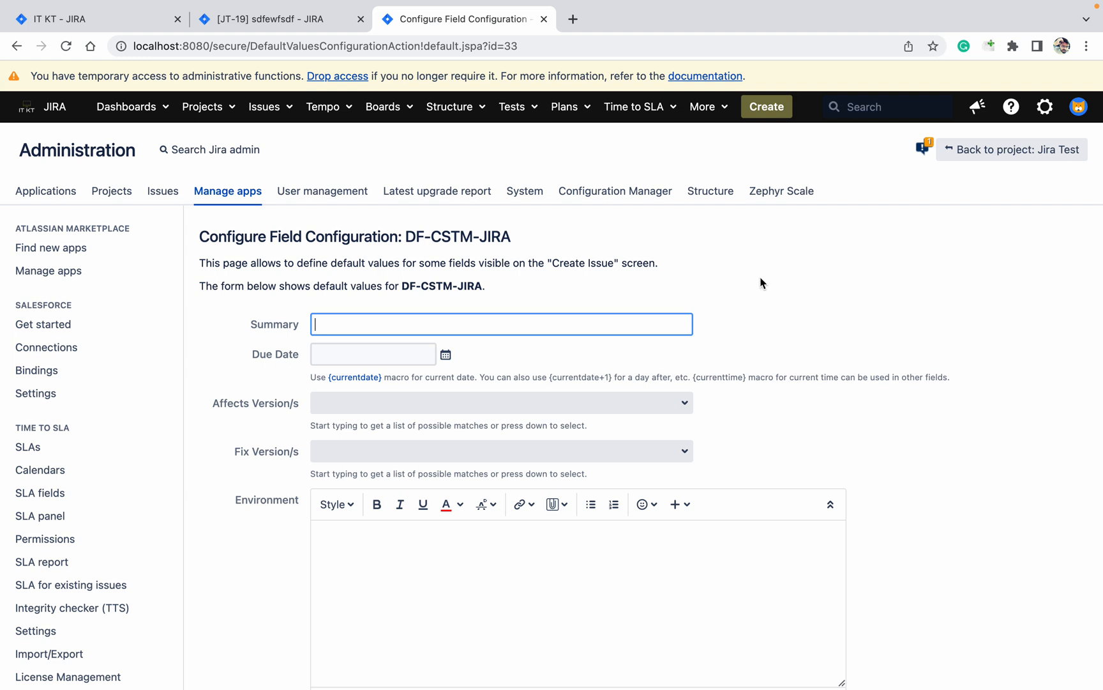
{"action": "type", "text": "H"}
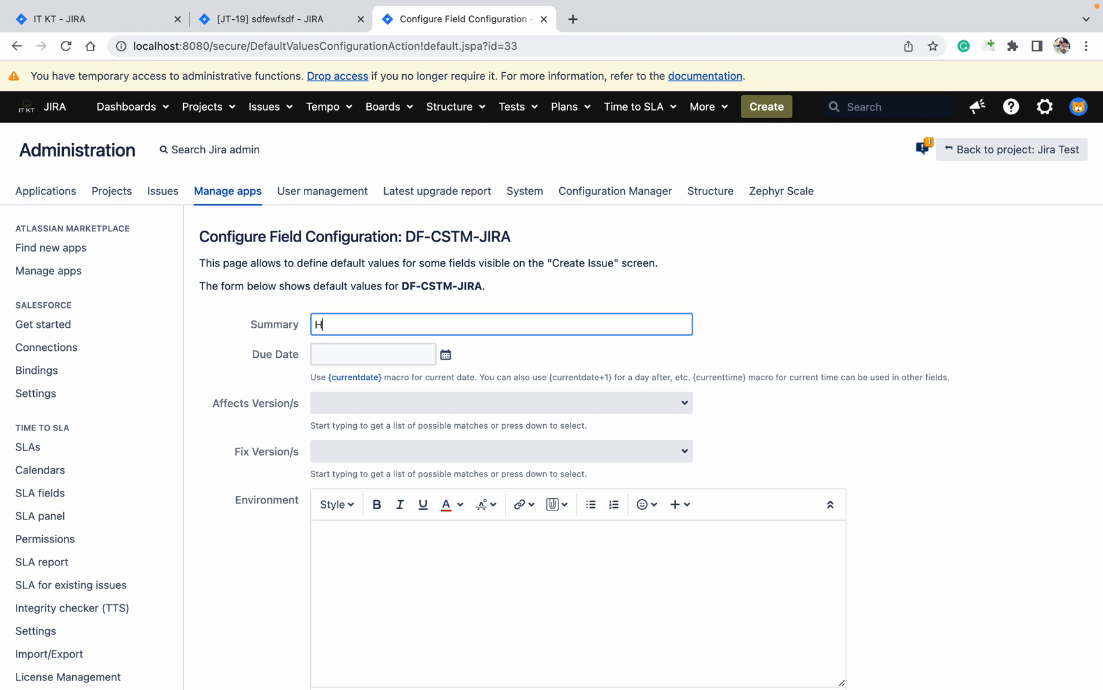
{"action": "type", "text": "er"}
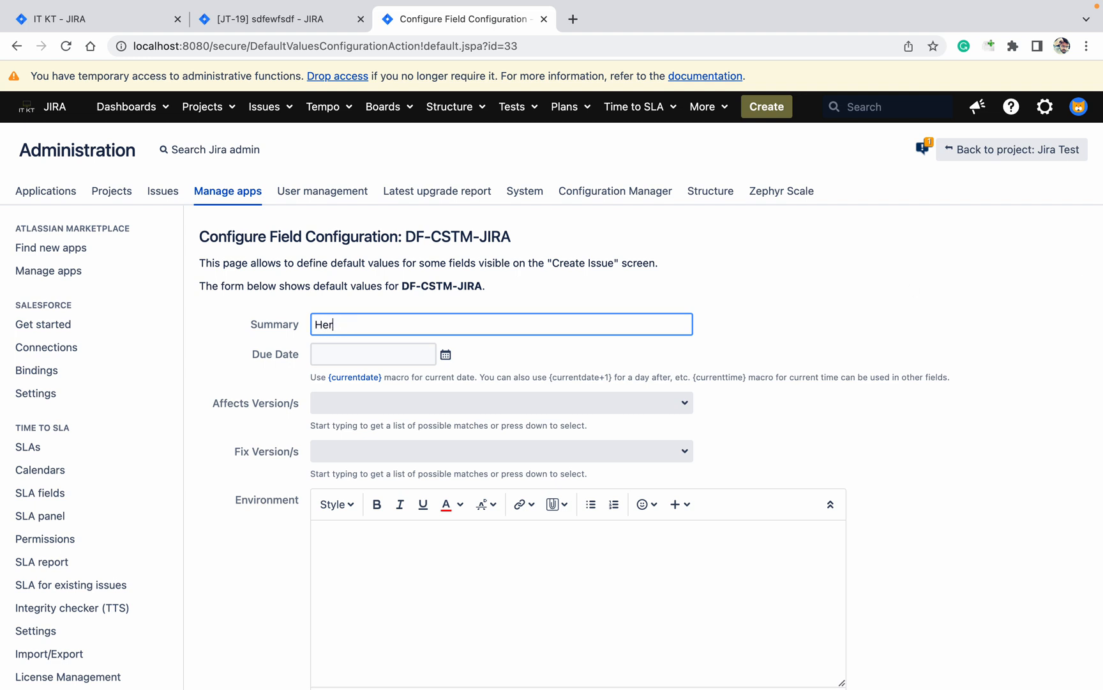
{"action": "type", "text": "Hello f"}
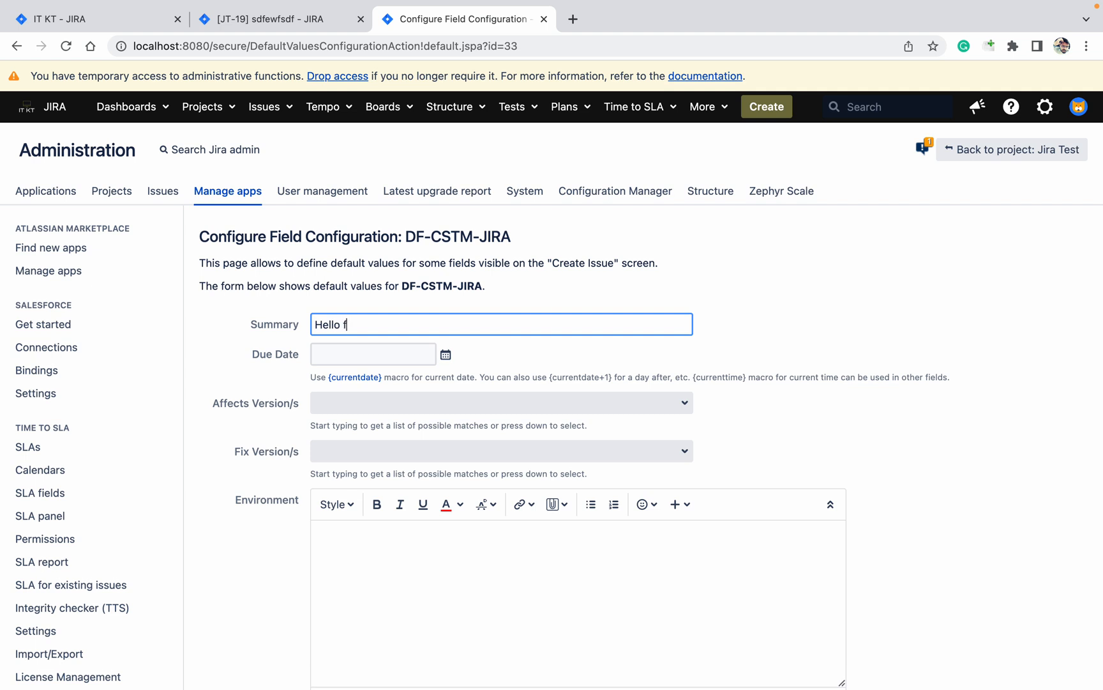
{"action": "type", "text": "rom default sc"}
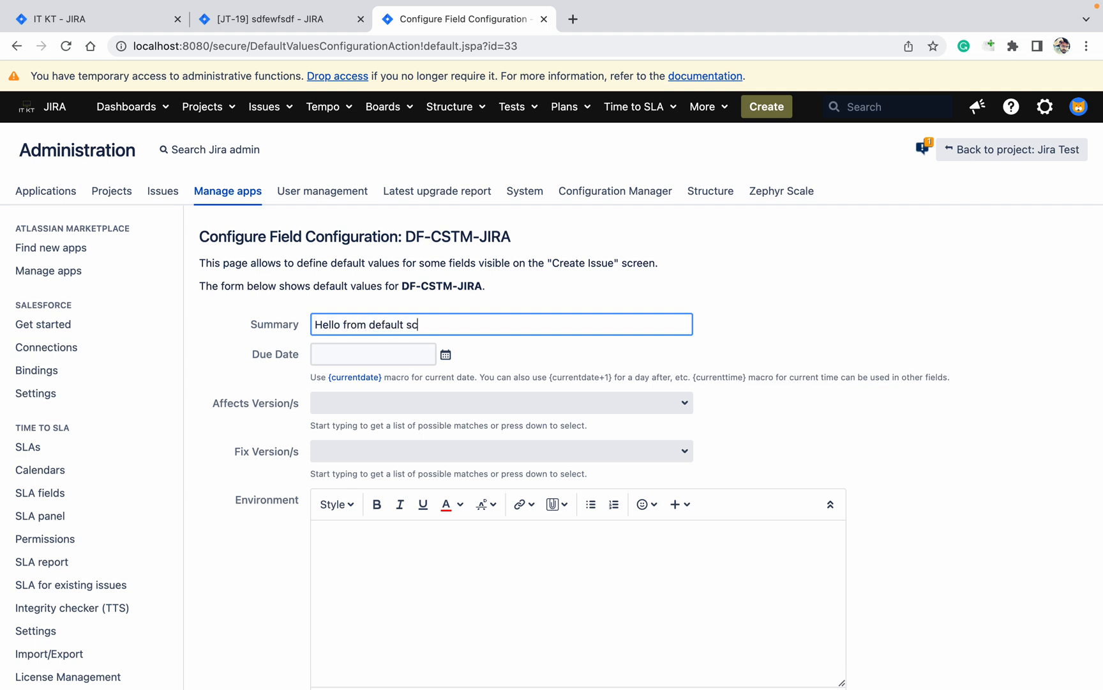
{"action": "type", "text": "reen"}
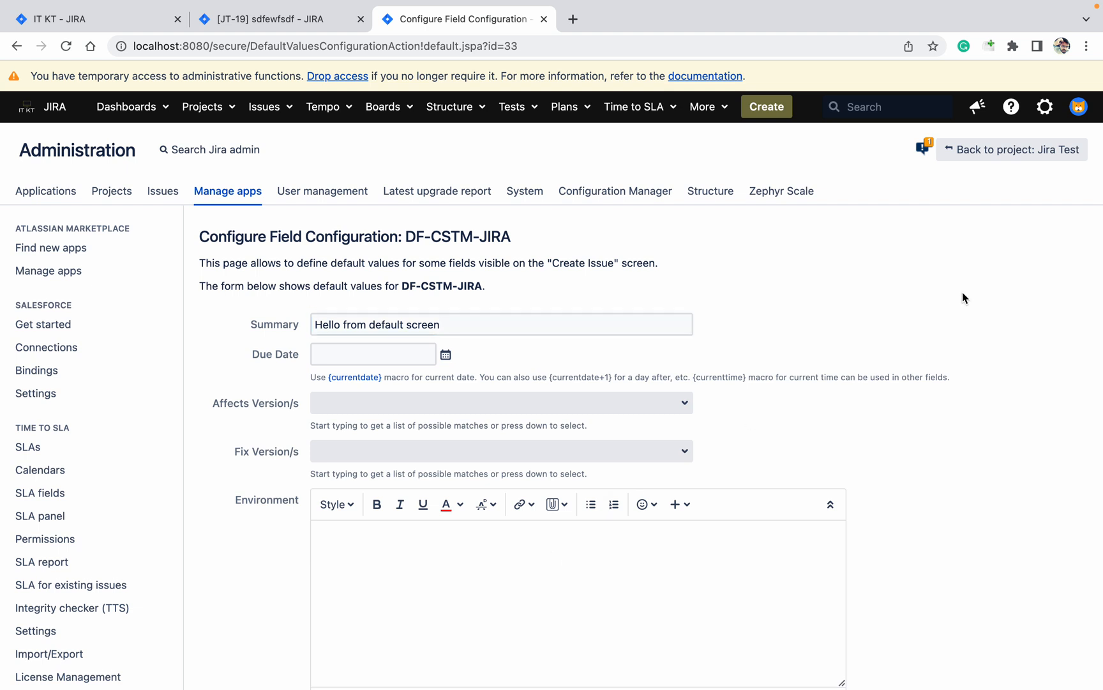
Enter the default Description "whats your name? -".
{"action": "scroll", "scroll_direction": "down", "scroll_amount": 3}
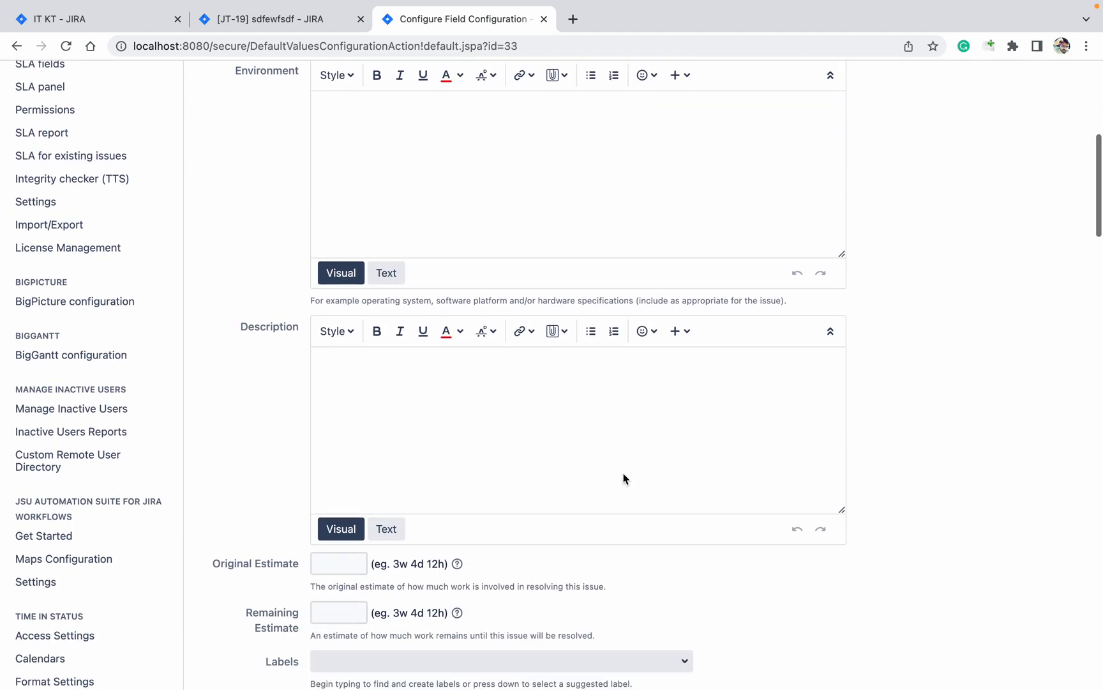
{"action": "left_click", "coordinate": [556, 422]}
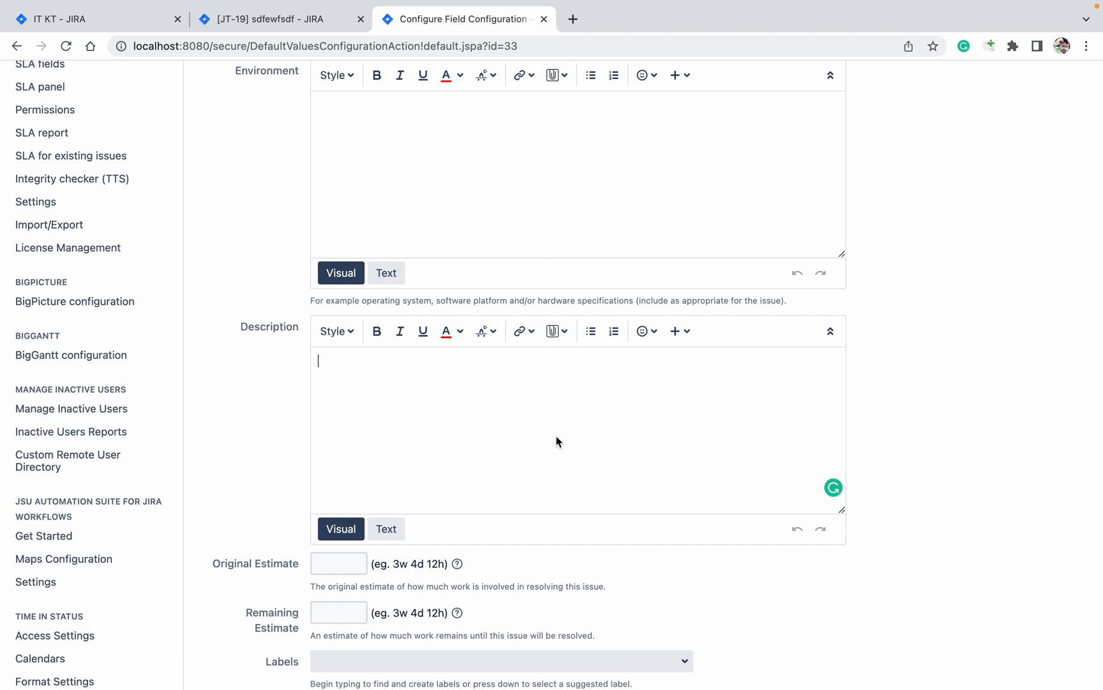
{"action": "type", "text": "whats y"}
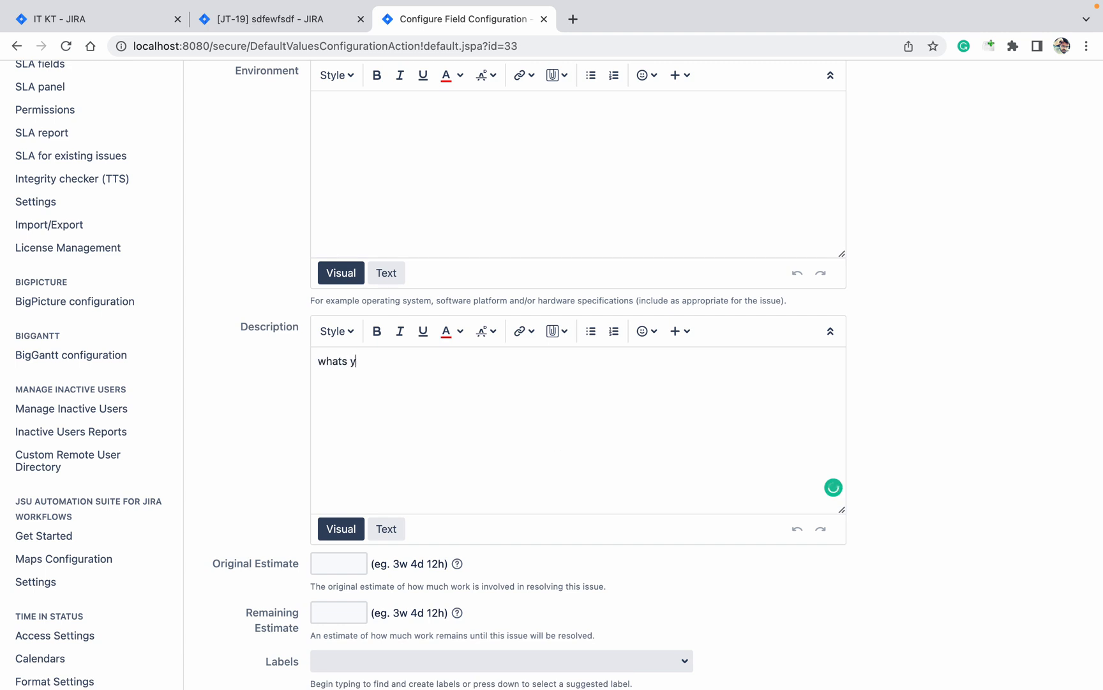
{"action": "type", "text": "our nam"}
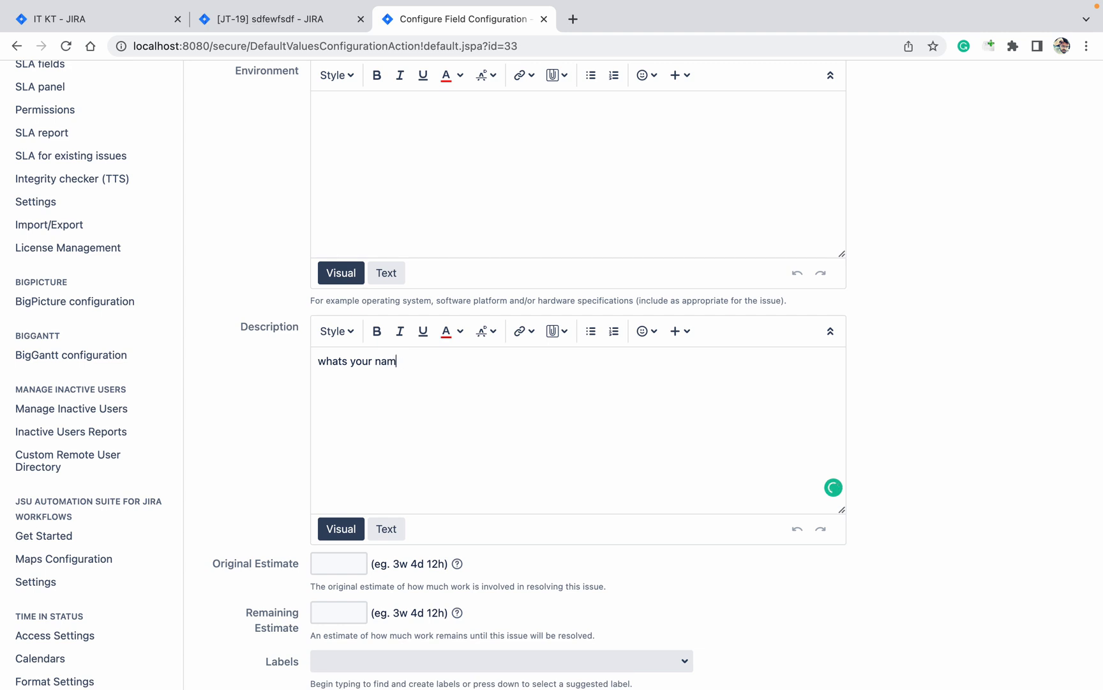
{"action": "type", "text": "e? -"}
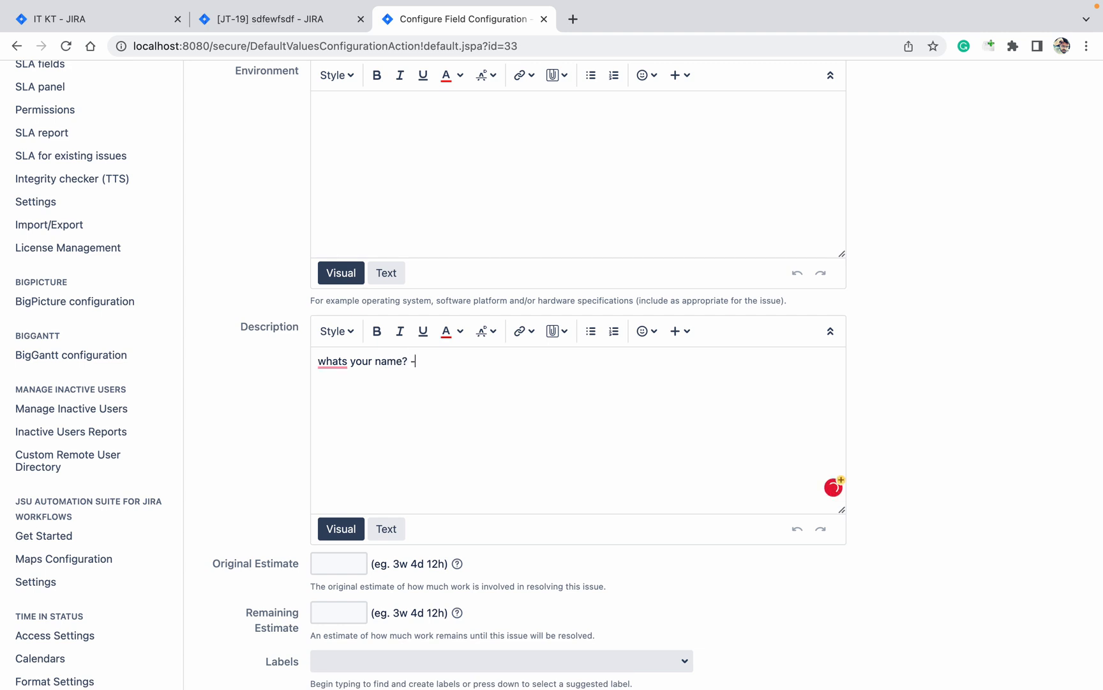
{"action": "mouse_move", "coordinate": [984, 437]}
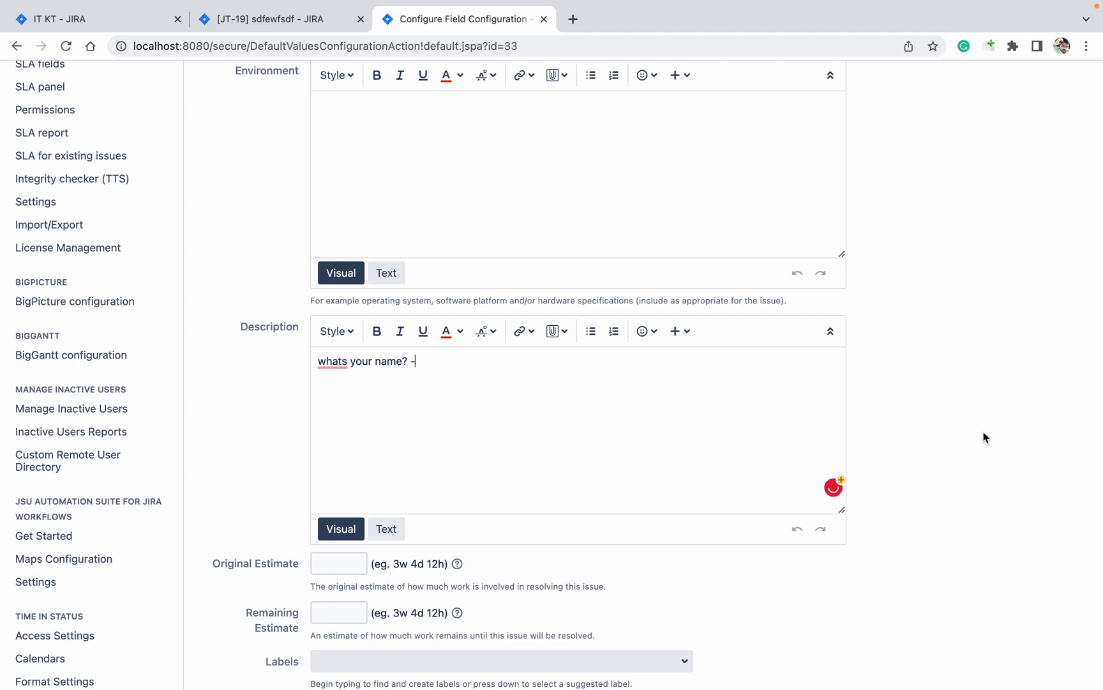
Set the Instance custom field default to Prod and save DF-CSTM-JIRA's defaults.
{"action": "scroll", "scroll_direction": "down", "scroll_amount": 3}
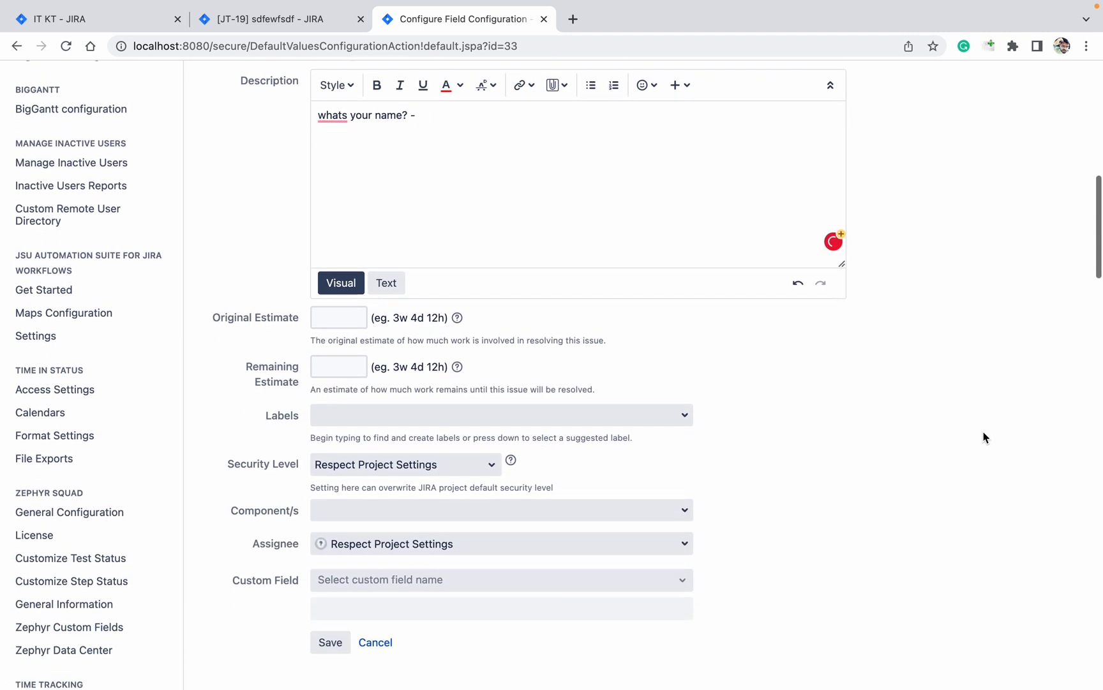
{"action": "scroll", "scroll_direction": "down", "scroll_amount": 3}
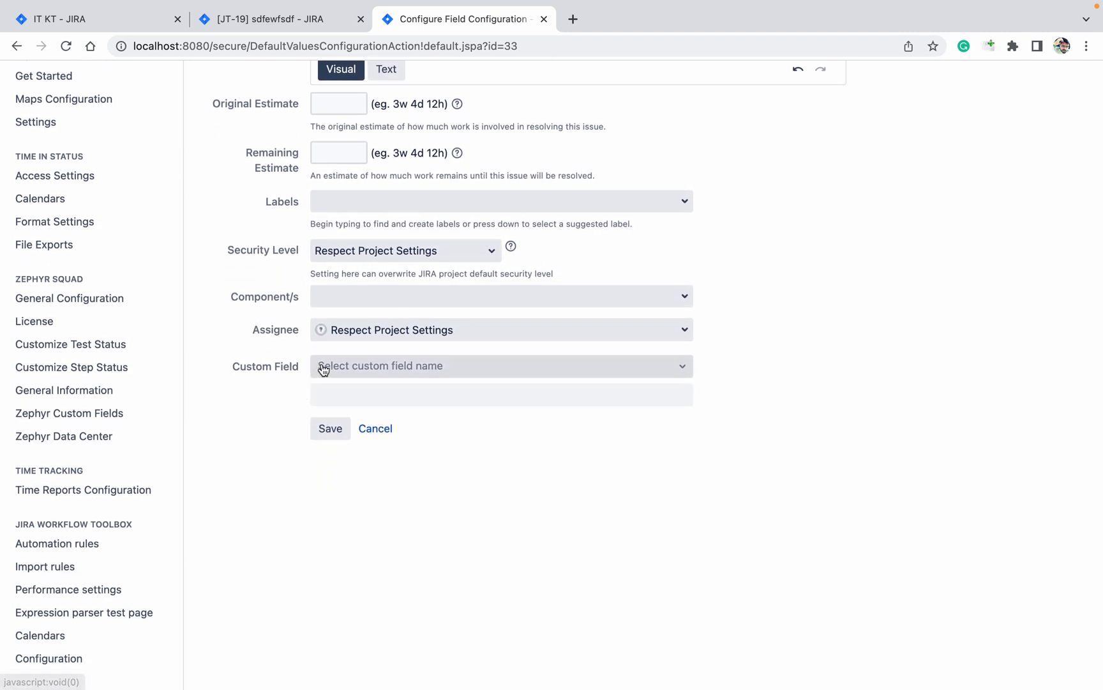
{"action": "left_click", "coordinate": [500, 365]}
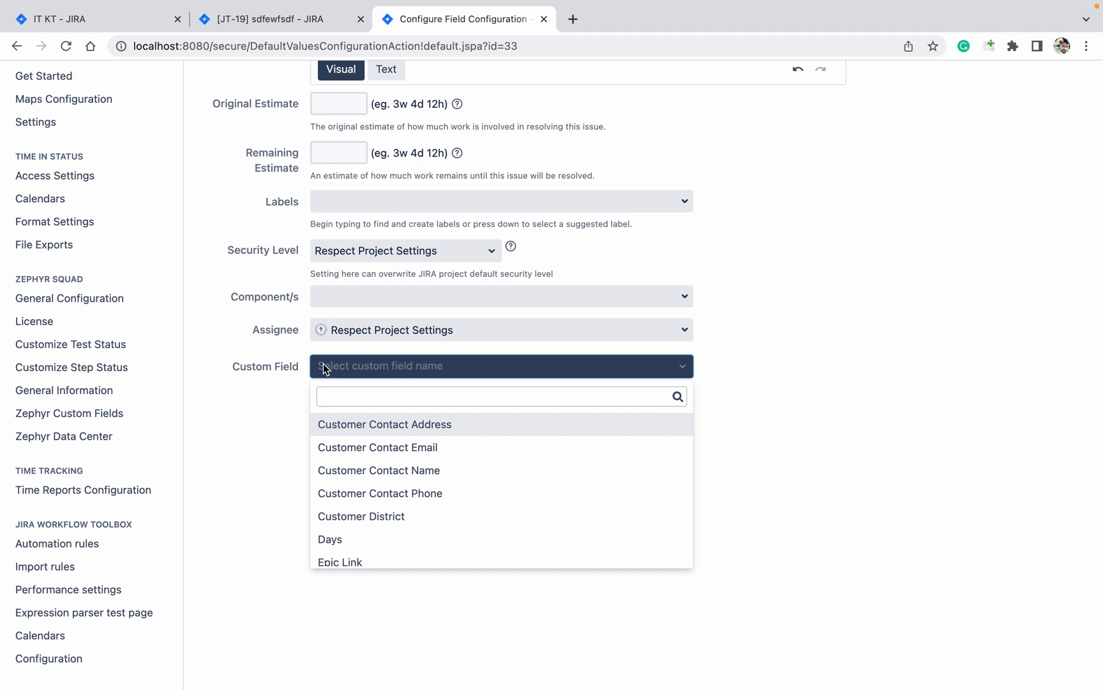
{"action": "type", "text": "ins"}
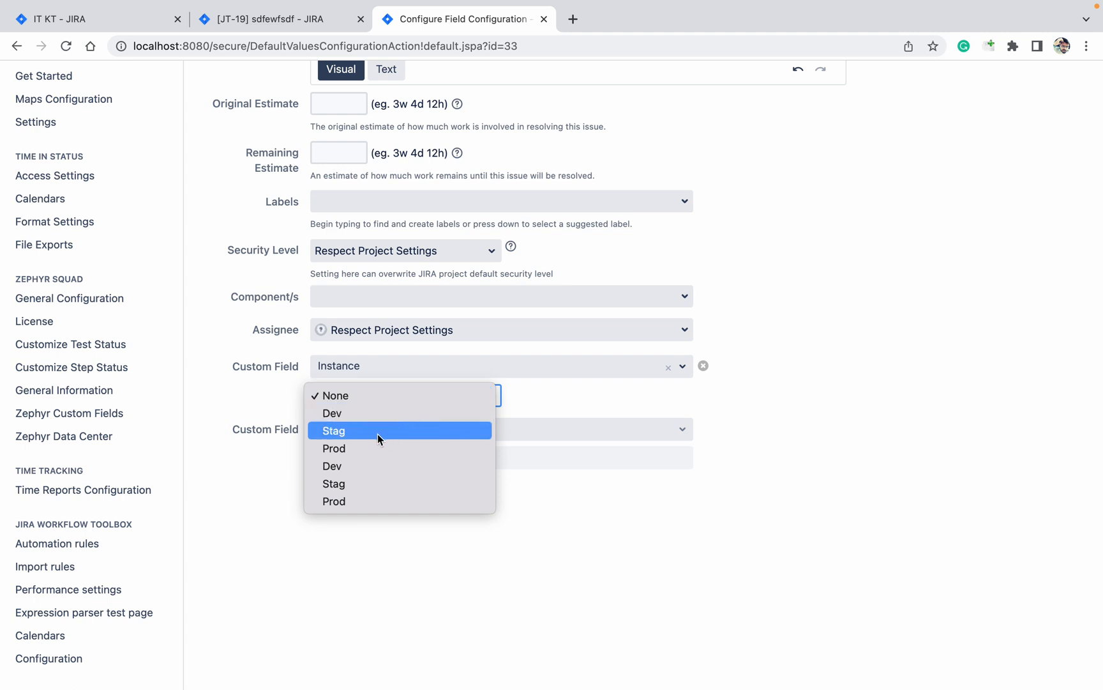
{"action": "left_click", "coordinate": [335, 449]}
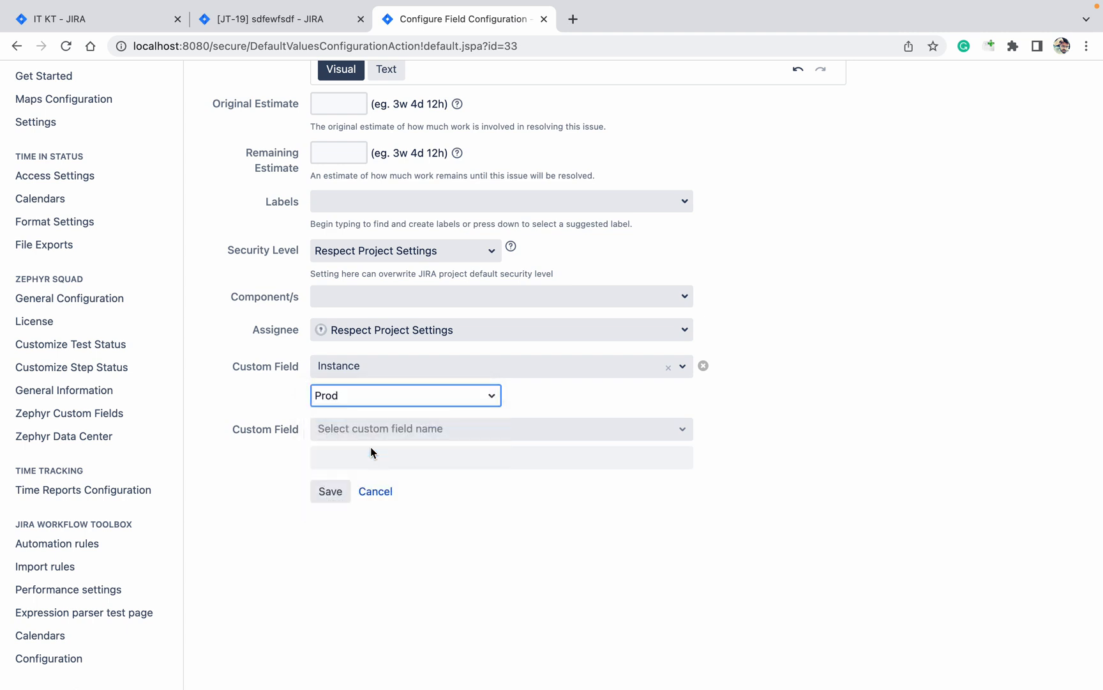
{"action": "left_click", "coordinate": [330, 492]}
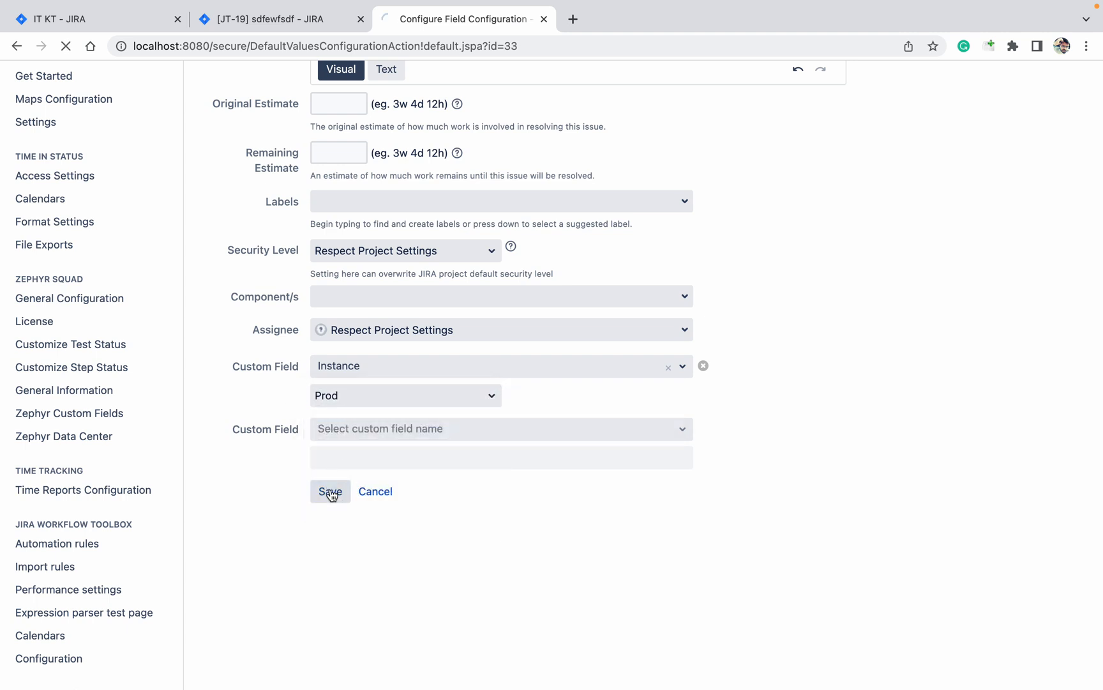
{"action": "left_click", "coordinate": [329, 492]}
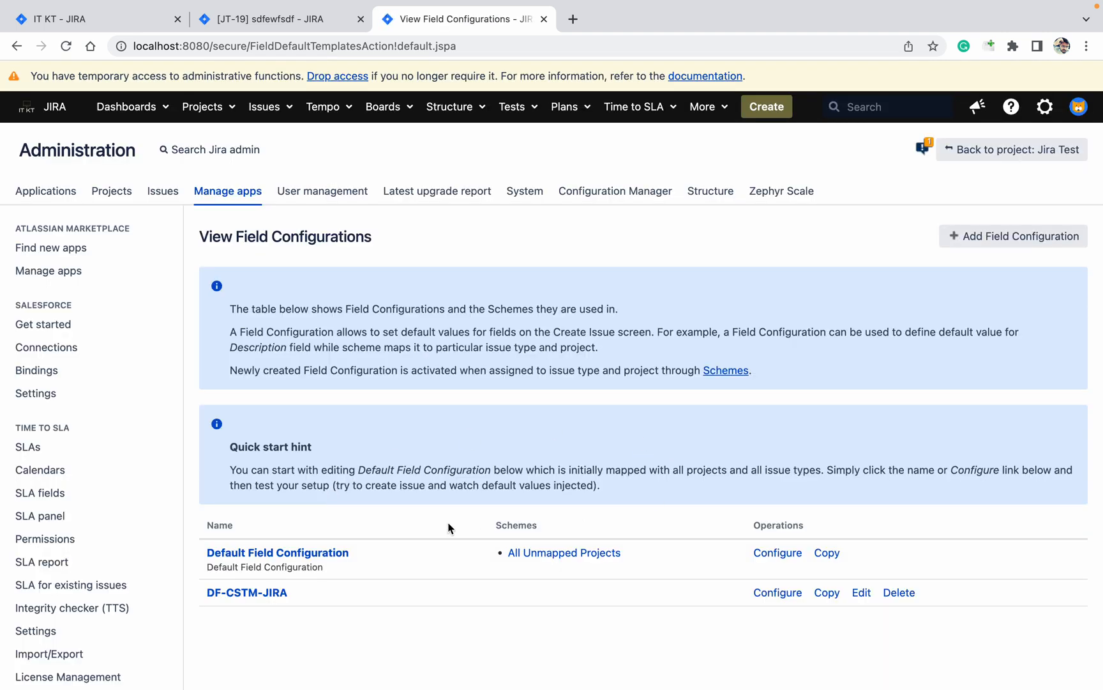
Add a second field configuration named DF-CSTM-JIRA-STORY and reach its default-values page.
{"action": "left_click", "coordinate": [1018, 236]}
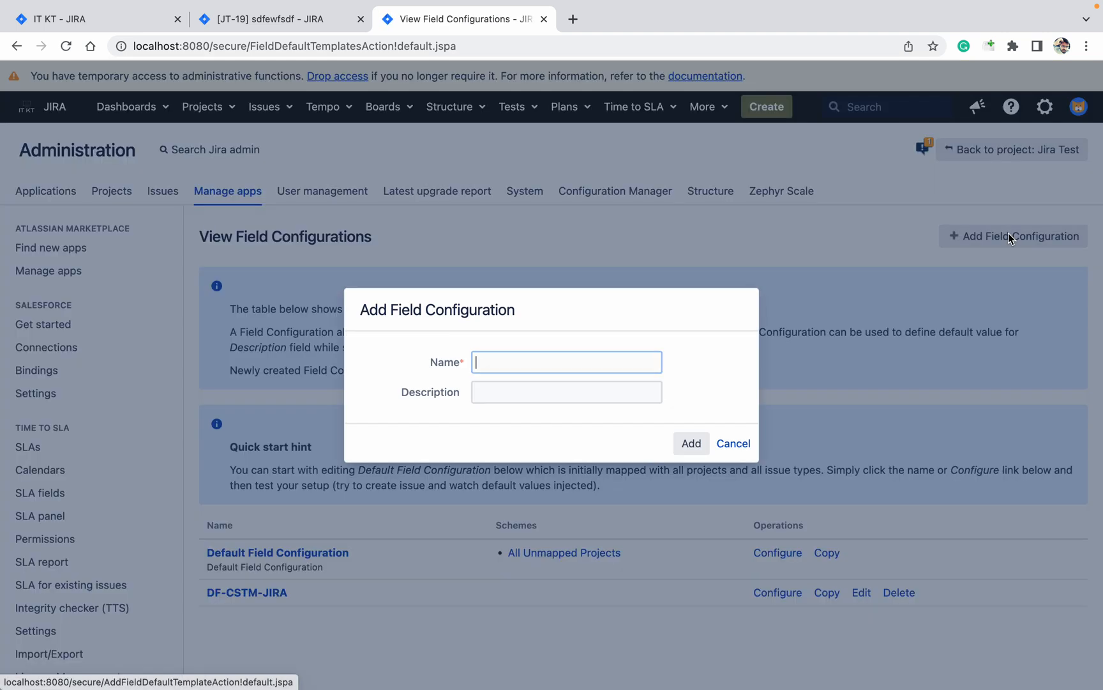
{"action": "type", "text": "D"}
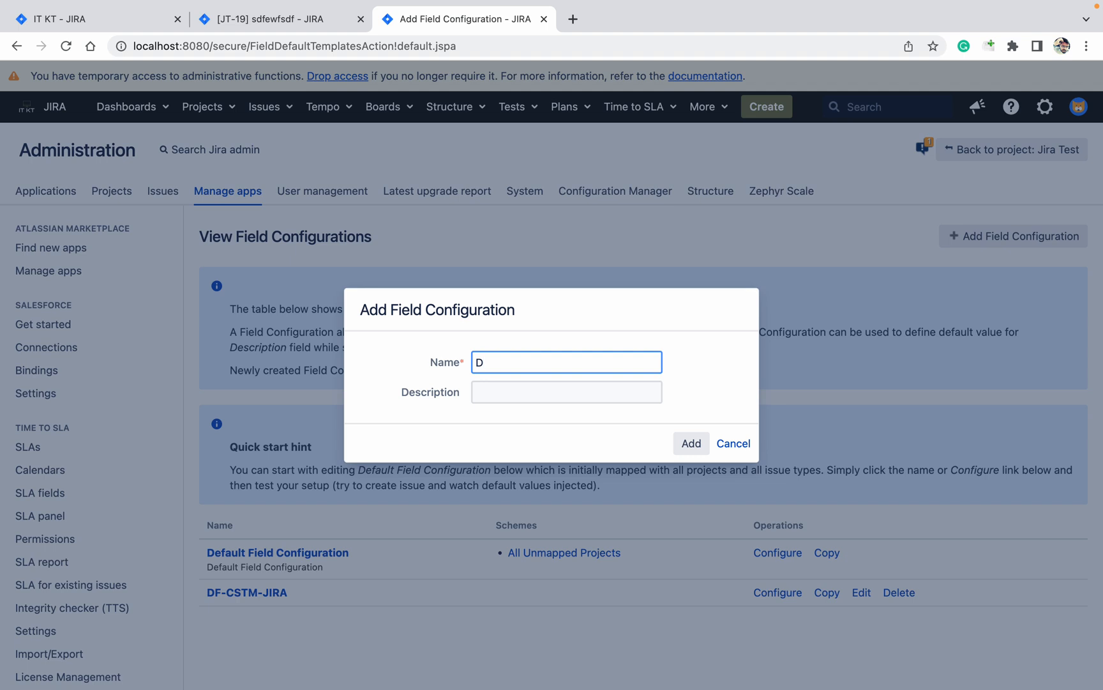
{"action": "type", "text": "F-CSTM-"}
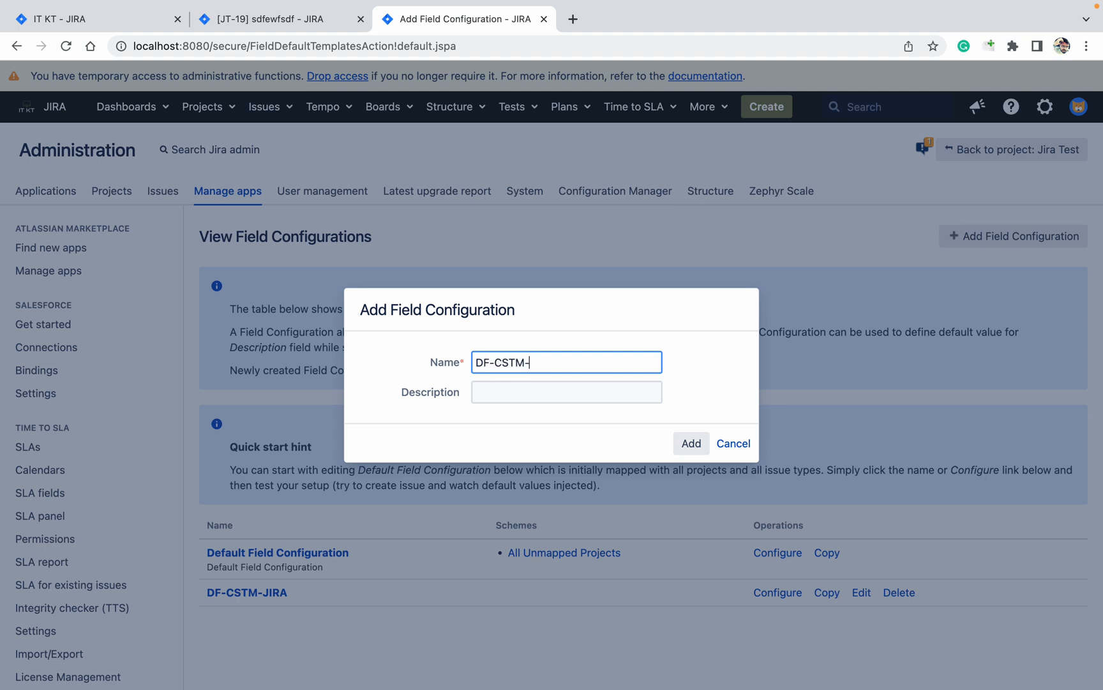
{"action": "type", "text": "JIRA-STO"}
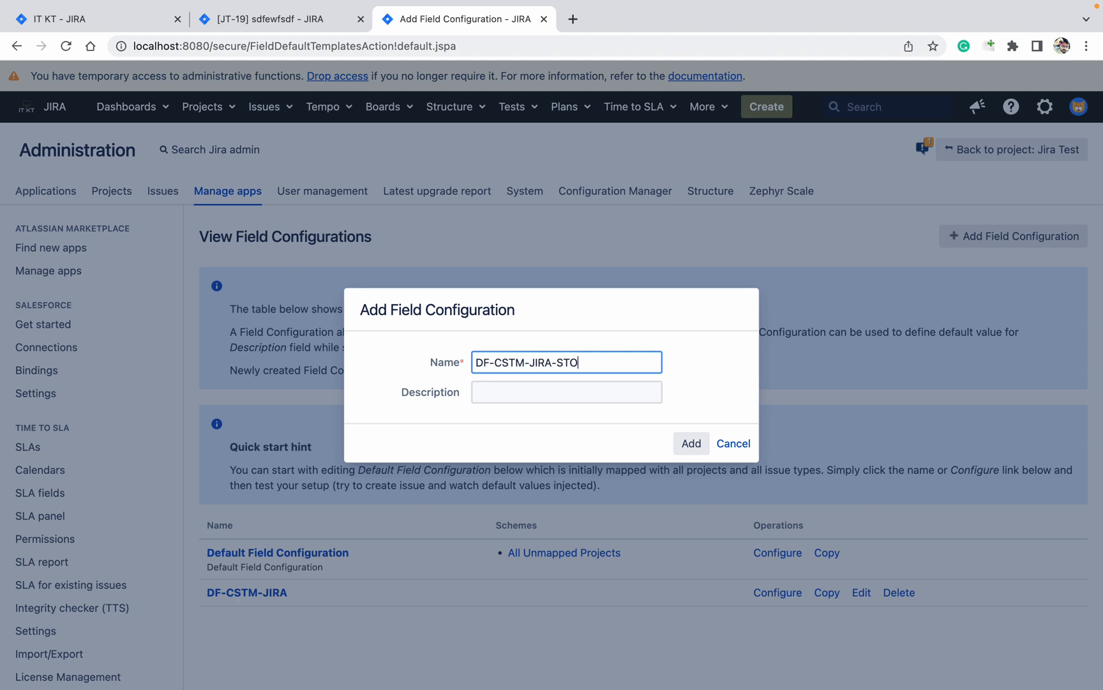
{"action": "left_click", "coordinate": [691, 444]}
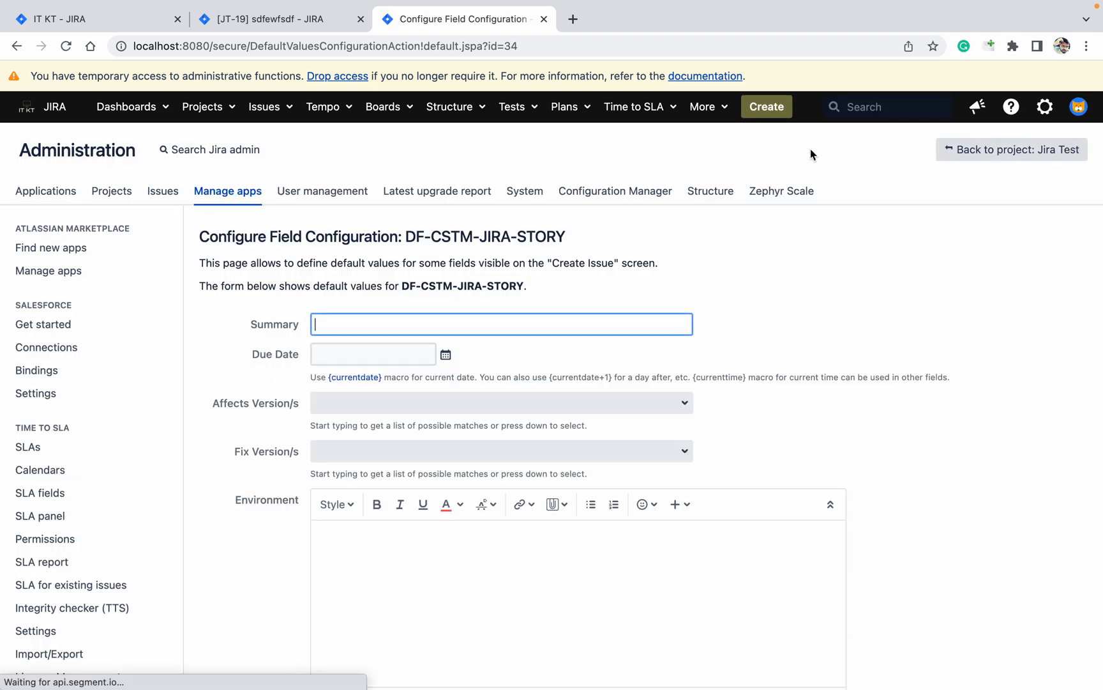
Enter "Its for story" and the default Description "whats your age?-".
{"action": "type", "text": "Its f"}
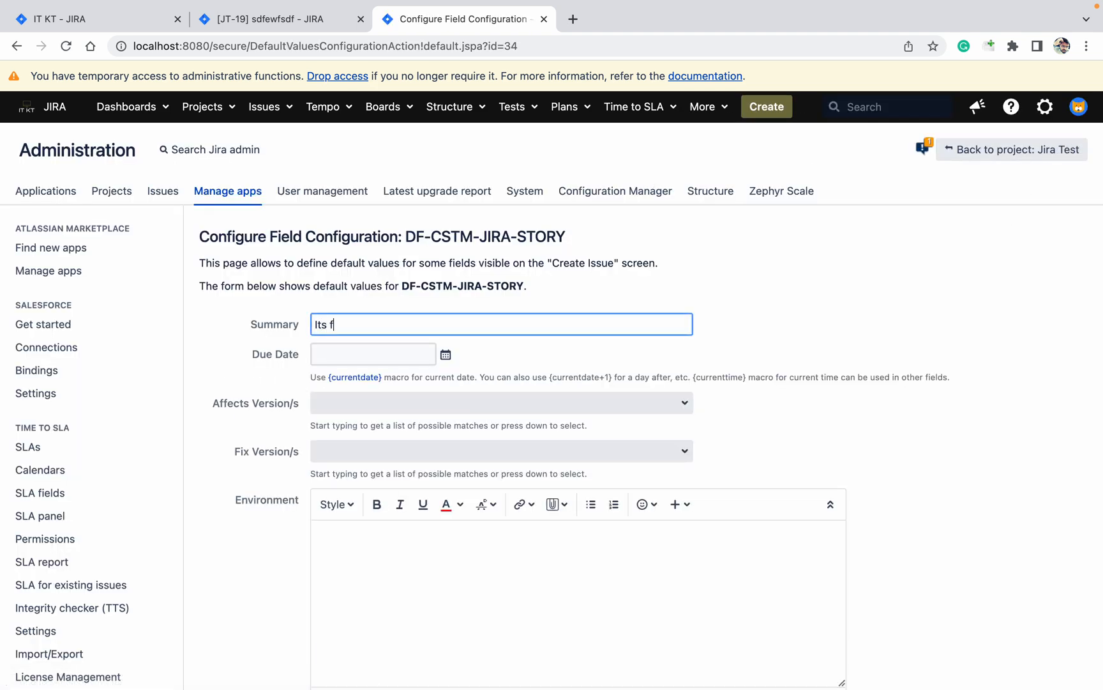
{"action": "type", "text": "or story"}
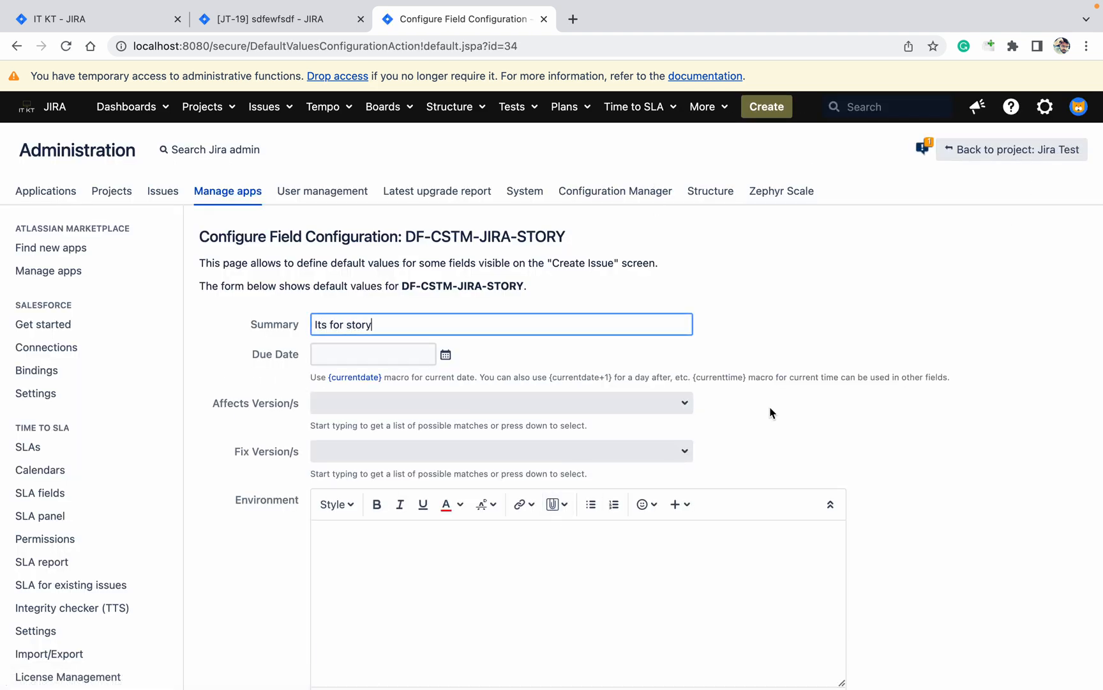
{"action": "scroll", "scroll_direction": "down", "scroll_amount": 3}
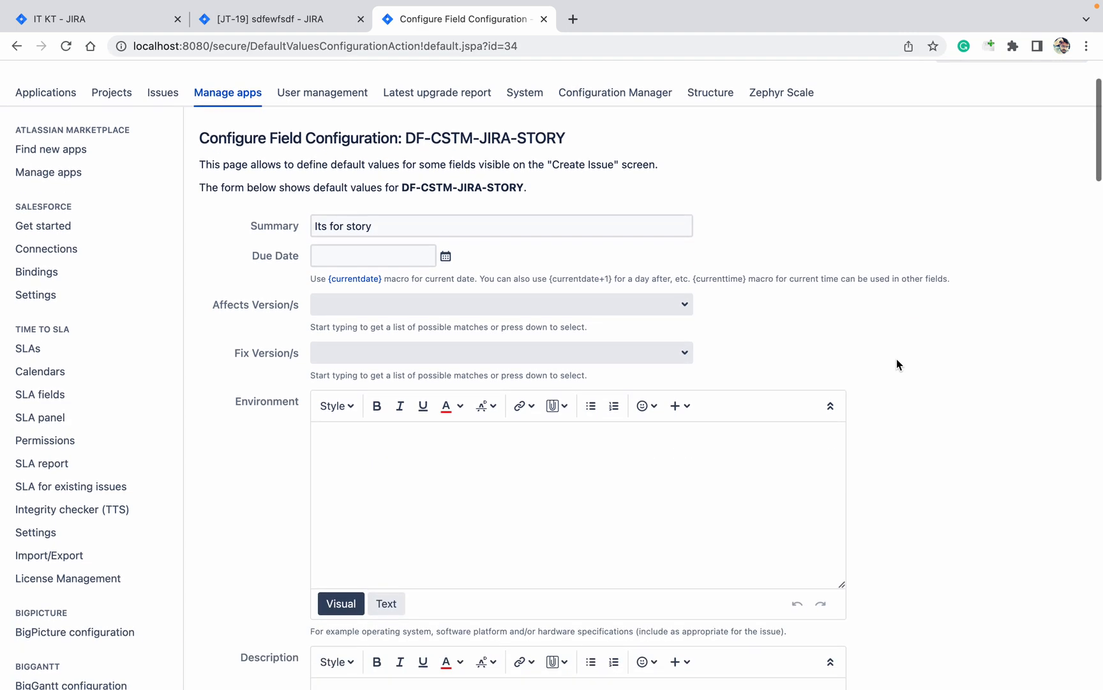
{"action": "scroll", "scroll_direction": "down", "scroll_amount": 3}
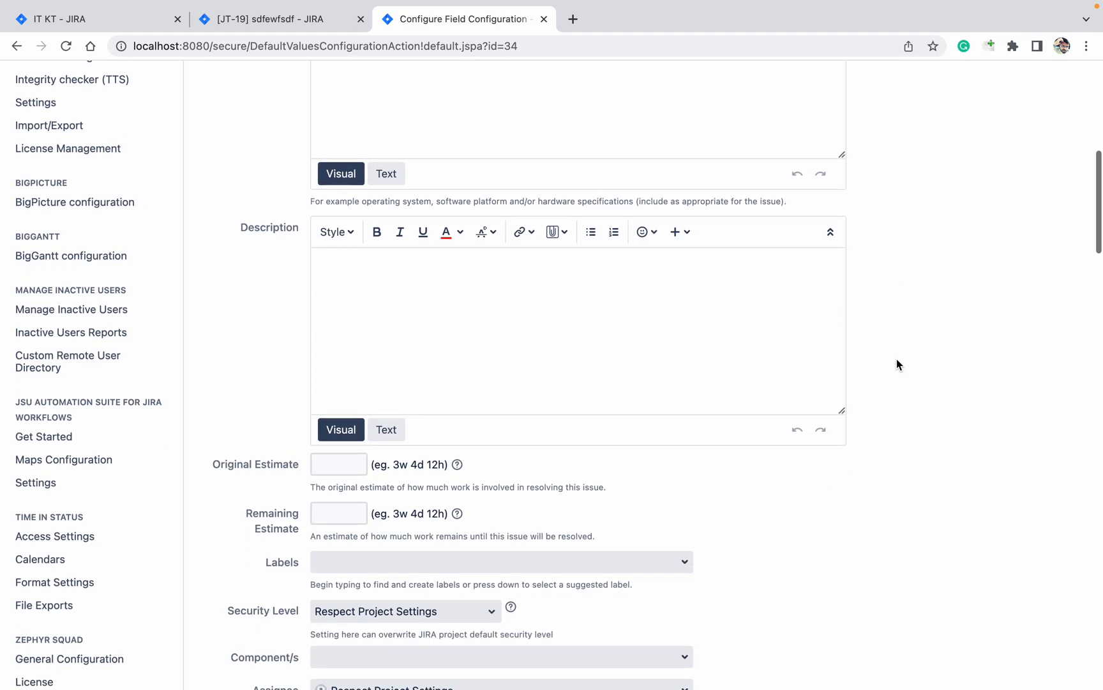
{"action": "scroll", "scroll_direction": "down", "scroll_amount": 3}
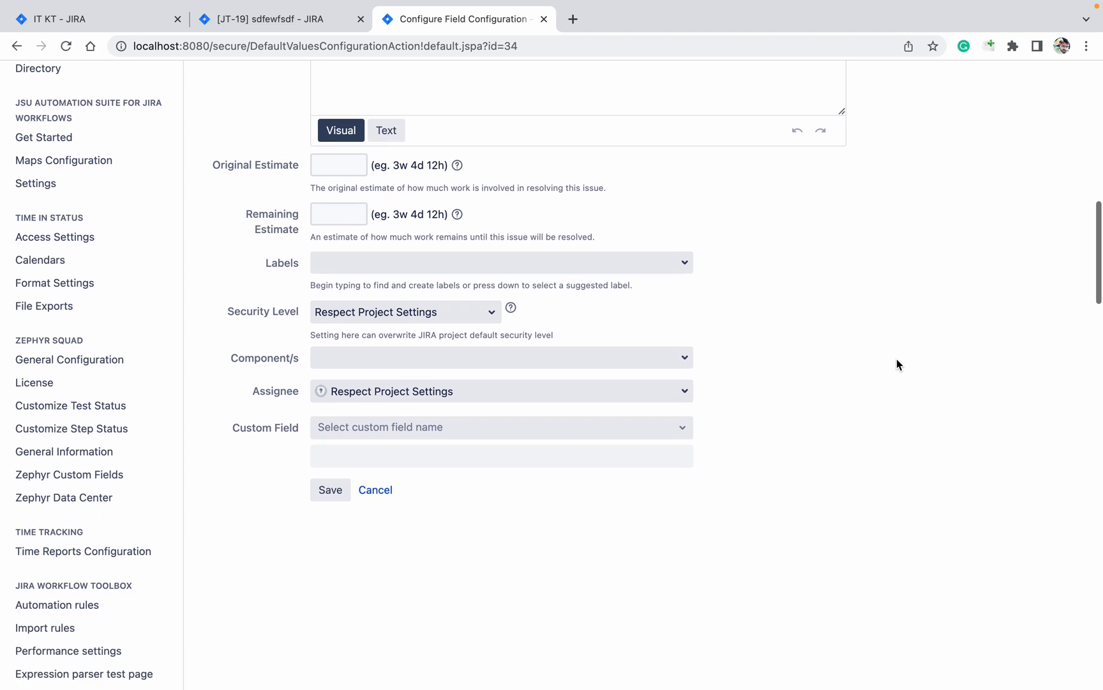
{"action": "mouse_move", "coordinate": [922, 263]}
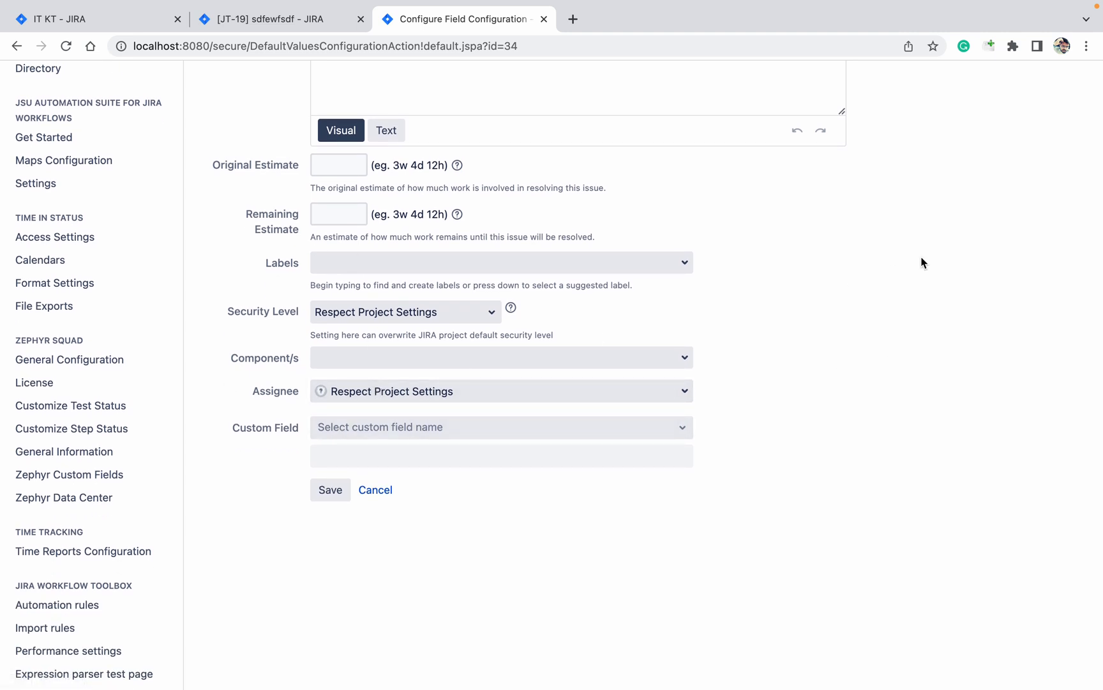
{"action": "scroll", "scroll_direction": "up", "scroll_amount": 3}
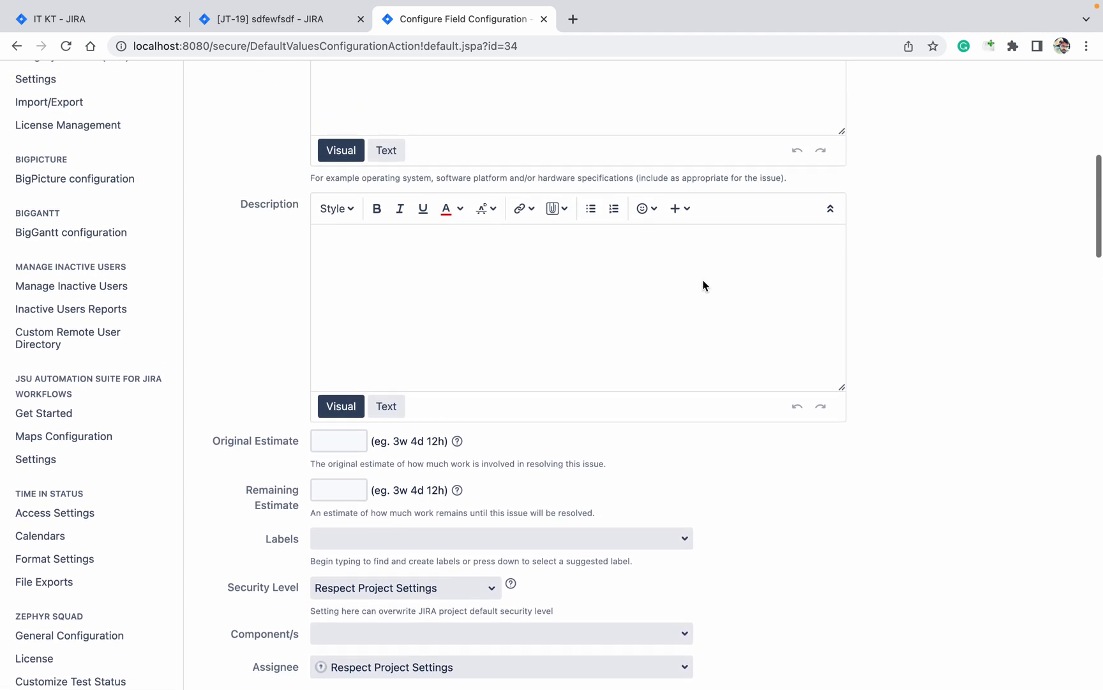
{"action": "type", "text": "whats"}
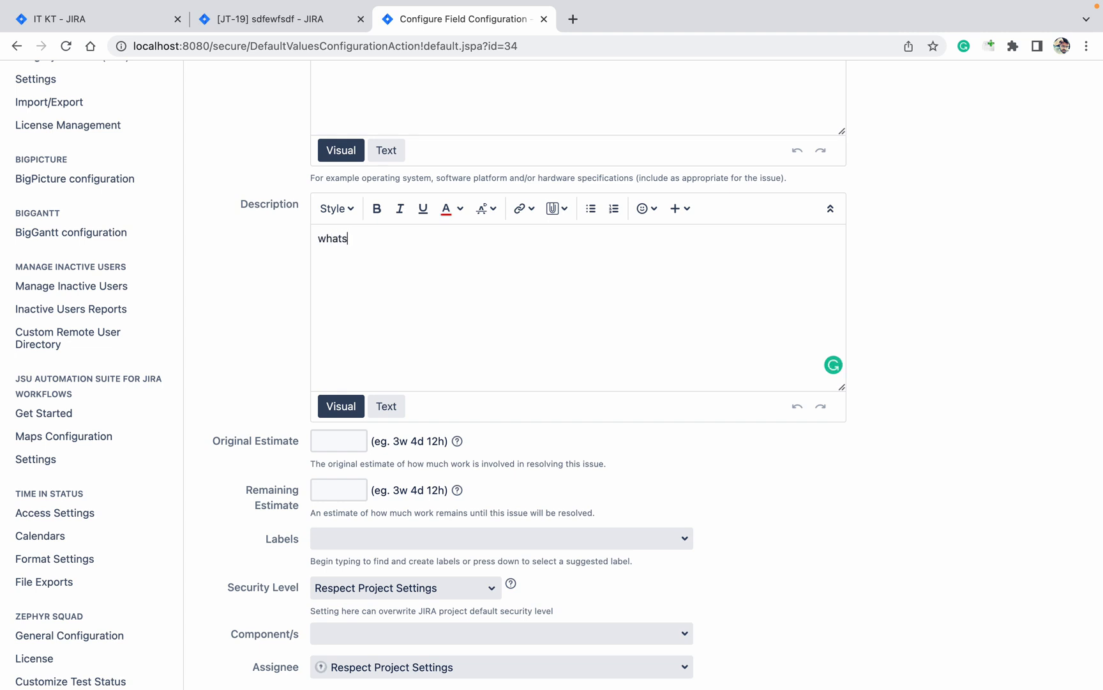
{"action": "type", "text": "your age"}
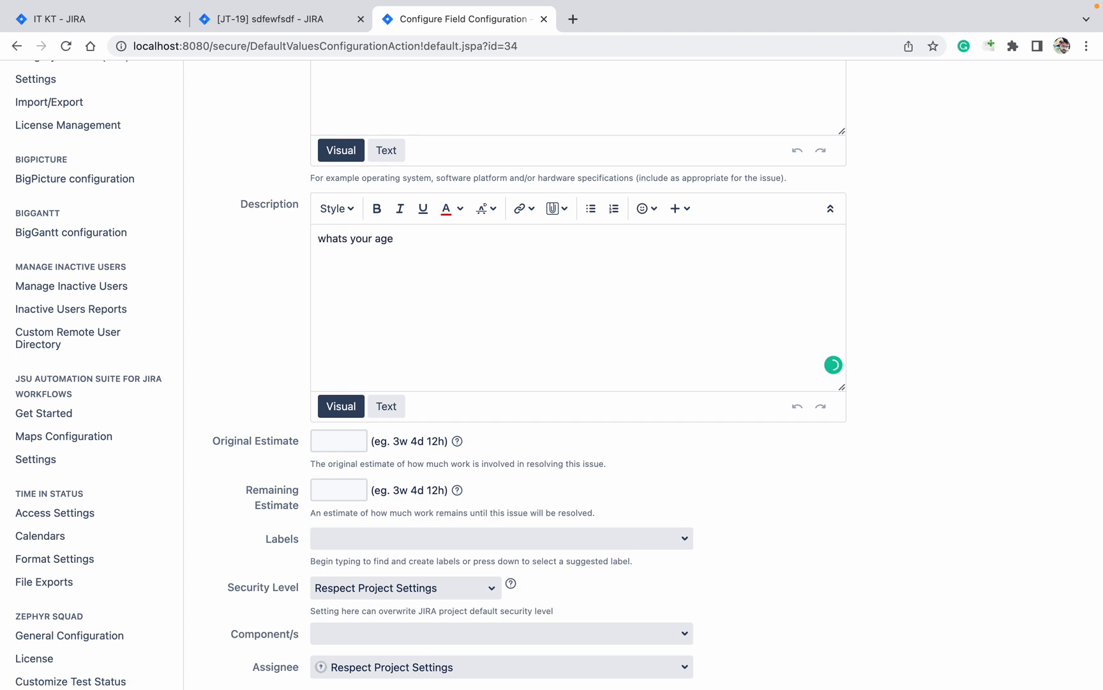
{"action": "type", "text": "?-"}
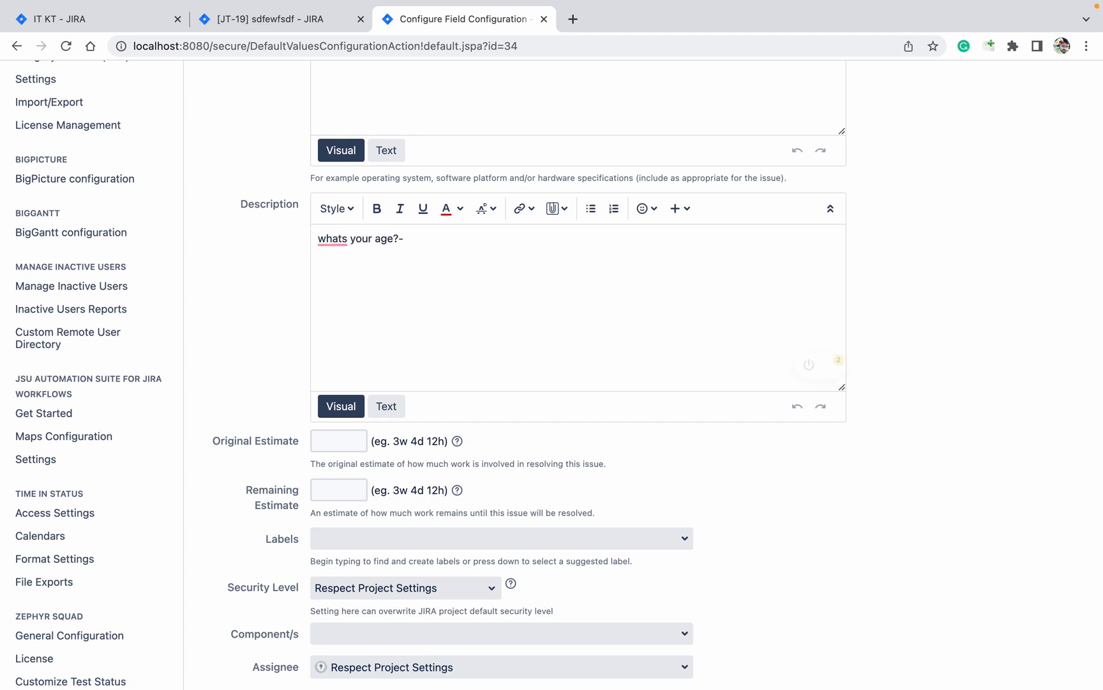
Set the Instance custom field default to Stag and save the field configuration.
{"action": "scroll", "scroll_direction": "down", "scroll_amount": 3}
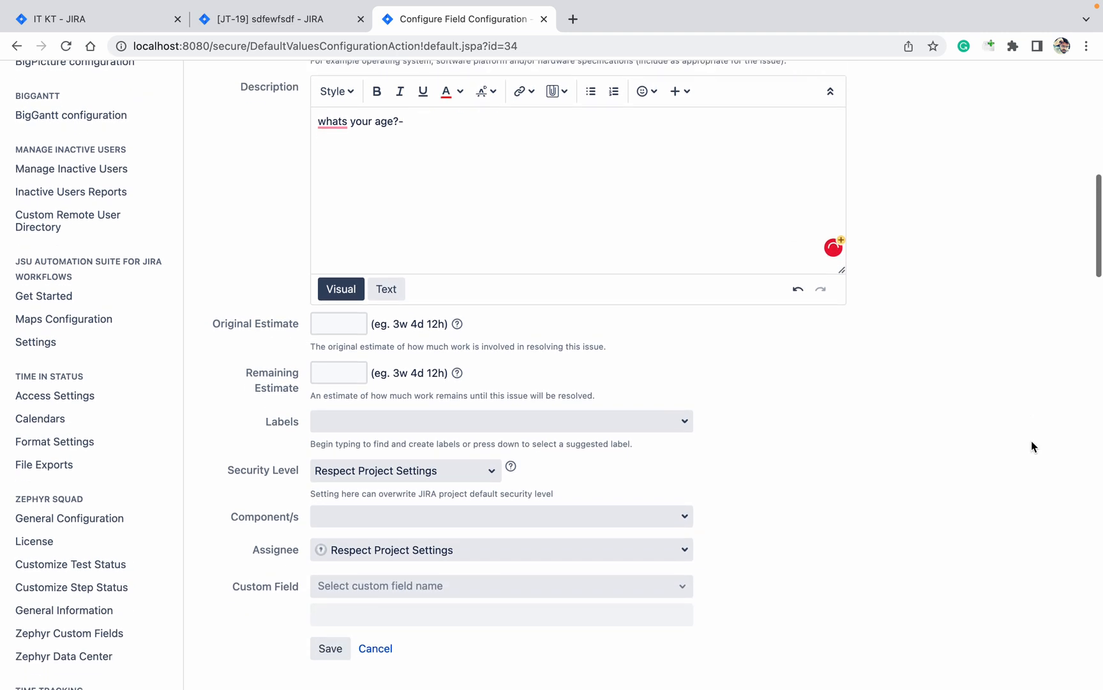
{"action": "left_click", "coordinate": [501, 585]}
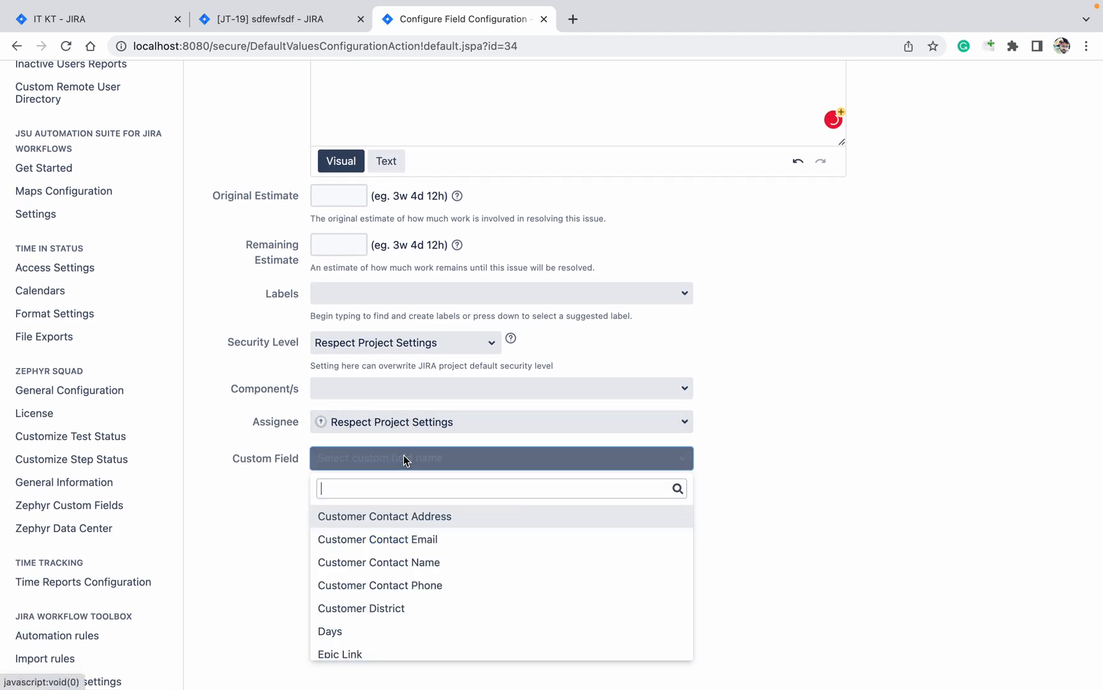
{"action": "type", "text": "ins"}
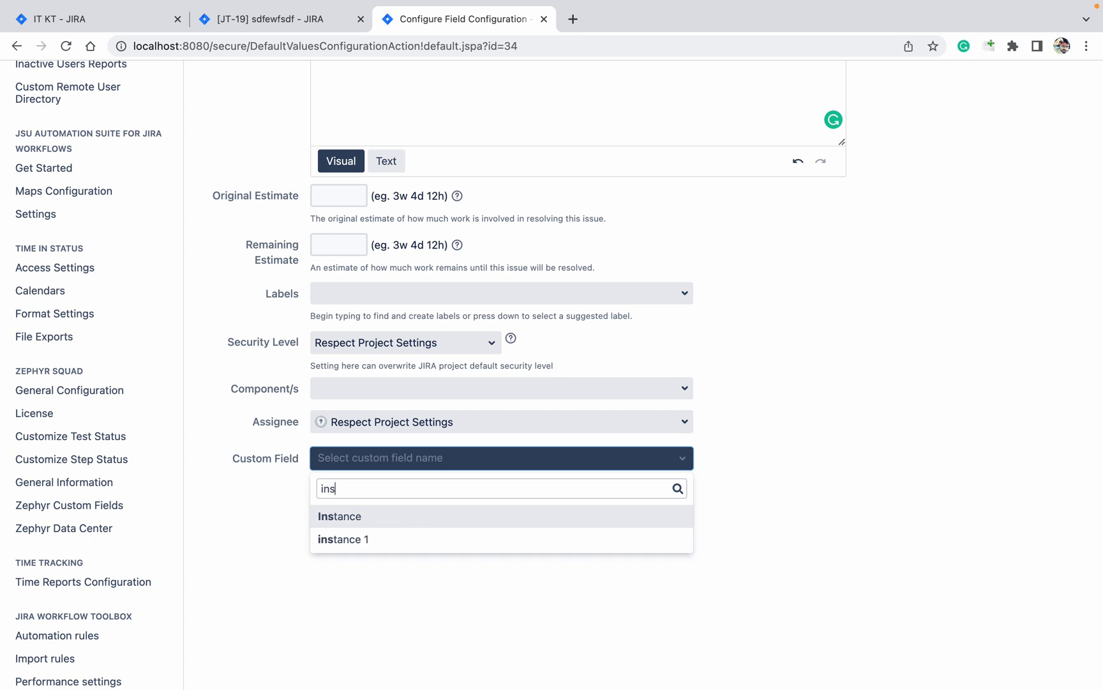
{"action": "left_click", "coordinate": [340, 516]}
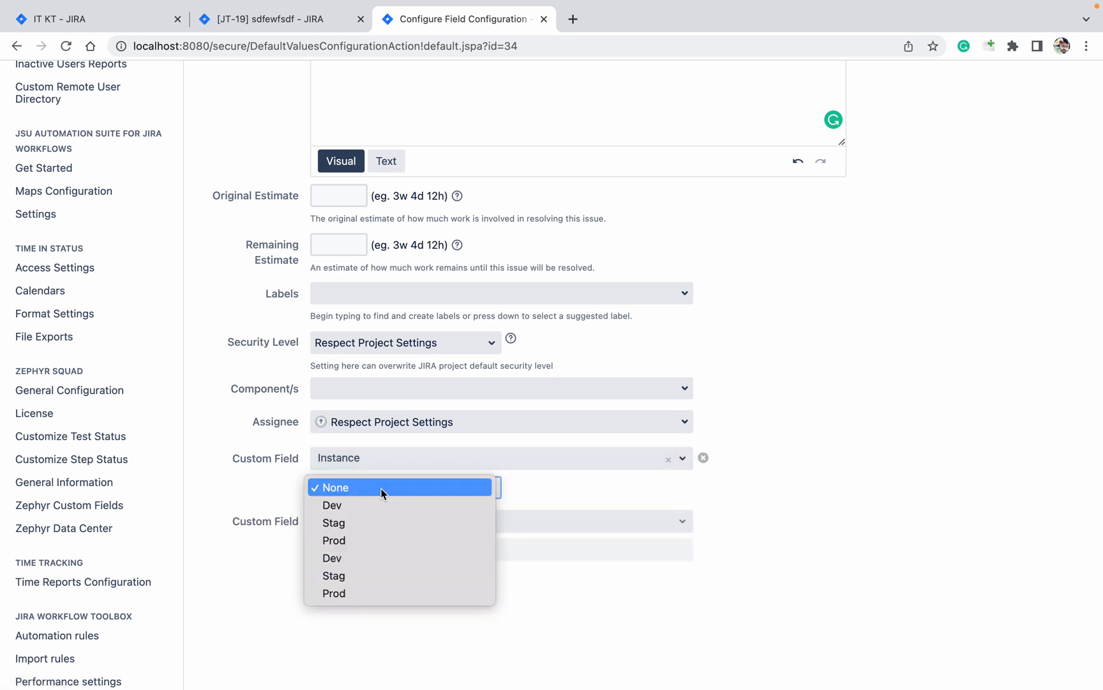
{"action": "left_click", "coordinate": [334, 522]}
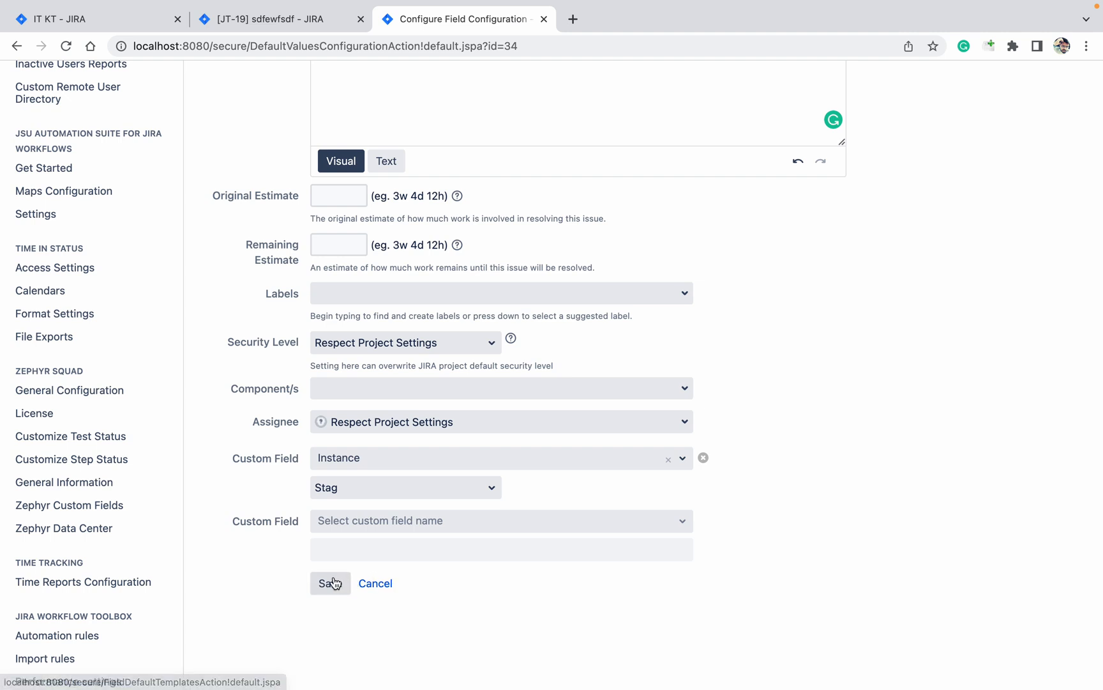
{"action": "left_click", "coordinate": [330, 582]}
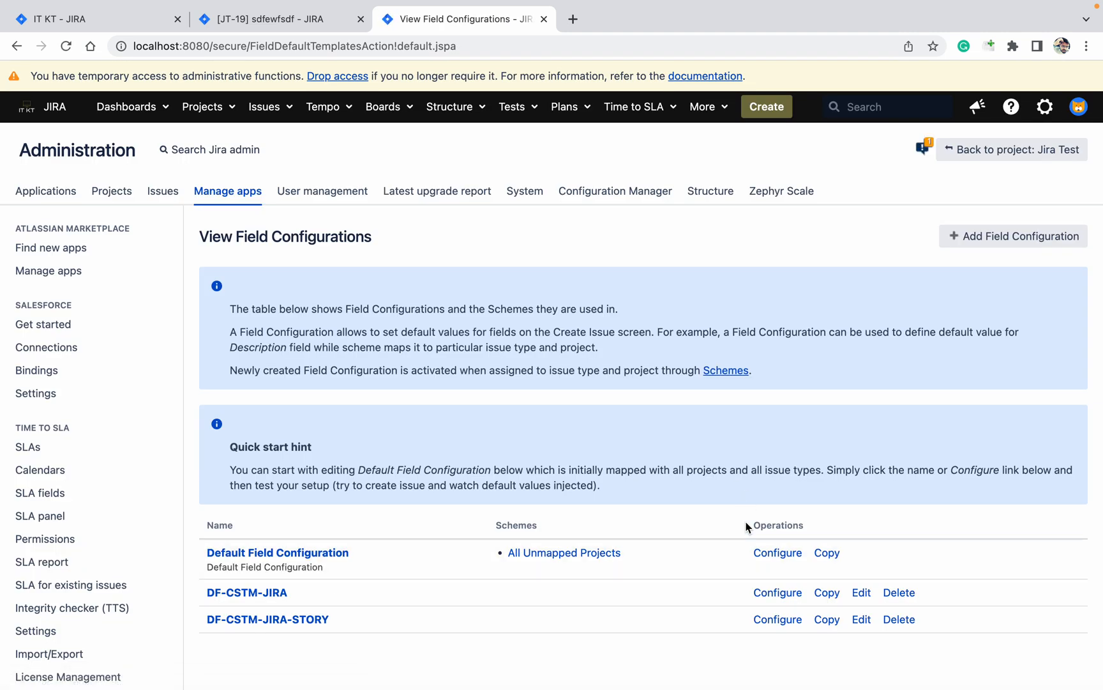
{"action": "mouse_move", "coordinate": [579, 282]}
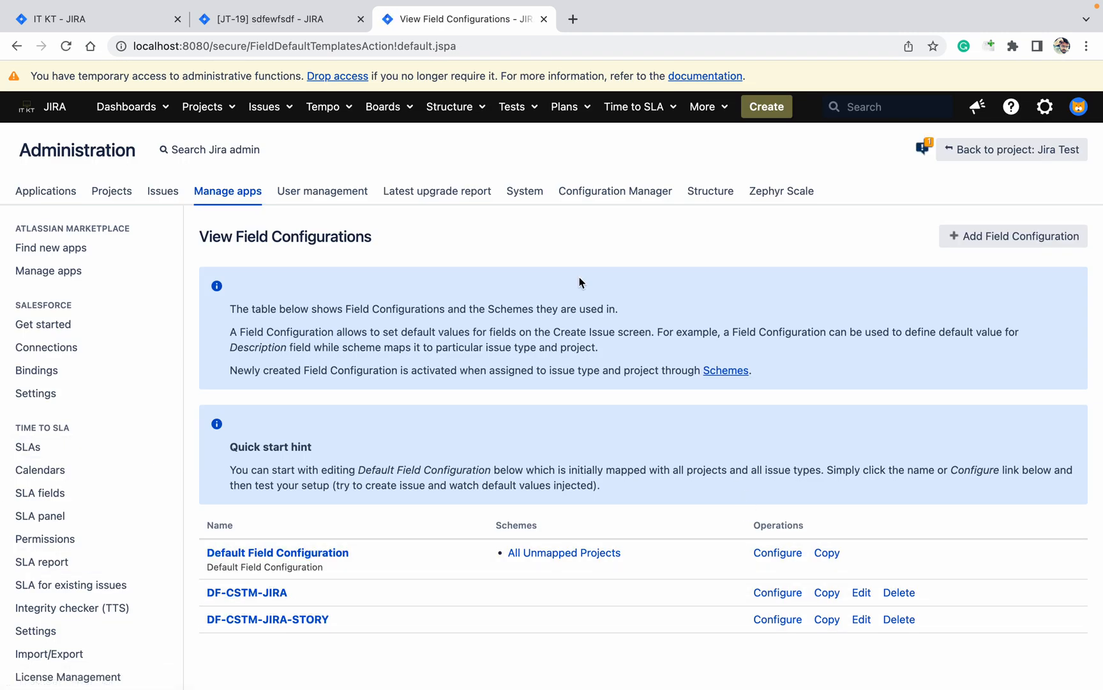
Find the Default Values Settings section and show the View Schemes page.
{"action": "key", "text": "Ctrl+f"}
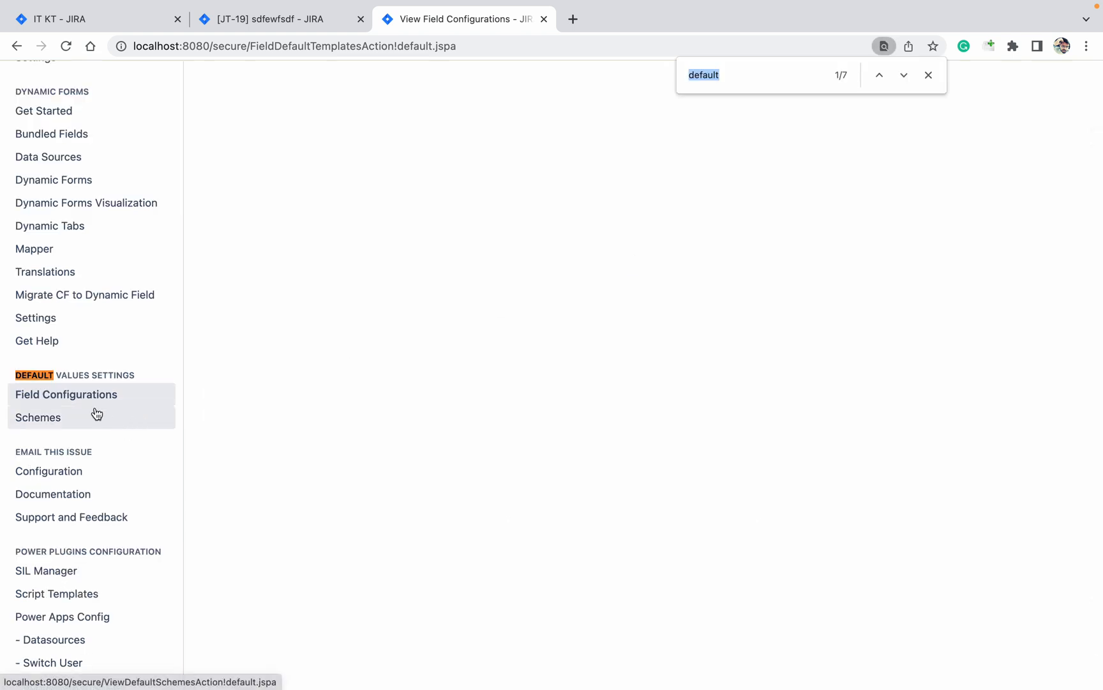
{"action": "left_click", "coordinate": [38, 417]}
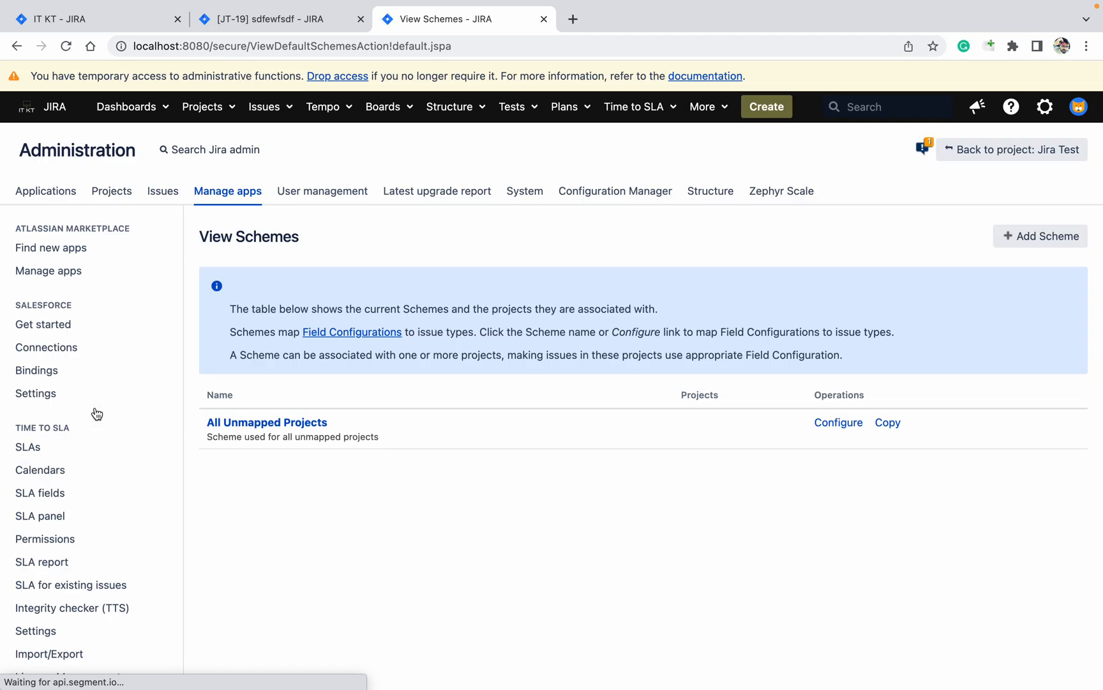
Add a new default-values scheme named DFSC-CSTM-JIRA and reach its configure page.
{"action": "left_click", "coordinate": [1042, 236]}
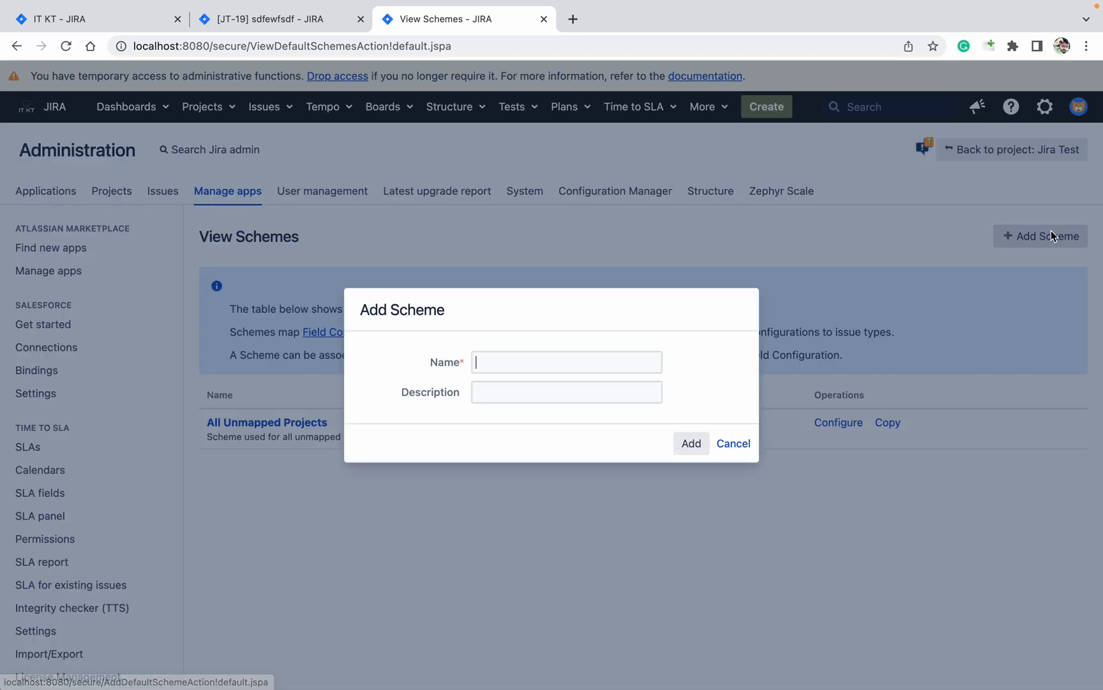
{"action": "type", "text": "DF"}
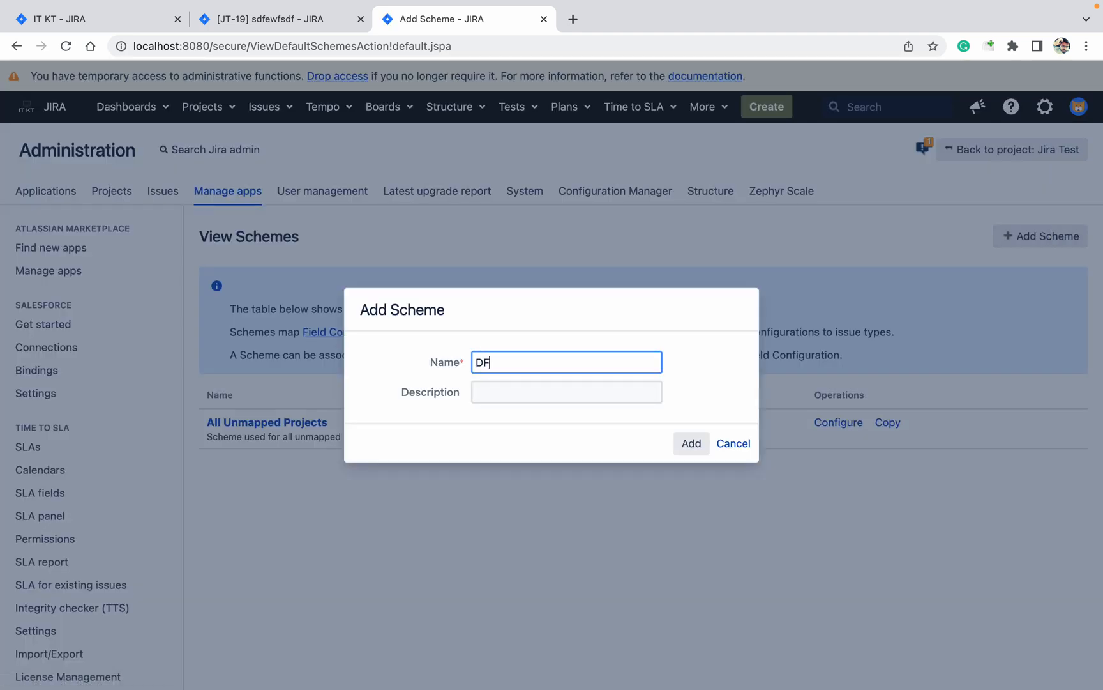
{"action": "type", "text": "SC-"}
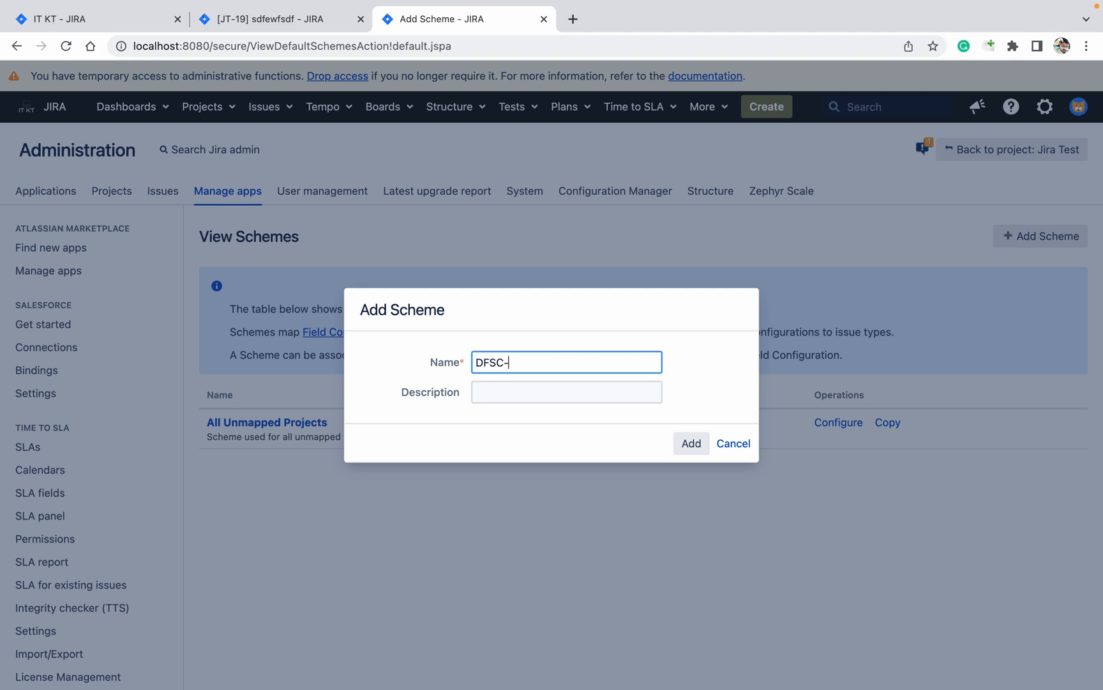
{"action": "type", "text": "CSTM-"}
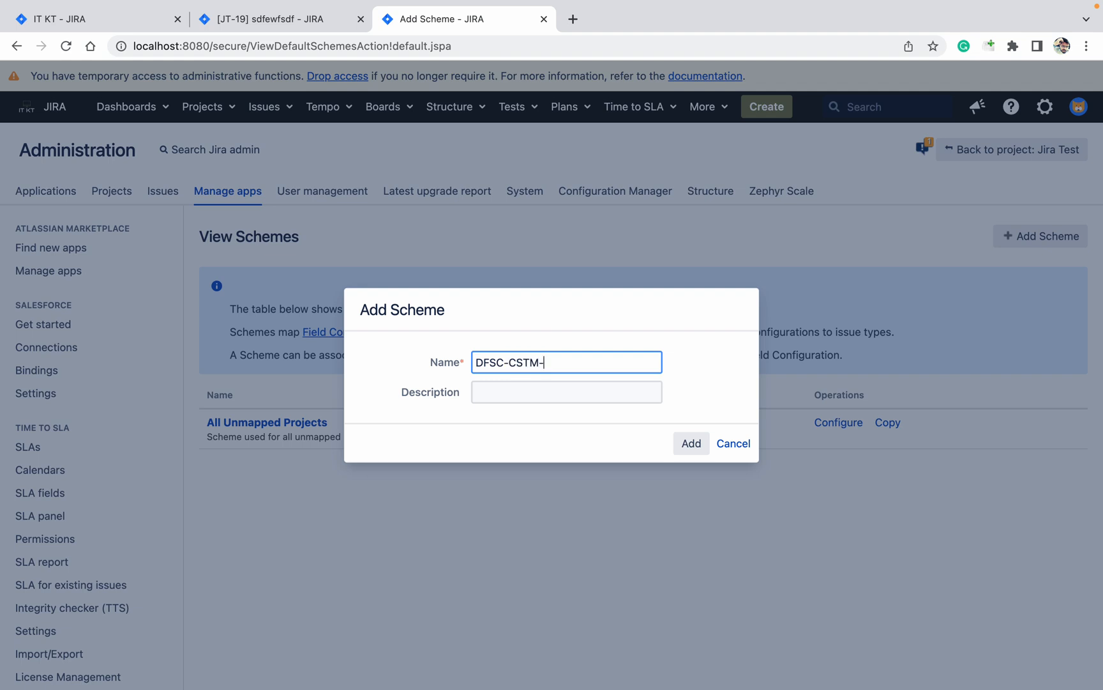
{"action": "left_click", "coordinate": [690, 443]}
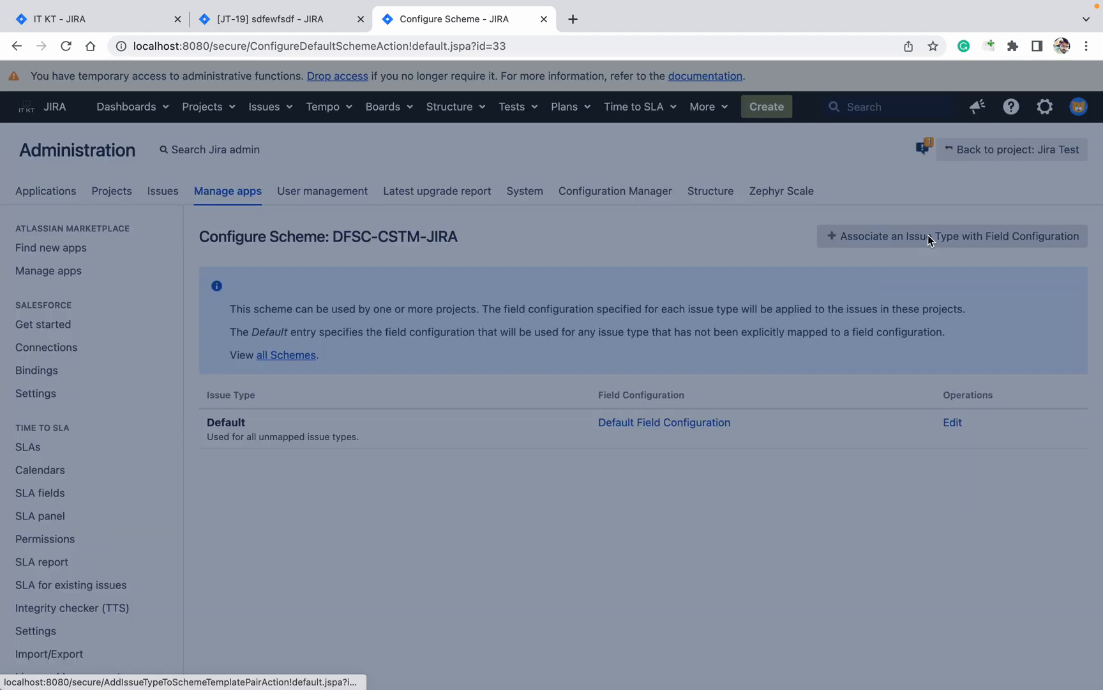
Map the Request issue type to the DF-CSTM-JIRA field configuration.
{"action": "left_click", "coordinate": [950, 236]}
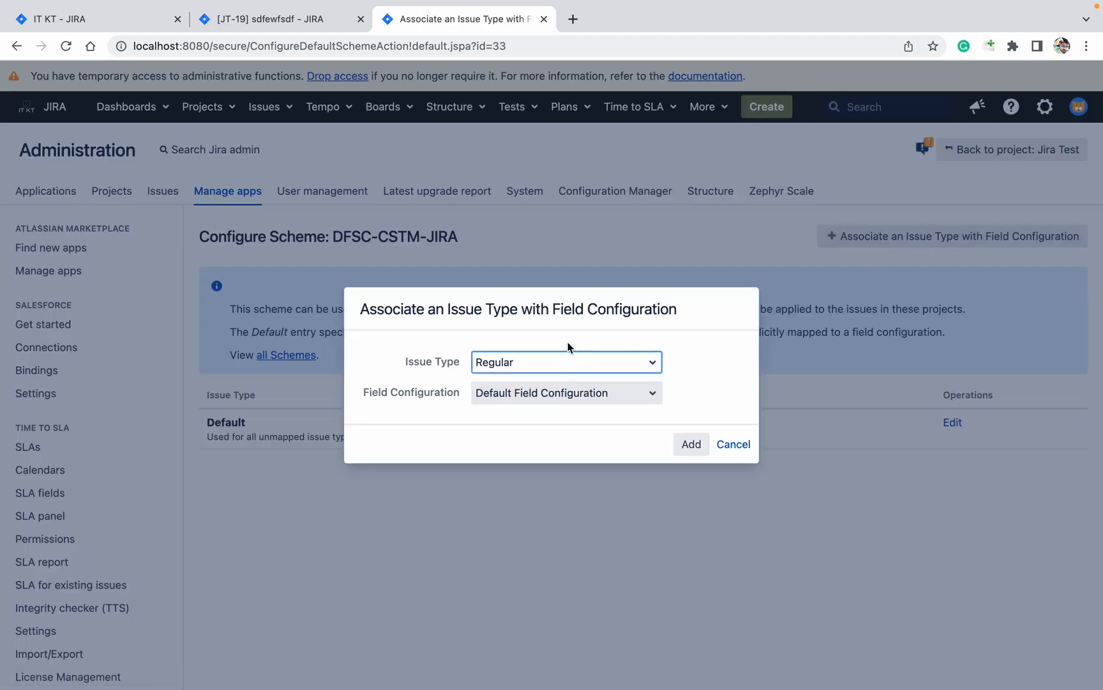
{"action": "left_click", "coordinate": [565, 362]}
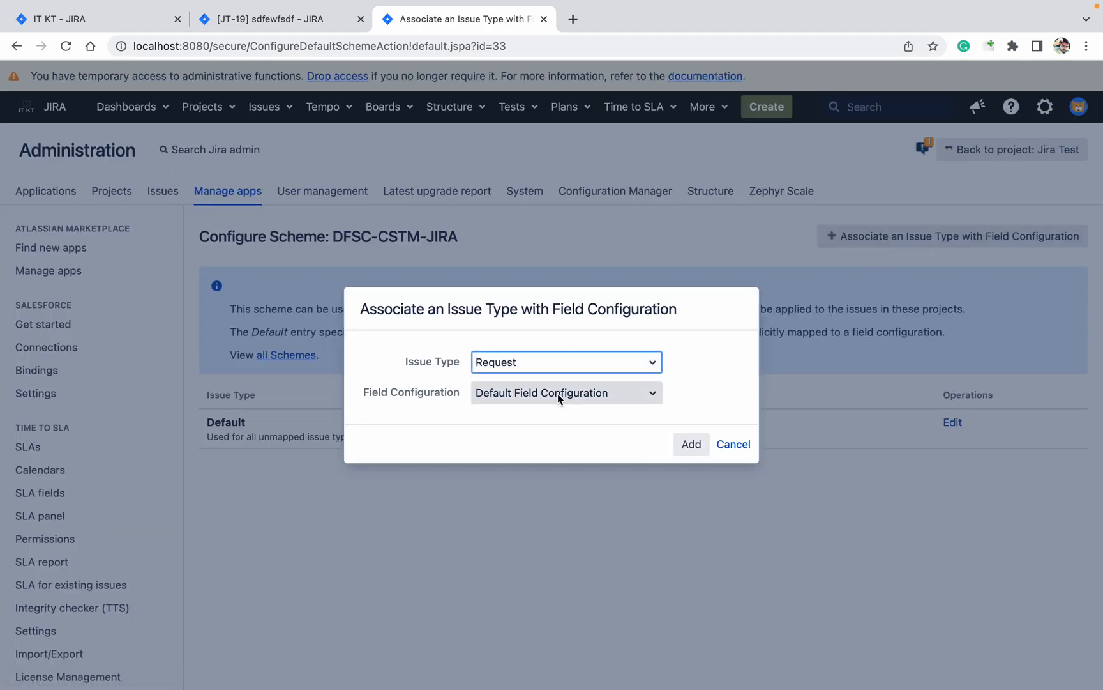
{"action": "left_click", "coordinate": [565, 392]}
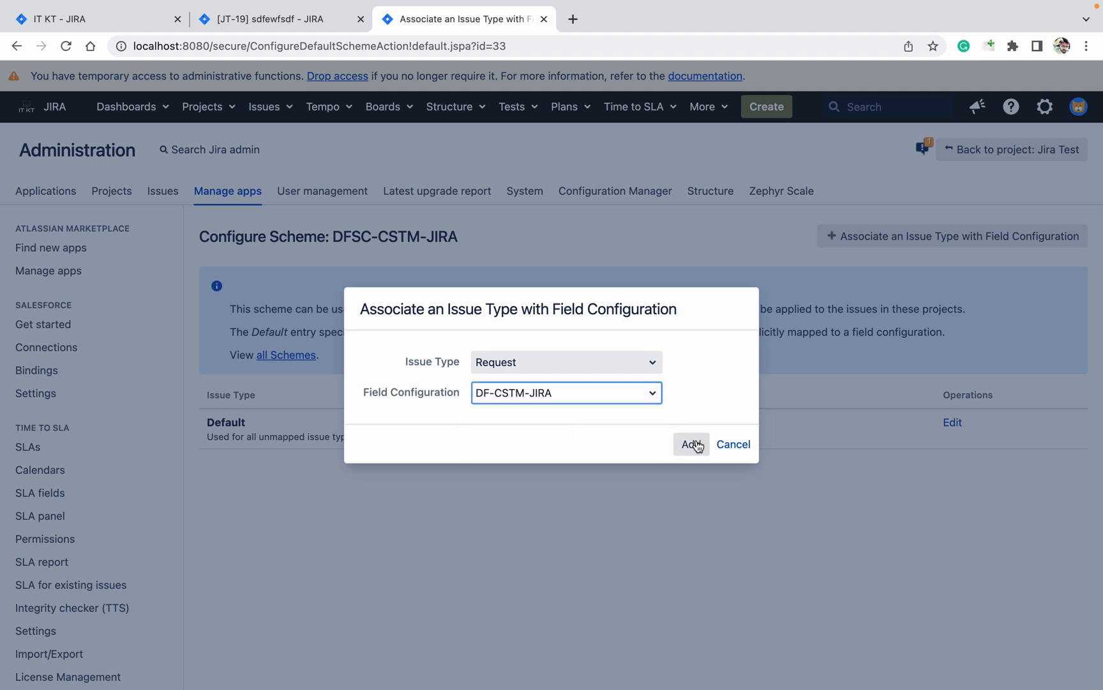
{"action": "left_click", "coordinate": [691, 444]}
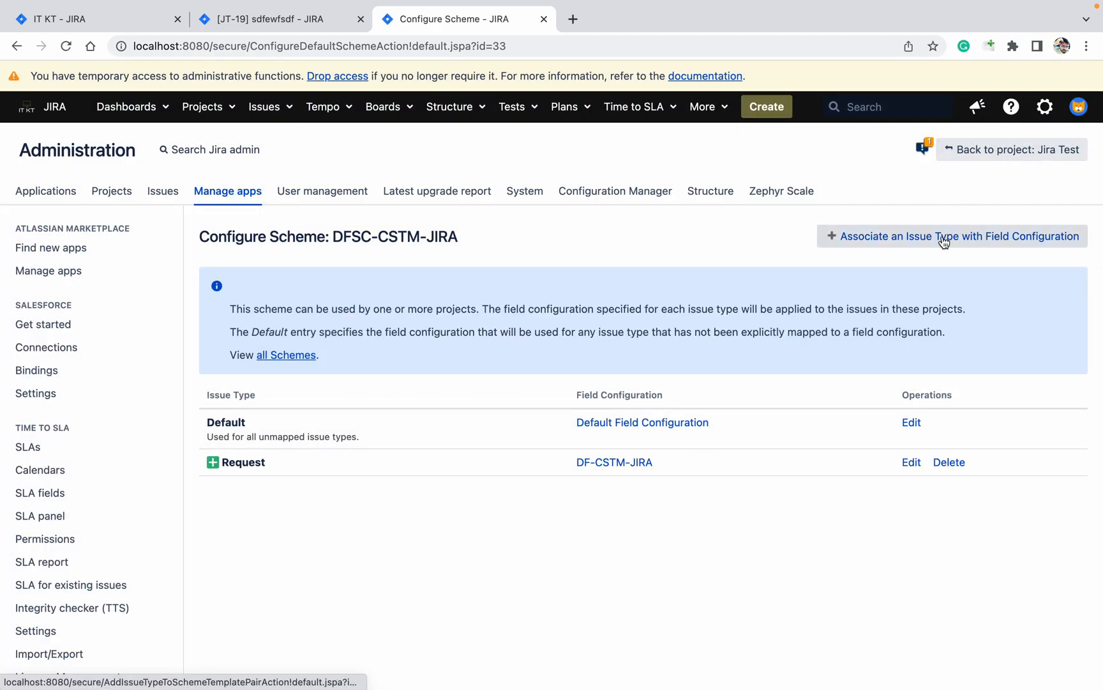
Map Story to DF-CSTM-JIRA-STORY and return to the list of all schemes.
{"action": "left_click", "coordinate": [957, 236]}
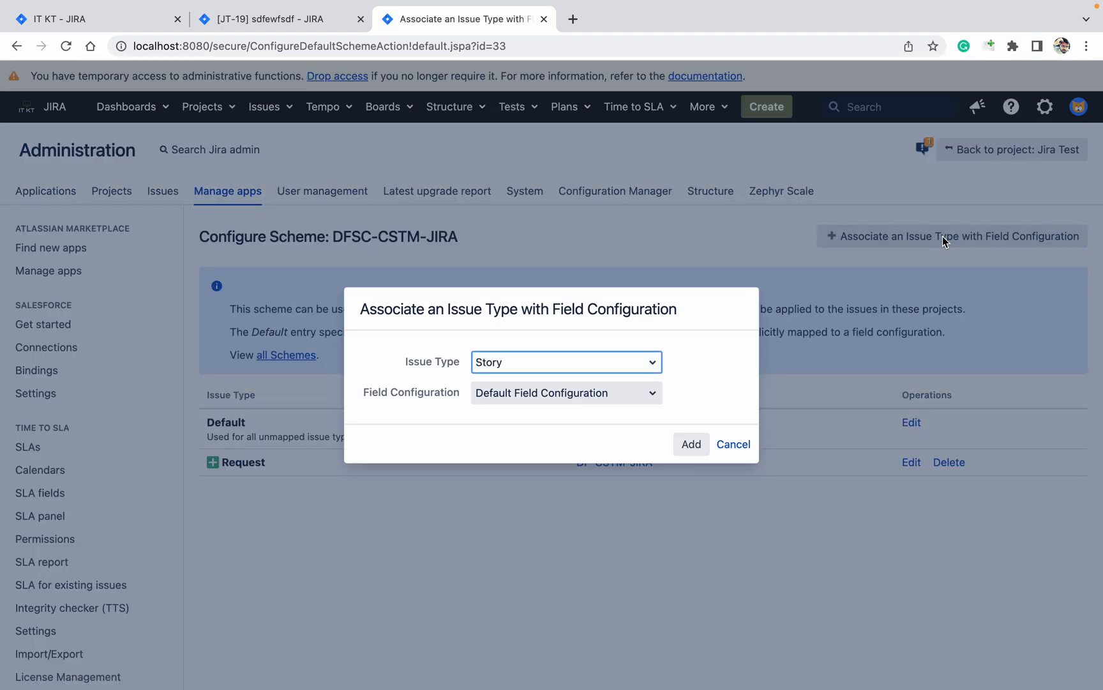
{"action": "left_click", "coordinate": [564, 392]}
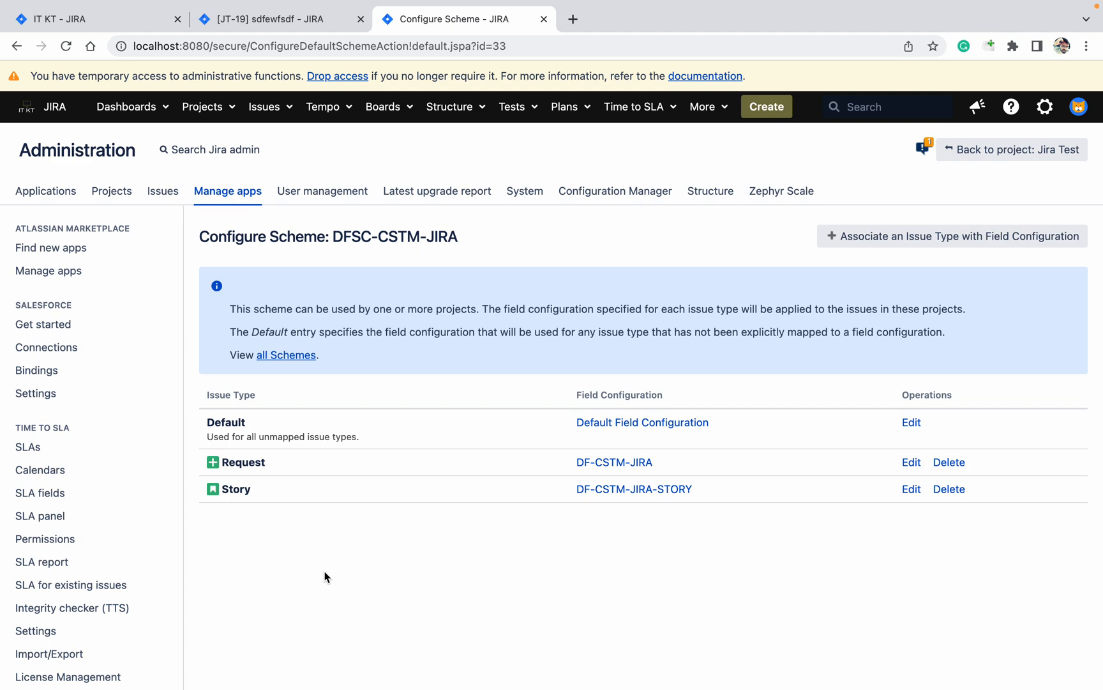
{"action": "left_click", "coordinate": [285, 355]}
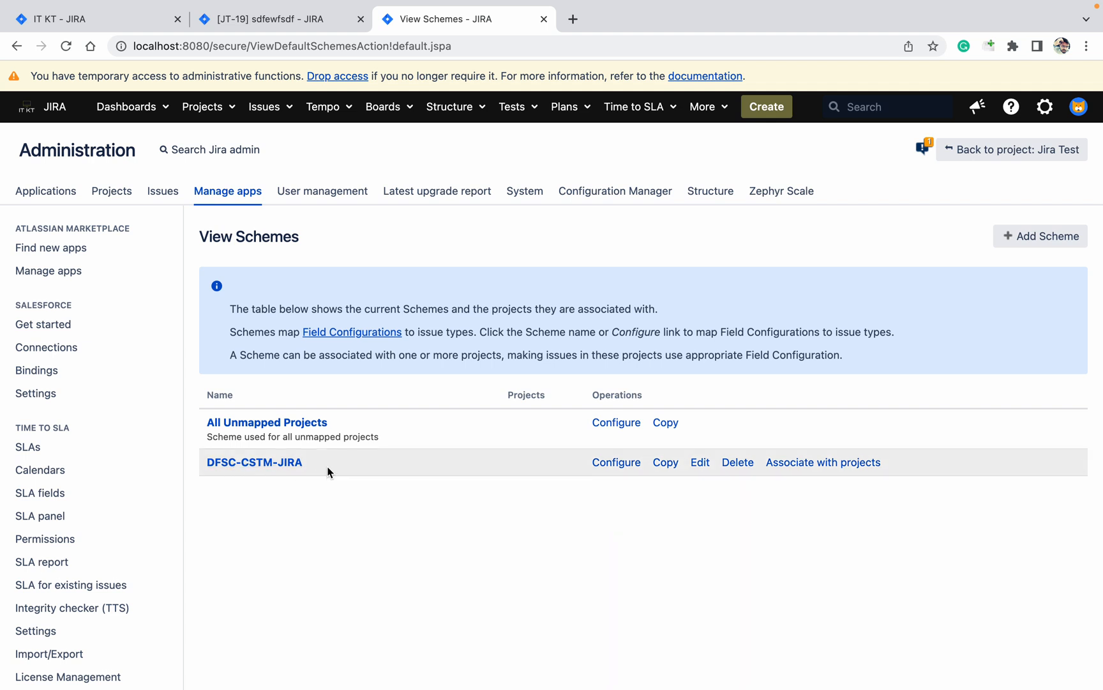
Start associating DFSC-CSTM-JIRA with projects and select Jira Test as the project.
{"action": "left_click", "coordinate": [823, 463]}
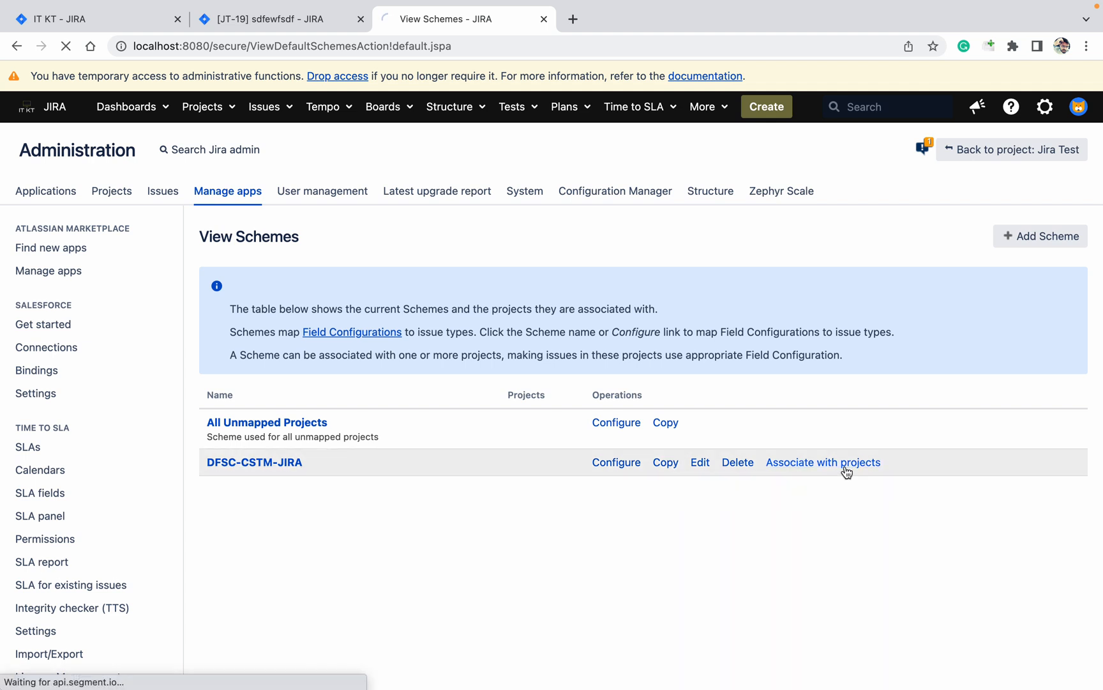
{"action": "left_click", "coordinate": [823, 461]}
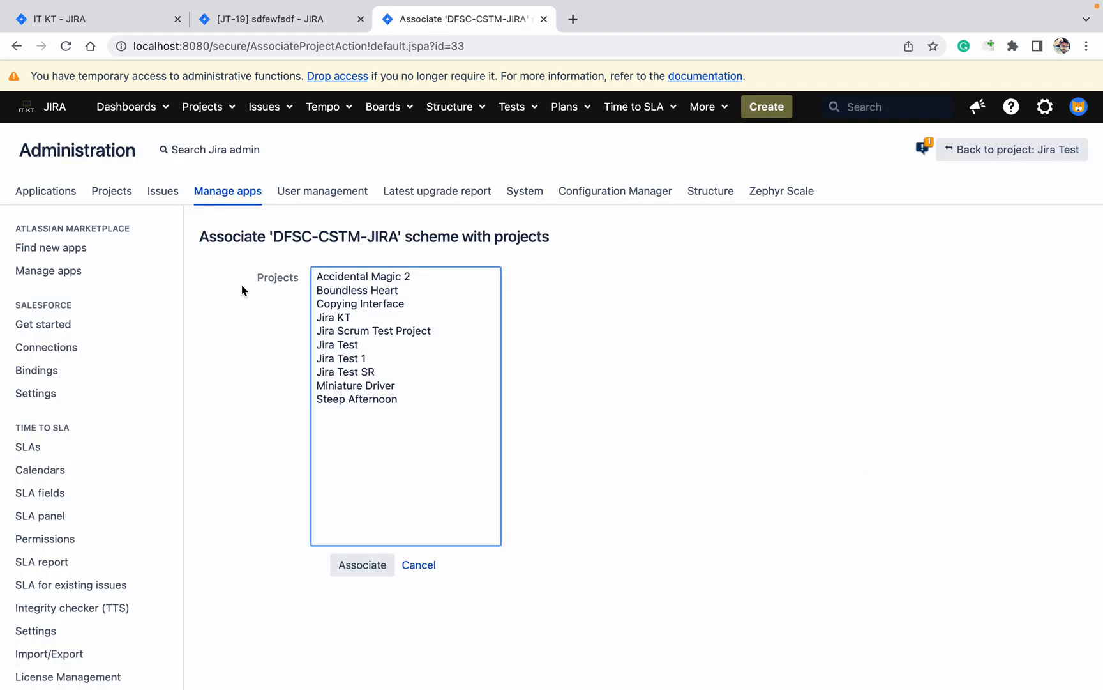
{"action": "left_click", "coordinate": [337, 343]}
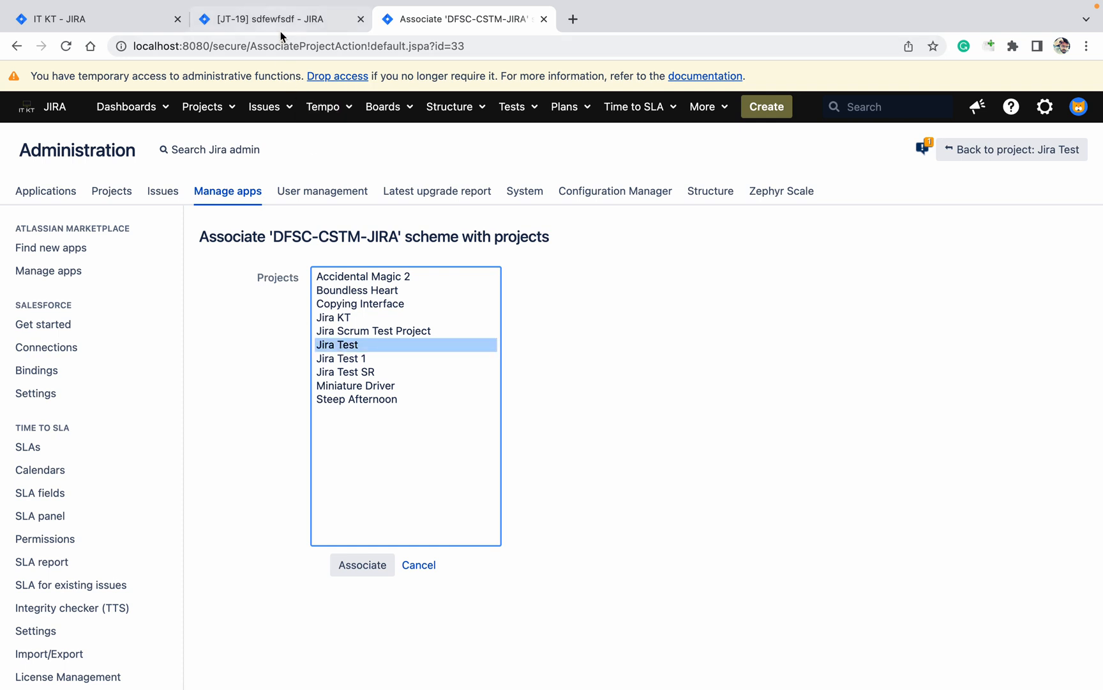
{"action": "left_click", "coordinate": [274, 19]}
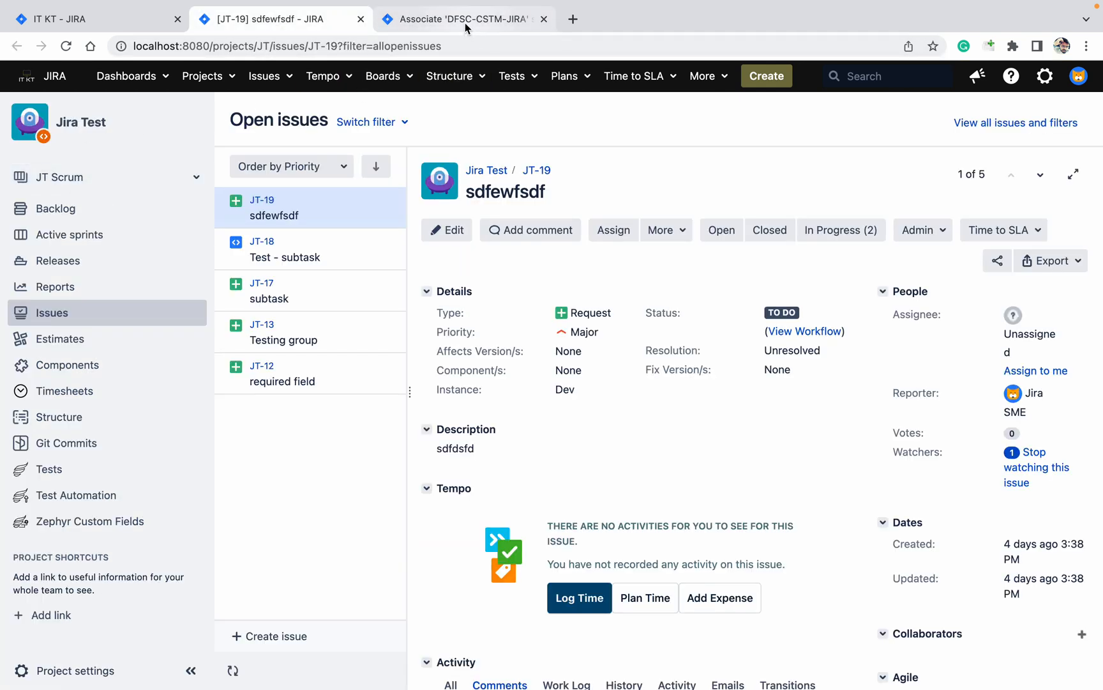
{"action": "left_click", "coordinate": [465, 19]}
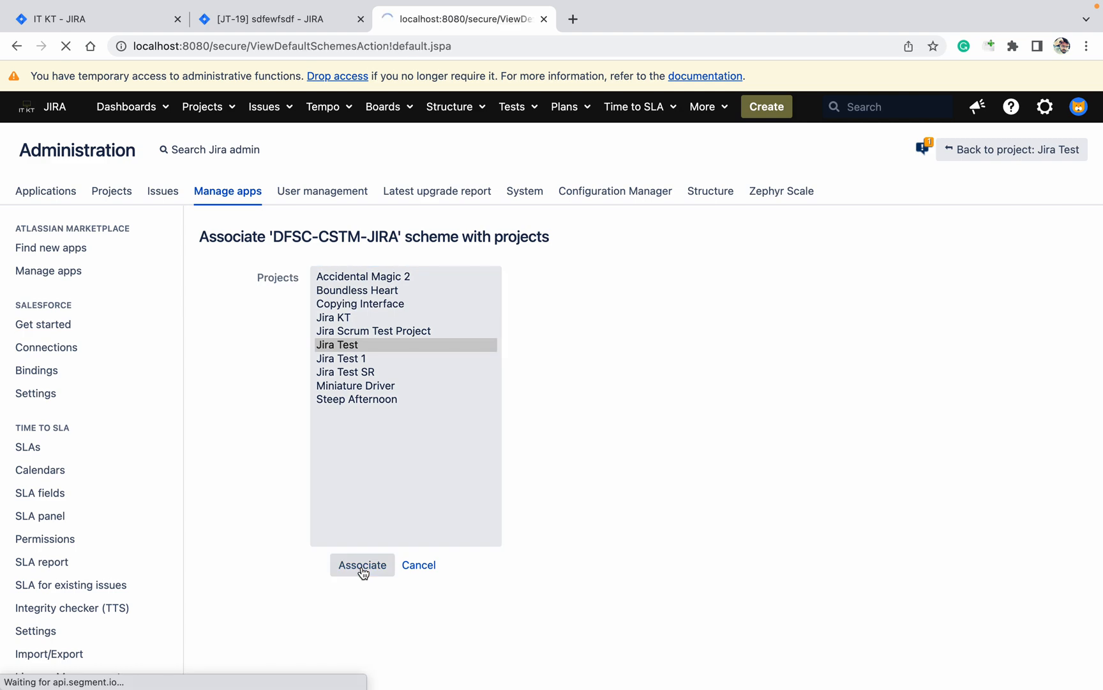
Confirm the Jira Test association and reload the JT-19 issue page to pick it up.
{"action": "left_click", "coordinate": [362, 565]}
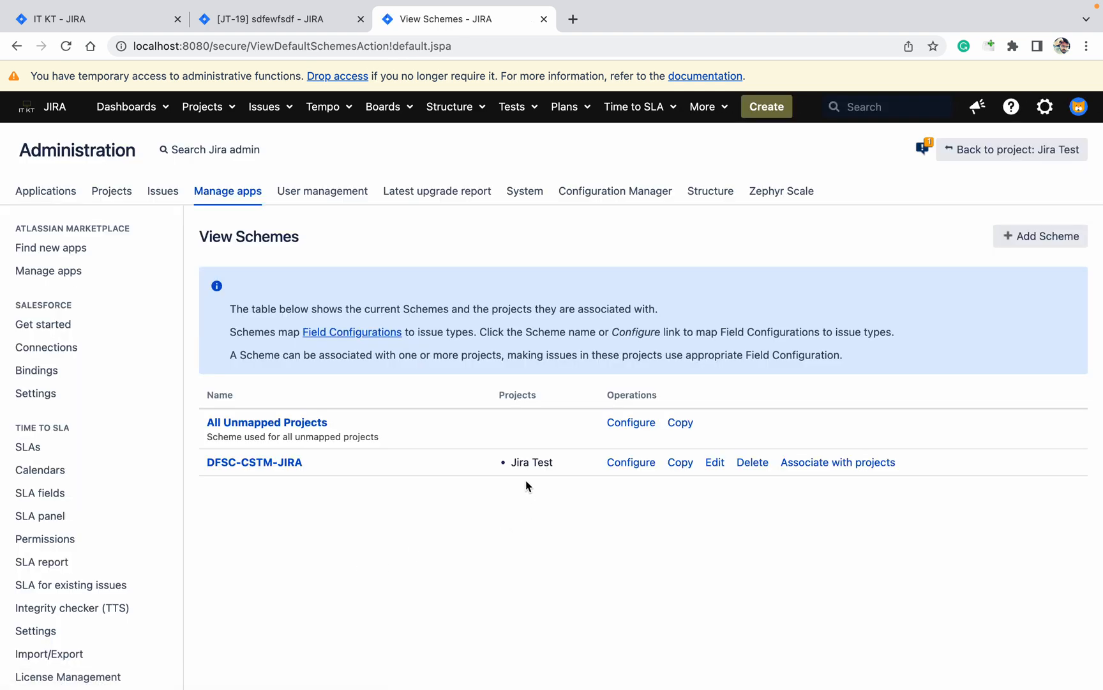
{"action": "left_click", "coordinate": [279, 19]}
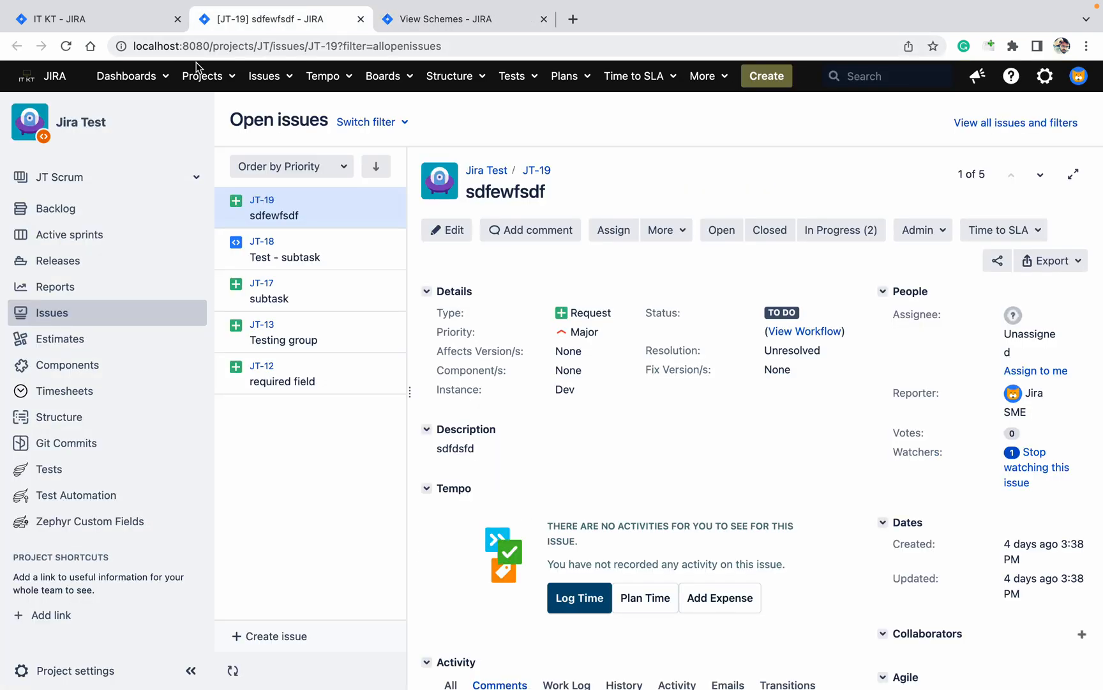
{"action": "left_click", "coordinate": [66, 46]}
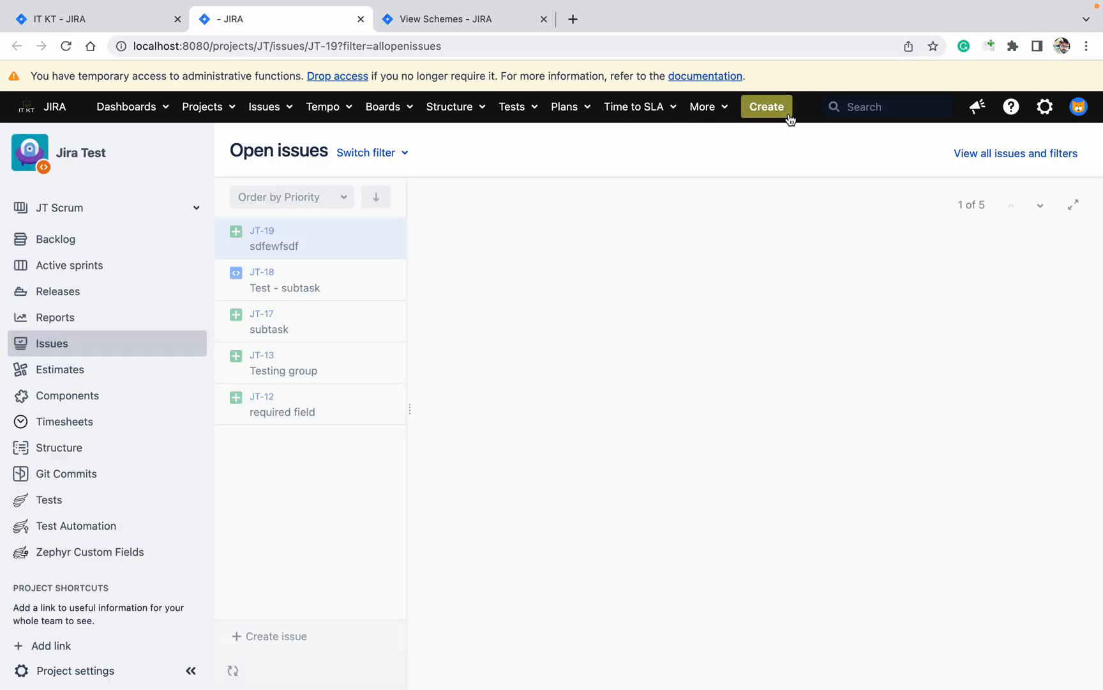
Bring up a new issue form showing the Story defaults with description "whats your age?-".
{"action": "left_click", "coordinate": [275, 238]}
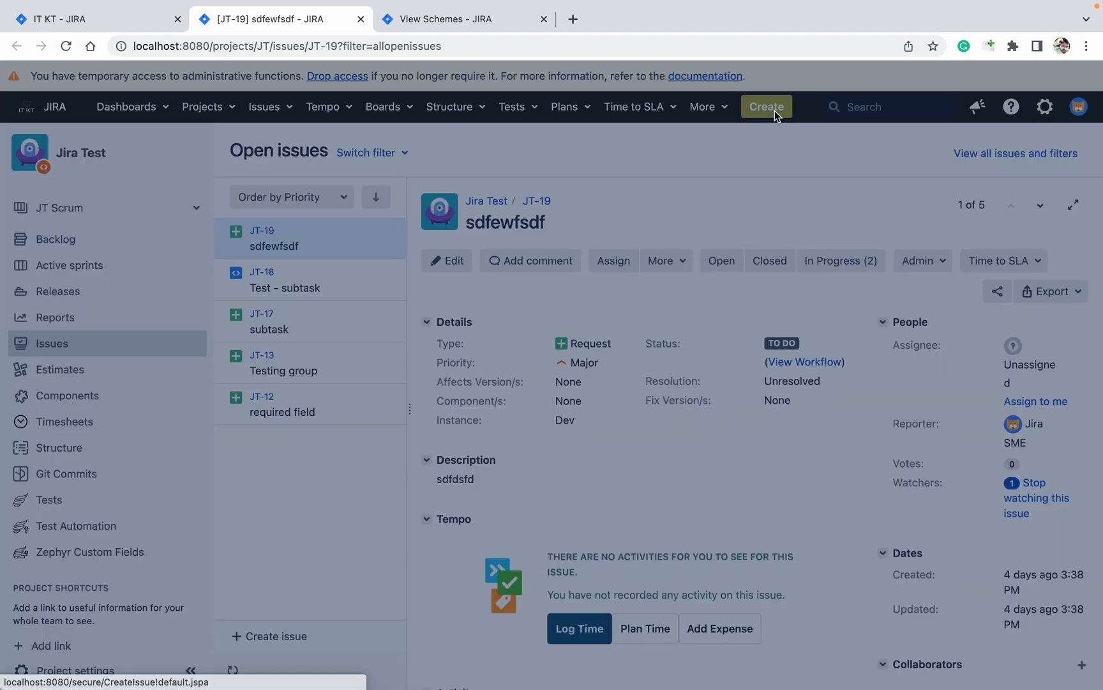
{"action": "left_click", "coordinate": [766, 106]}
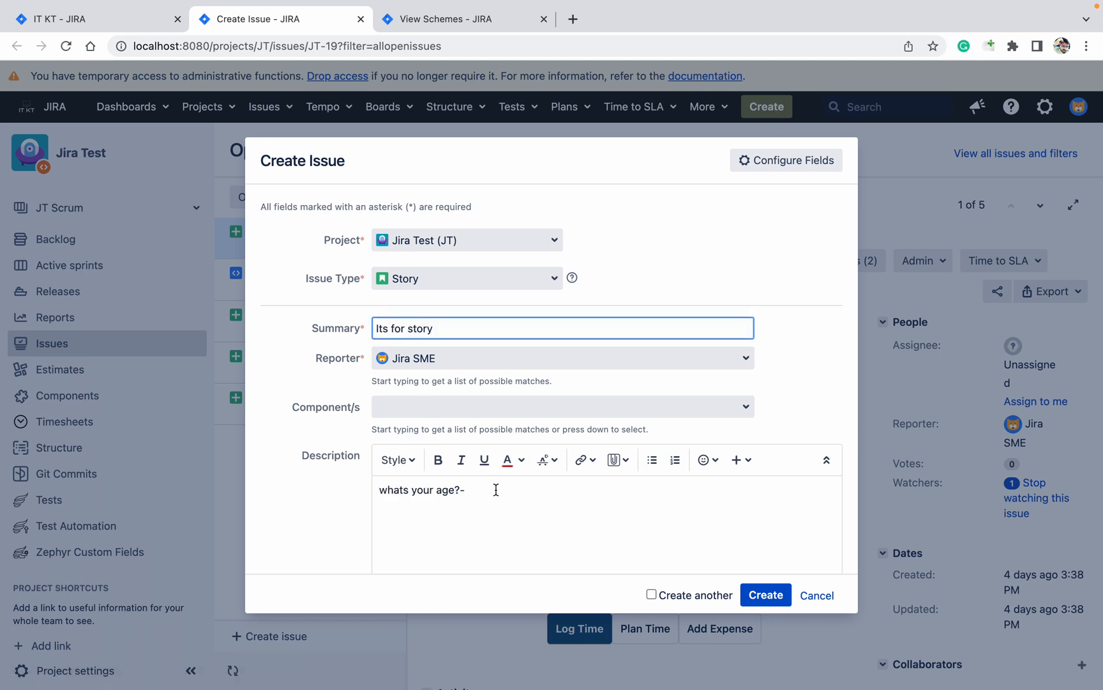
{"action": "mouse_move", "coordinate": [828, 321]}
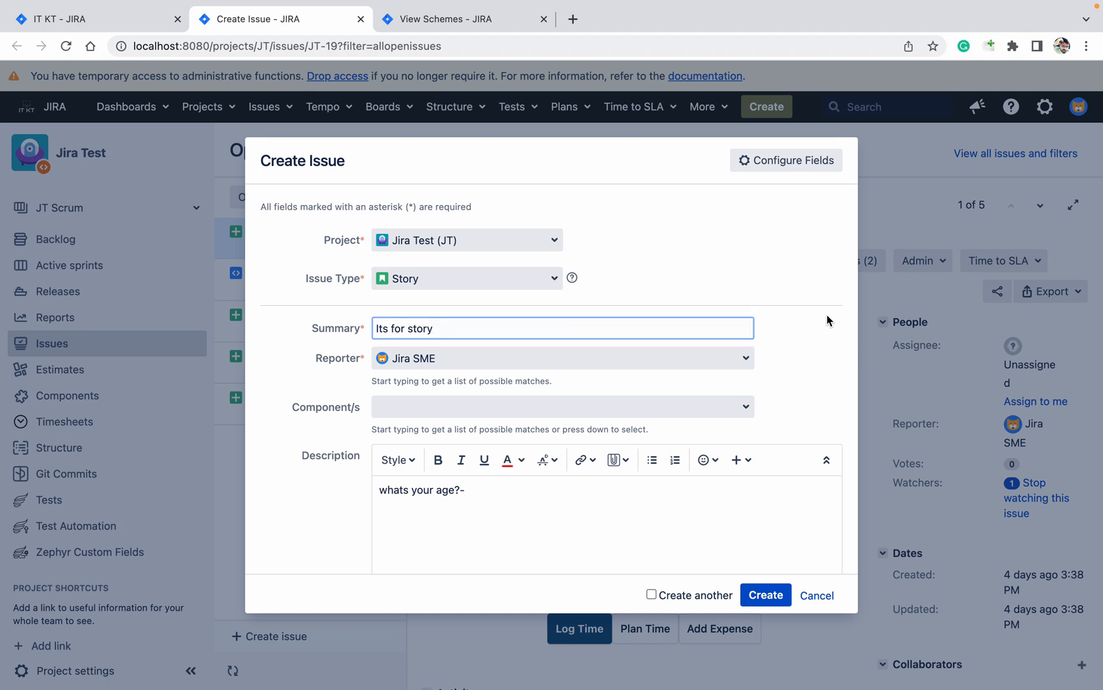
{"action": "mouse_move", "coordinate": [420, 489]}
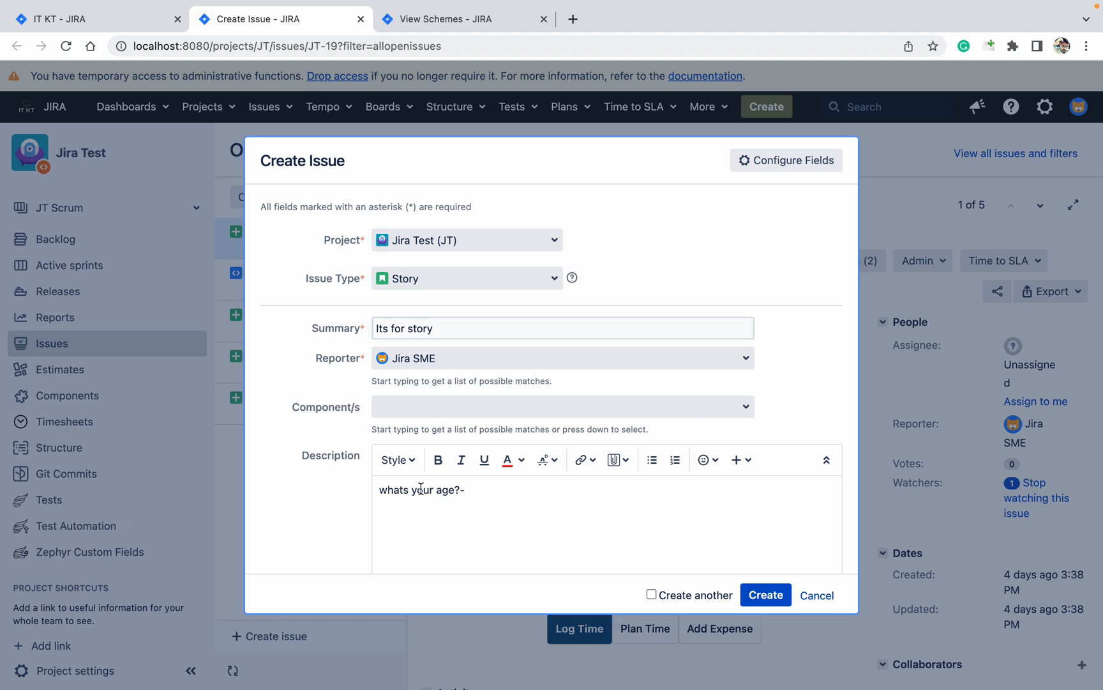
{"action": "mouse_move", "coordinate": [319, 512]}
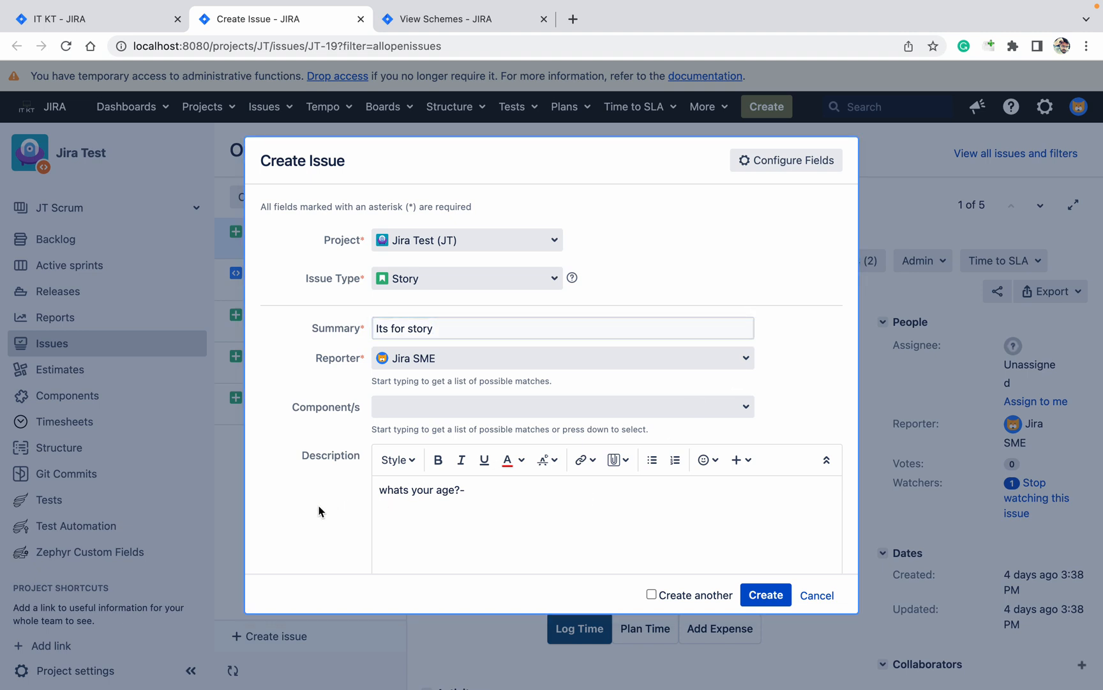
{"action": "mouse_move", "coordinate": [816, 595]}
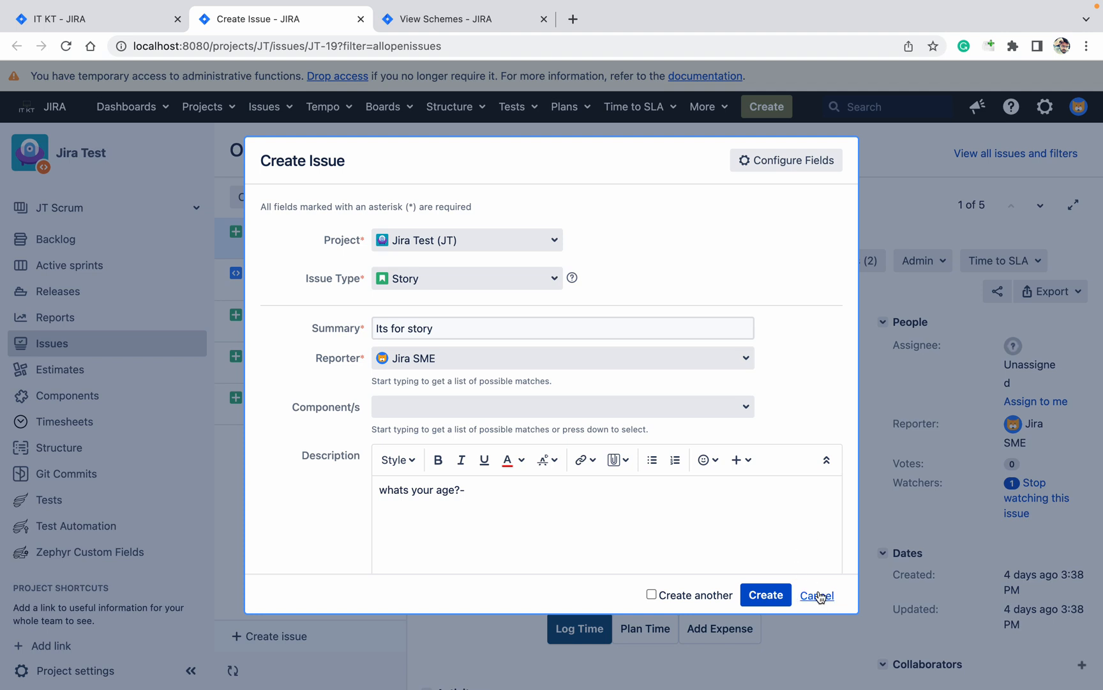
Discard the dialog and continue to the full-page Story create form in a new tab.
{"action": "left_click", "coordinate": [817, 595]}
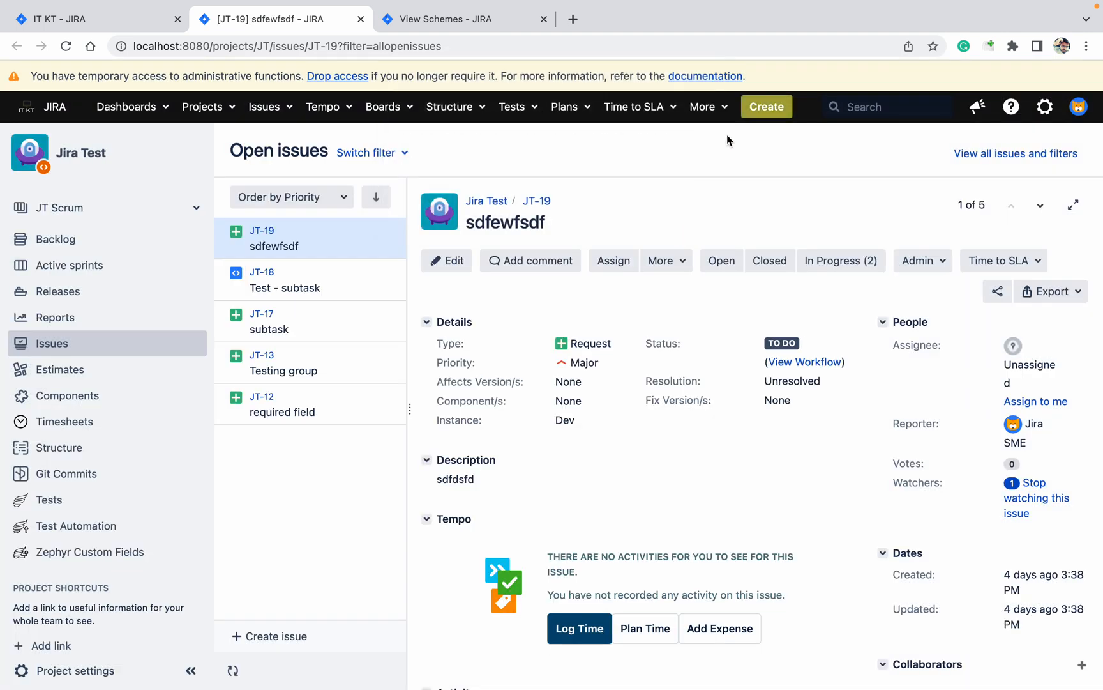
{"action": "left_click", "coordinate": [766, 106]}
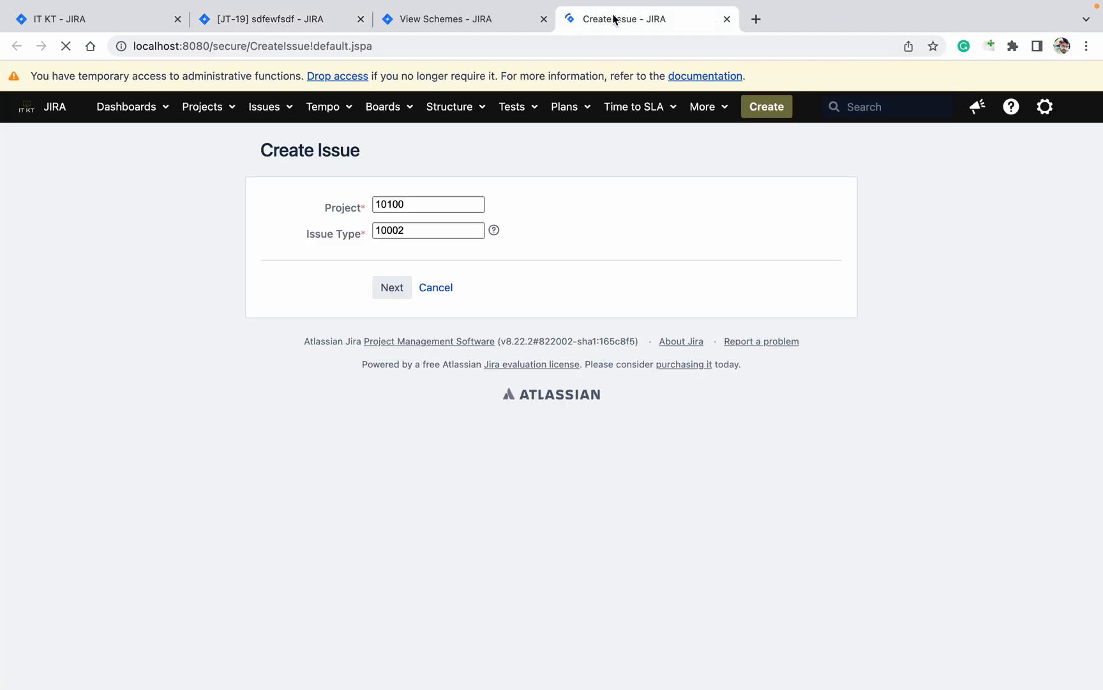
{"action": "left_click", "coordinate": [391, 287]}
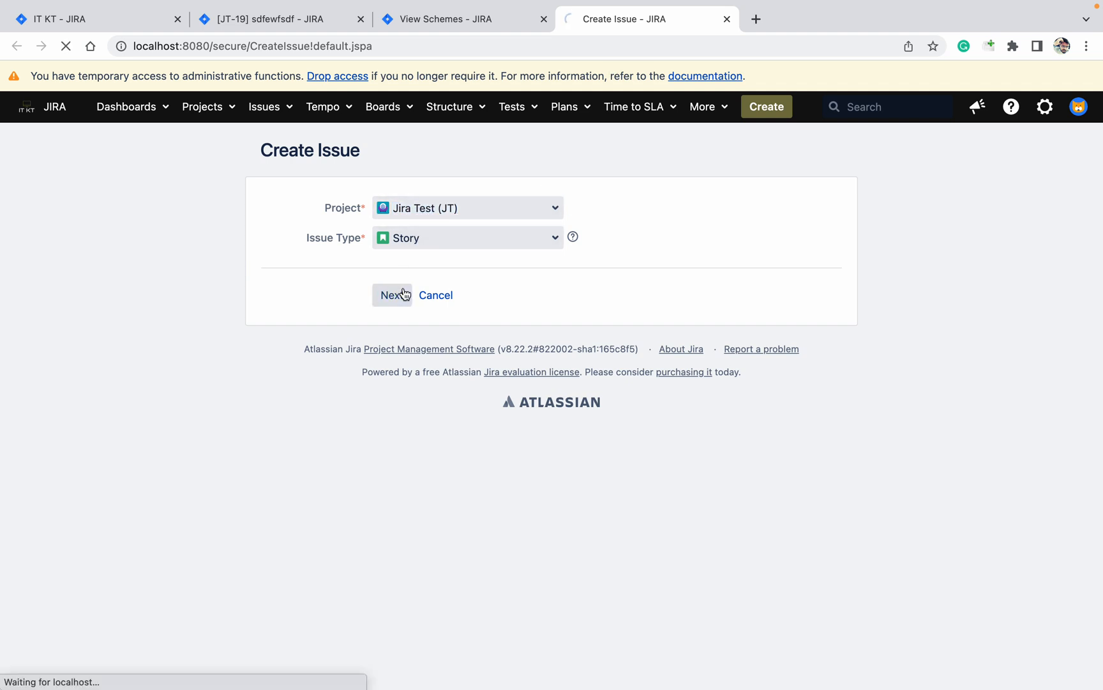
{"action": "left_click", "coordinate": [392, 295]}
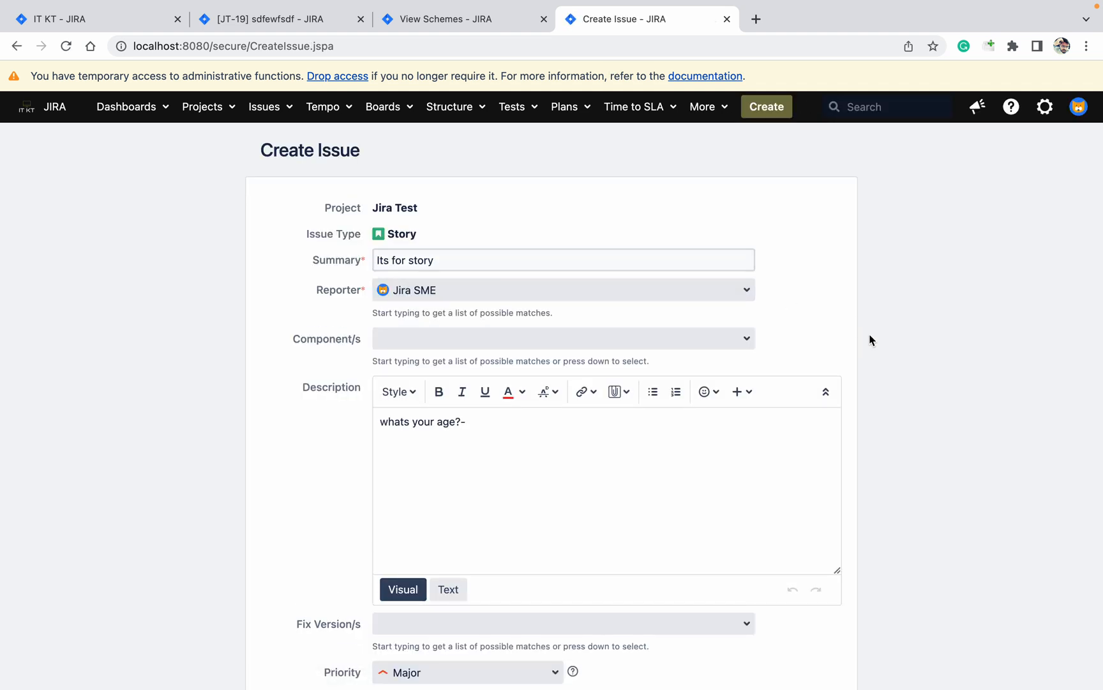
Scroll through the Story form's fields to review their default values.
{"action": "scroll", "scroll_direction": "down", "scroll_amount": 3}
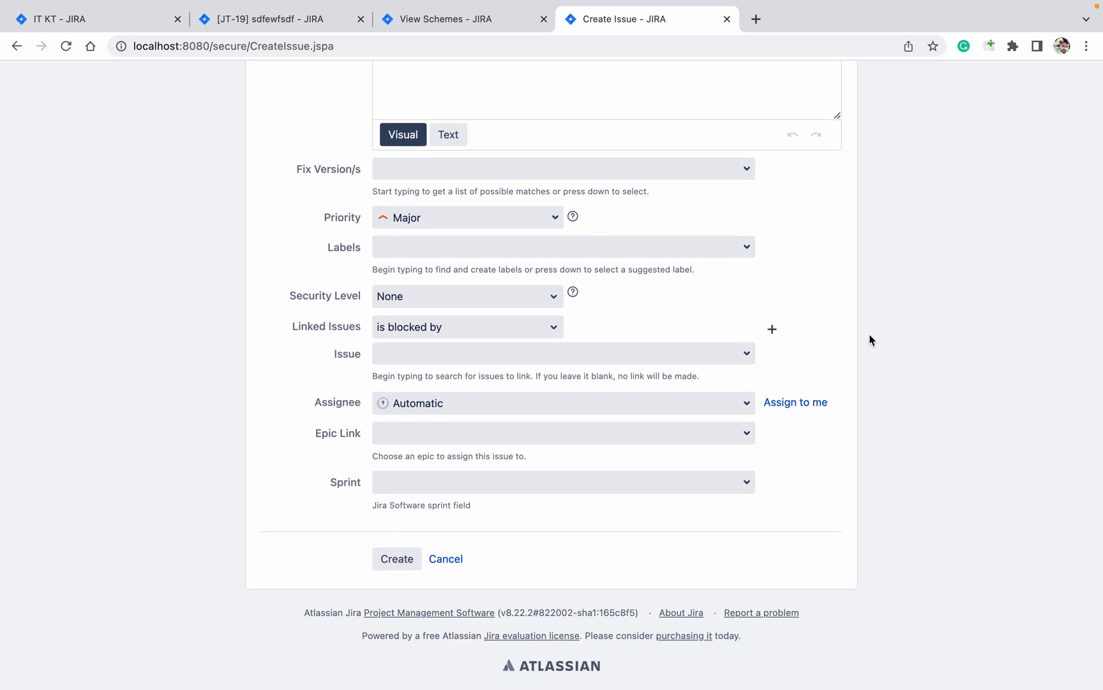
{"action": "scroll", "scroll_direction": "up", "scroll_amount": 3}
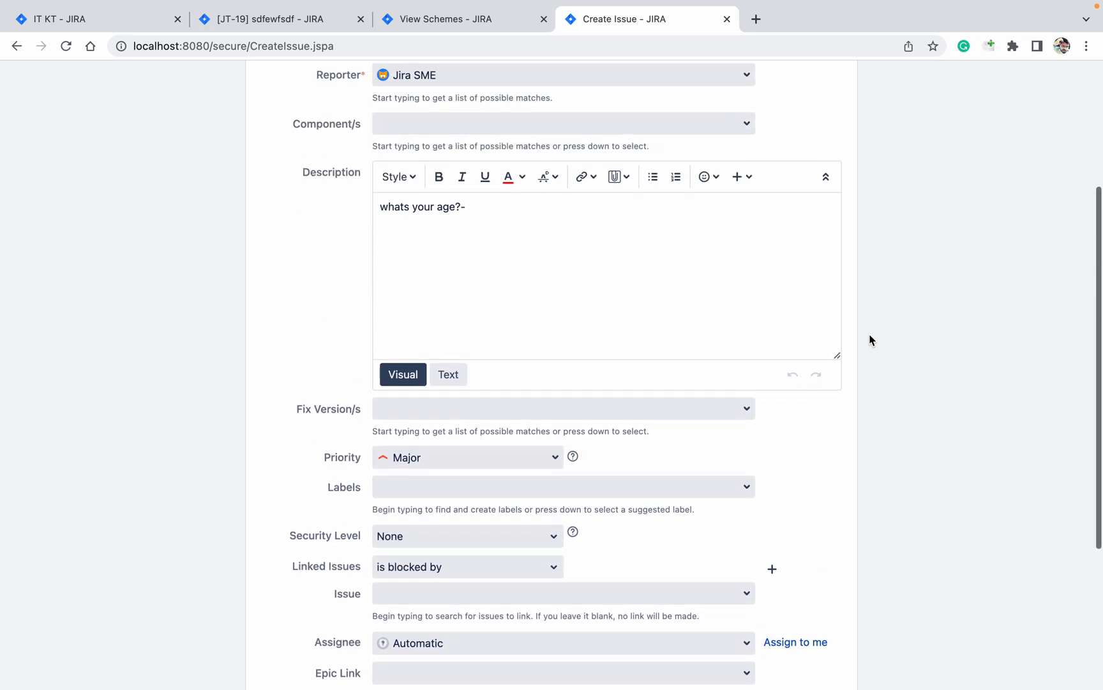
{"action": "scroll", "scroll_direction": "up", "scroll_amount": 3}
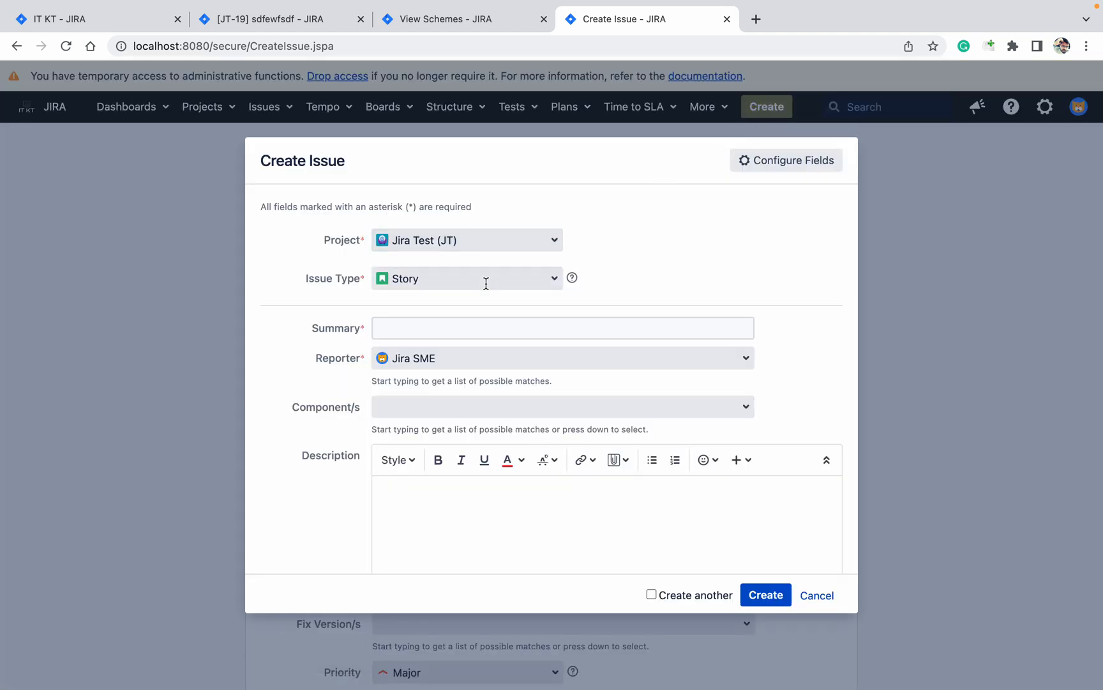
{"action": "left_click", "coordinate": [466, 278]}
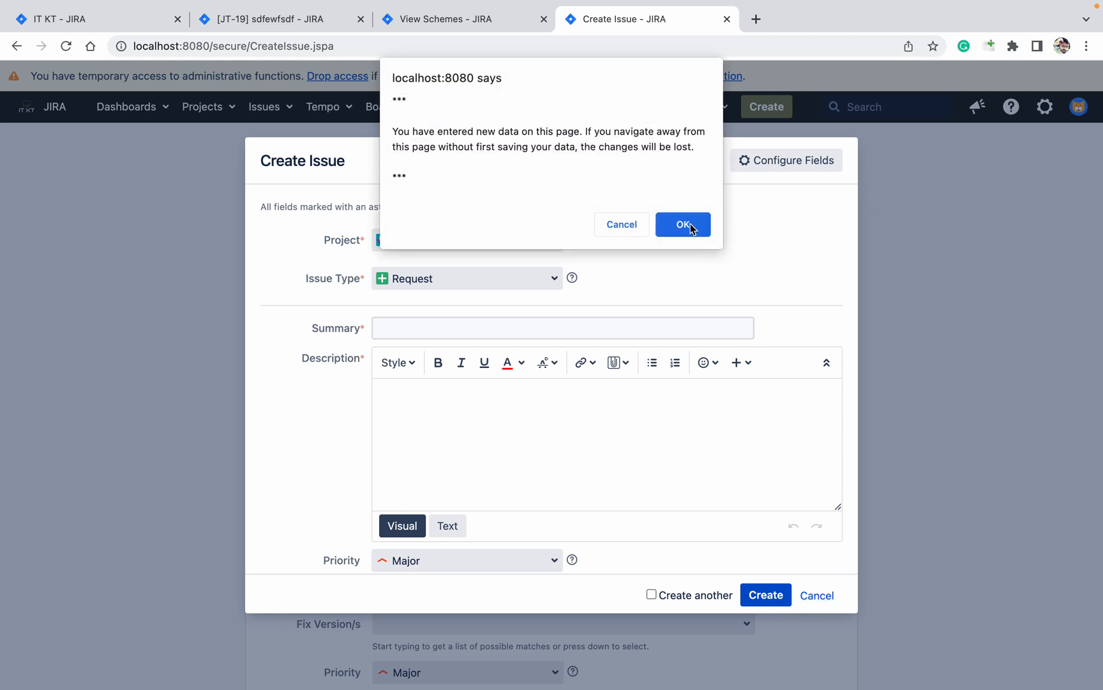
{"action": "left_click", "coordinate": [682, 223]}
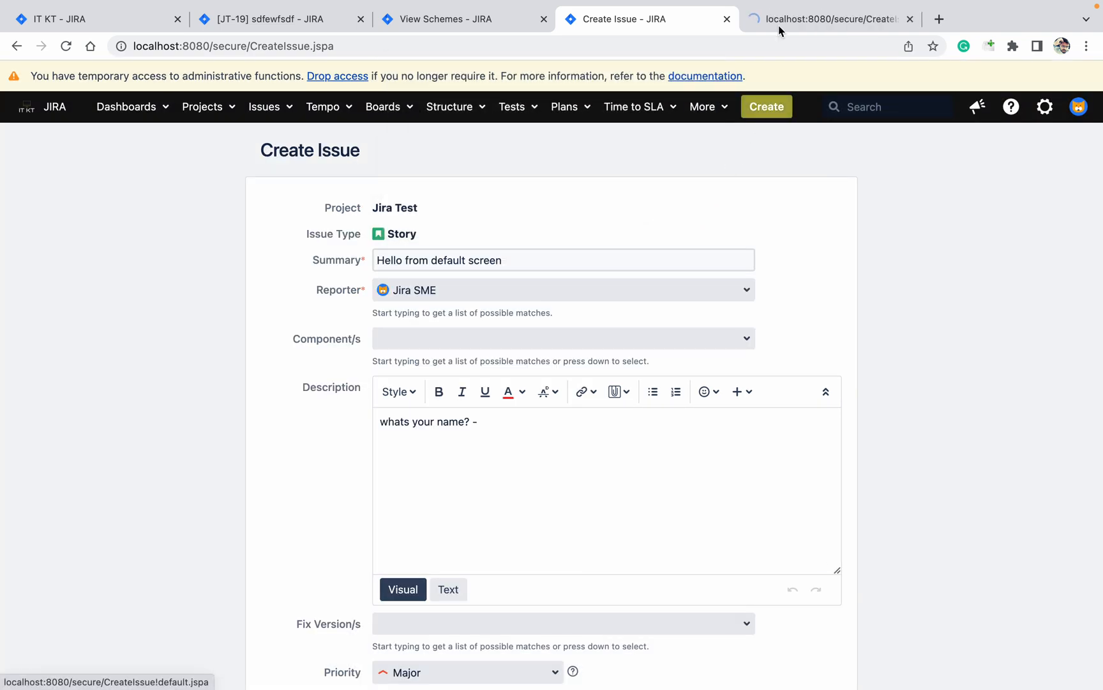
{"action": "left_click", "coordinate": [830, 19]}
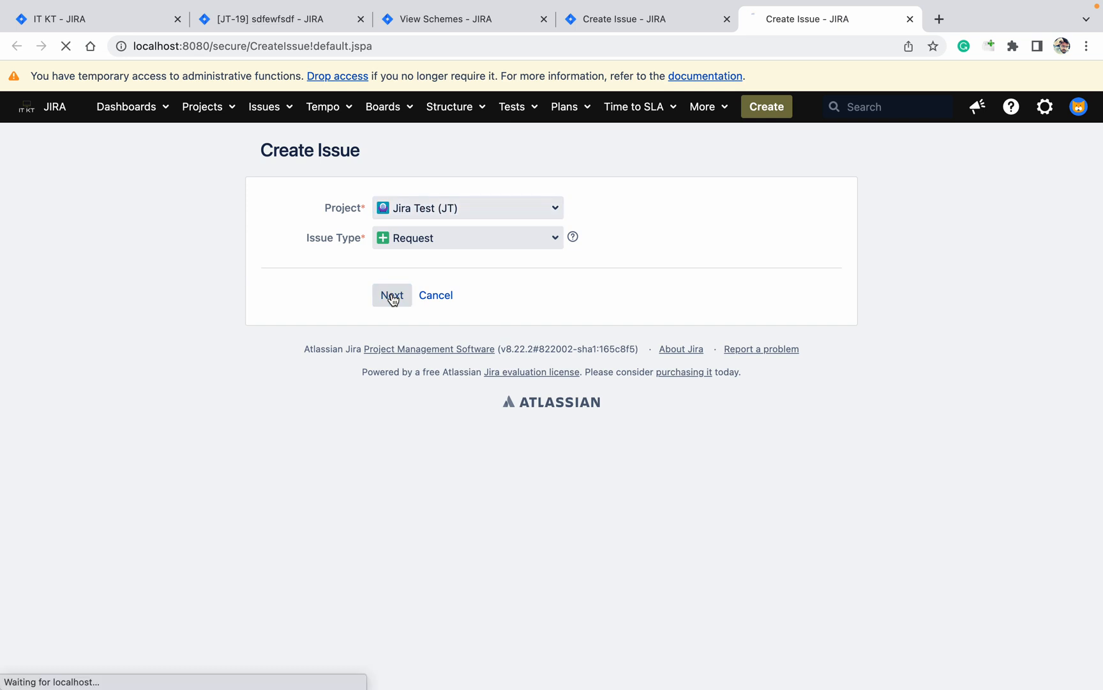
{"action": "left_click", "coordinate": [390, 295]}
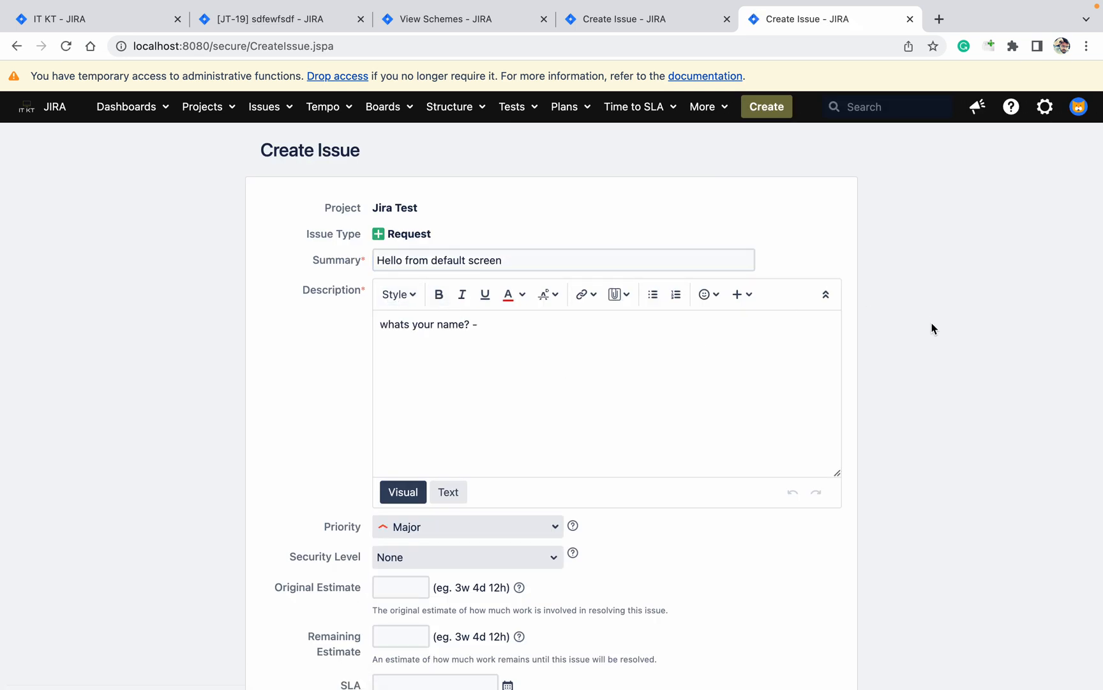
{"action": "scroll", "scroll_direction": "down", "scroll_amount": 3}
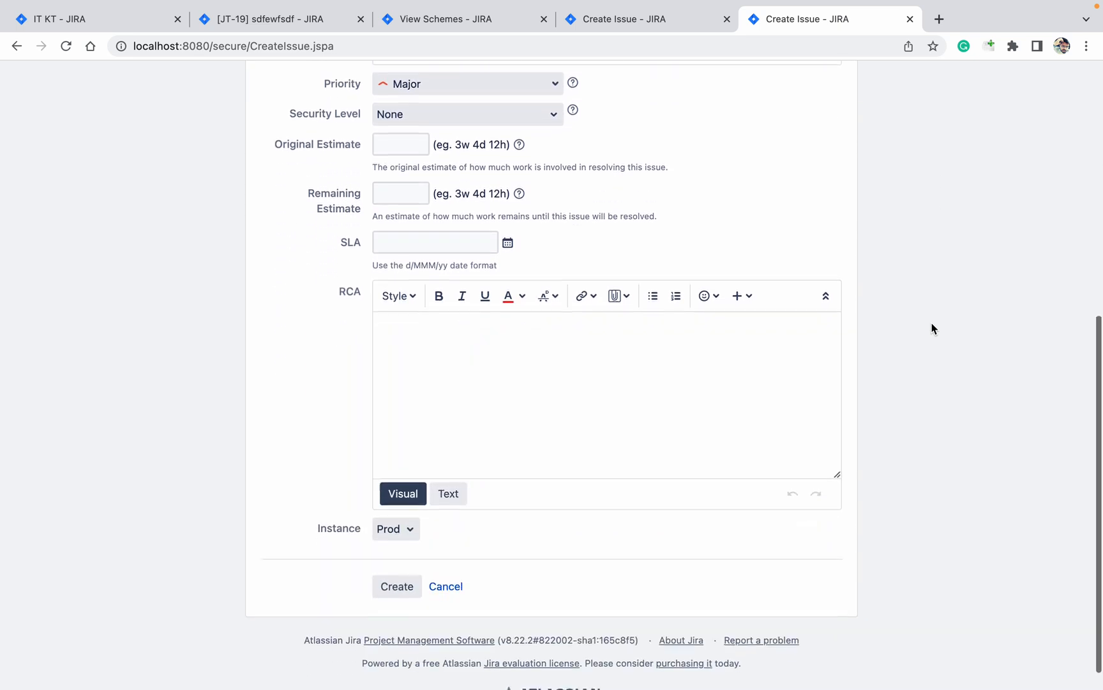
{"action": "scroll", "scroll_direction": "down", "scroll_amount": 3}
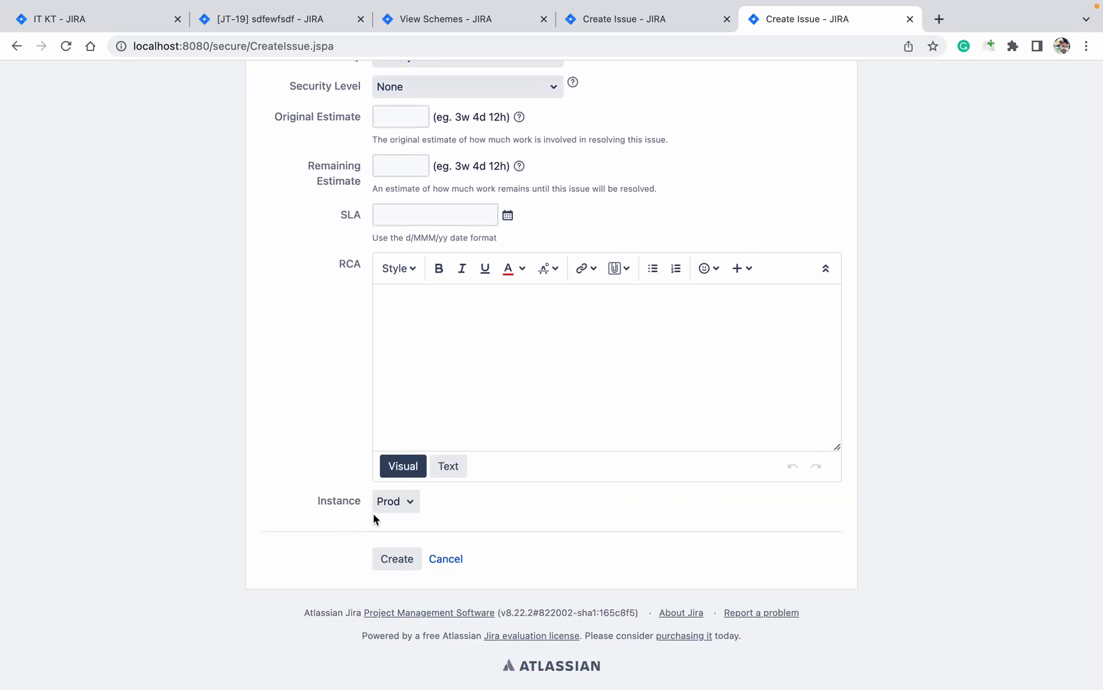
{"action": "left_click", "coordinate": [394, 500]}
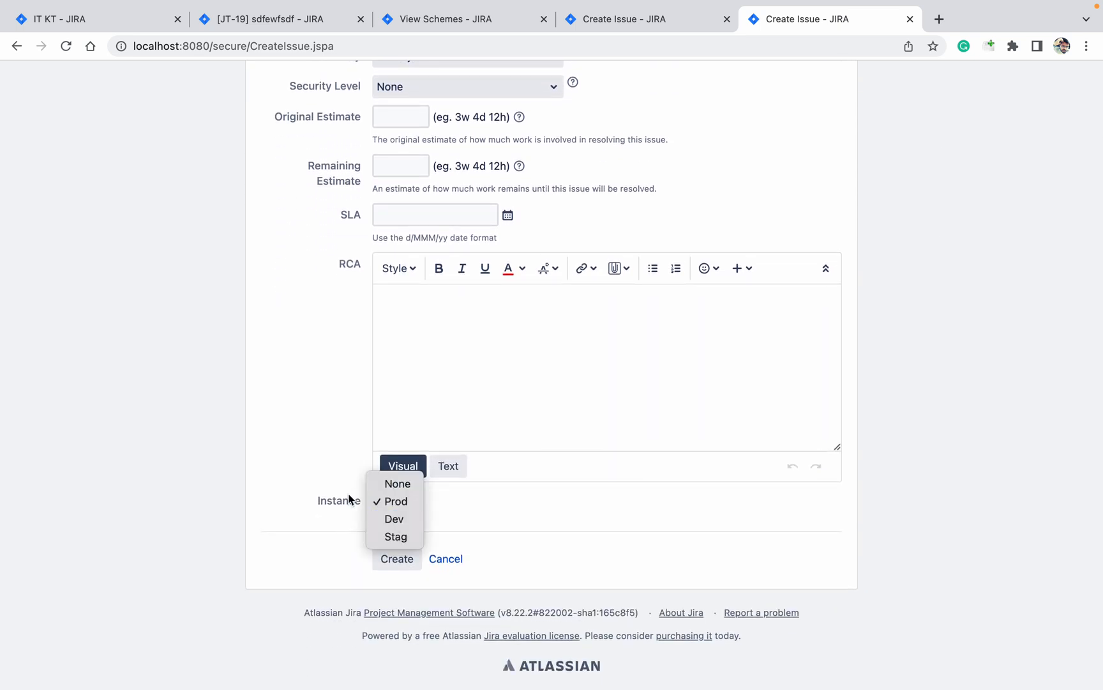
{"action": "left_click", "coordinate": [396, 500]}
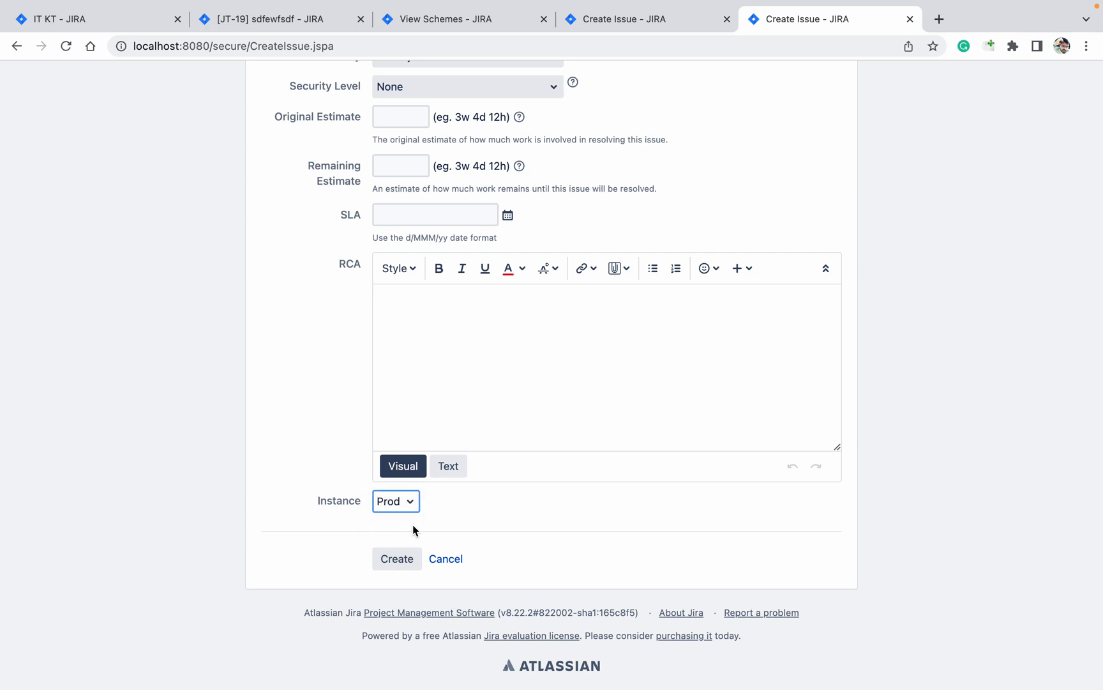
{"action": "mouse_move", "coordinate": [647, 91]}
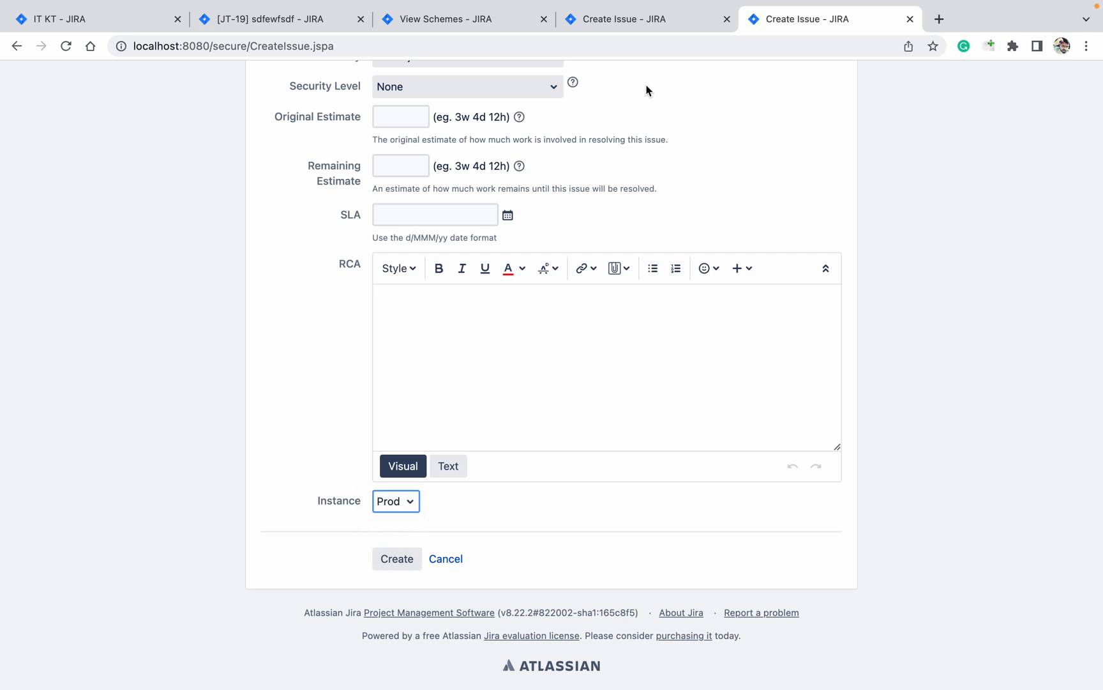
{"action": "mouse_move", "coordinate": [940, 194]}
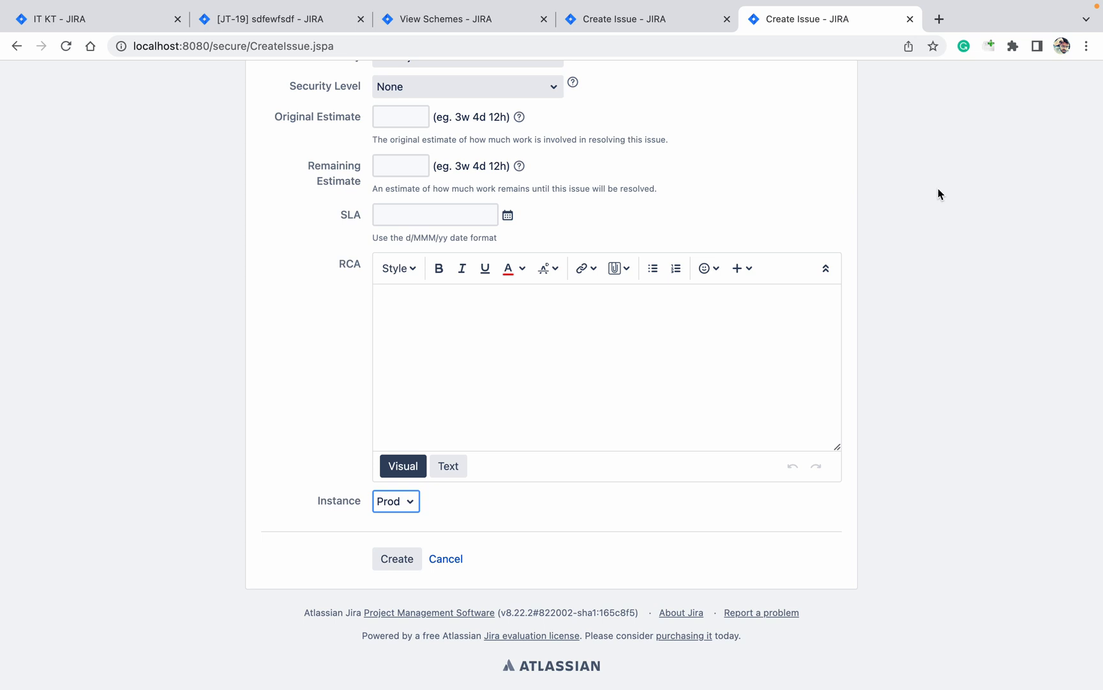
{"action": "scroll", "scroll_direction": "up", "scroll_amount": 3}
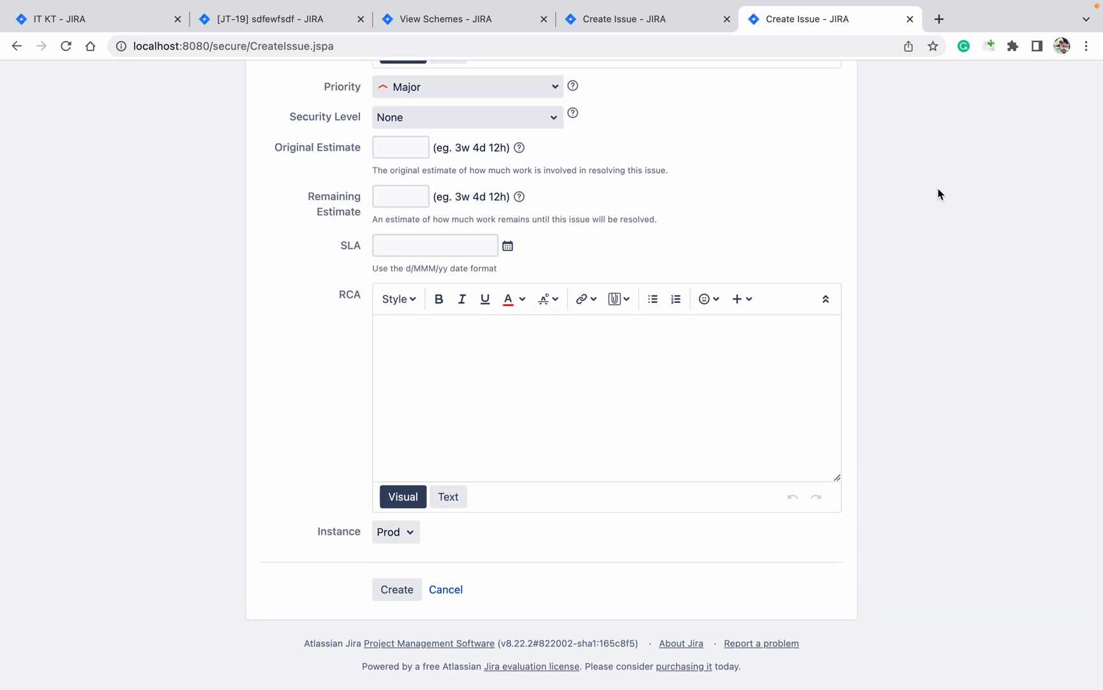
{"action": "scroll", "scroll_direction": "up", "scroll_amount": 3}
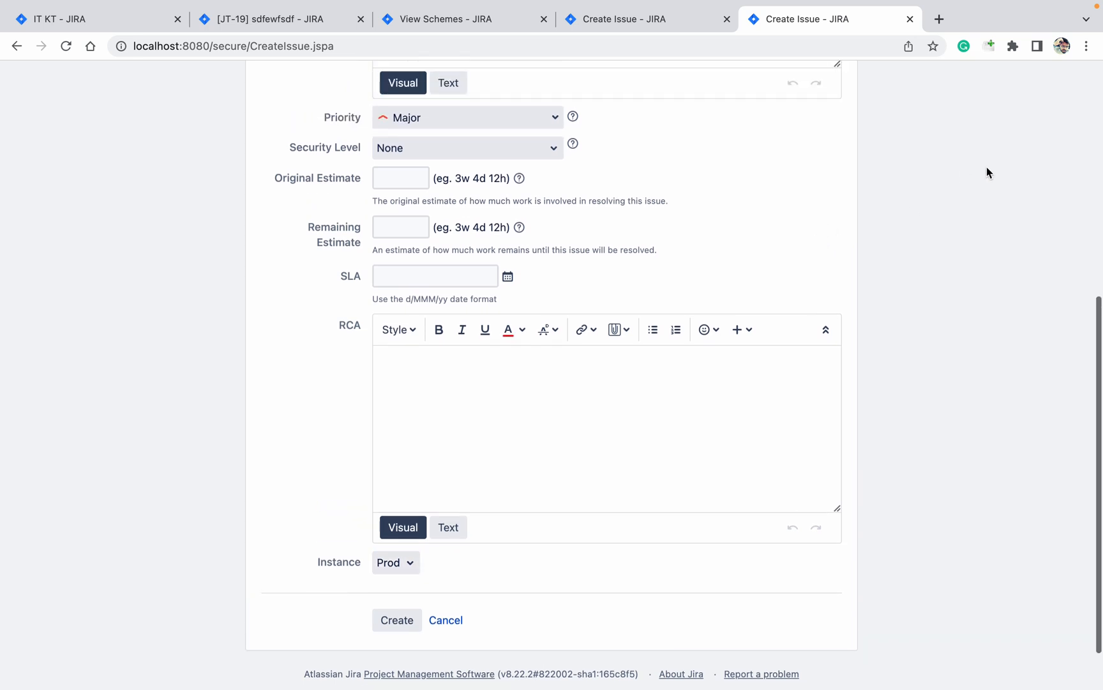
{"action": "scroll", "scroll_direction": "up", "scroll_amount": 3}
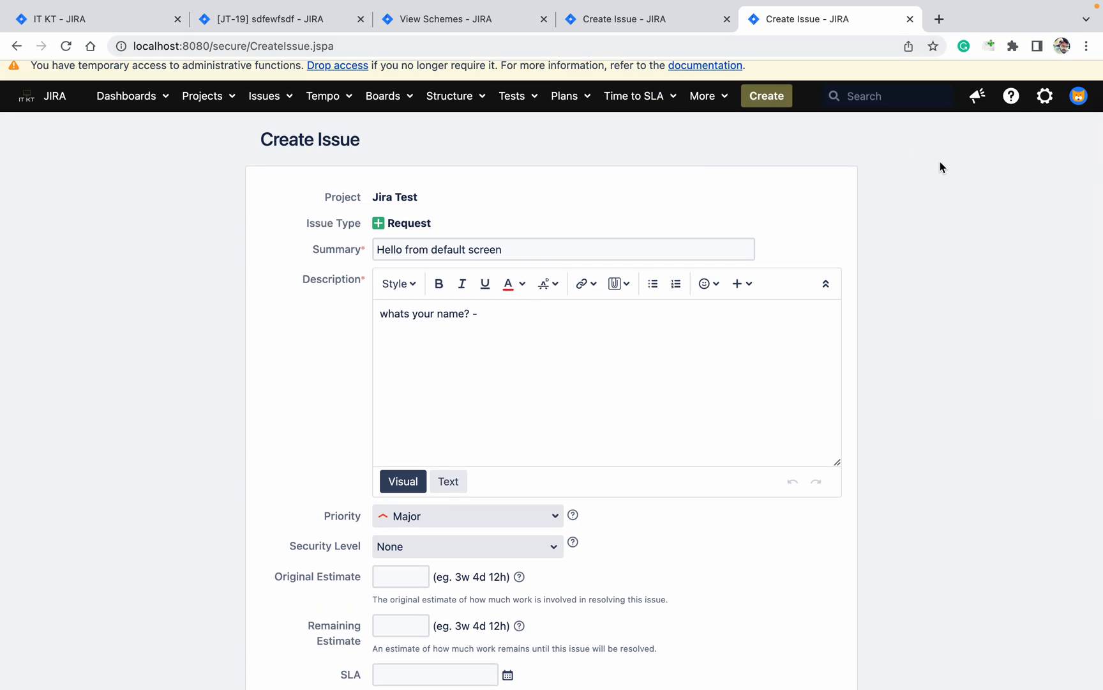
Start a new issue as a Story, review its empty fields, and cancel without creating it.
{"action": "left_click", "coordinate": [765, 96]}
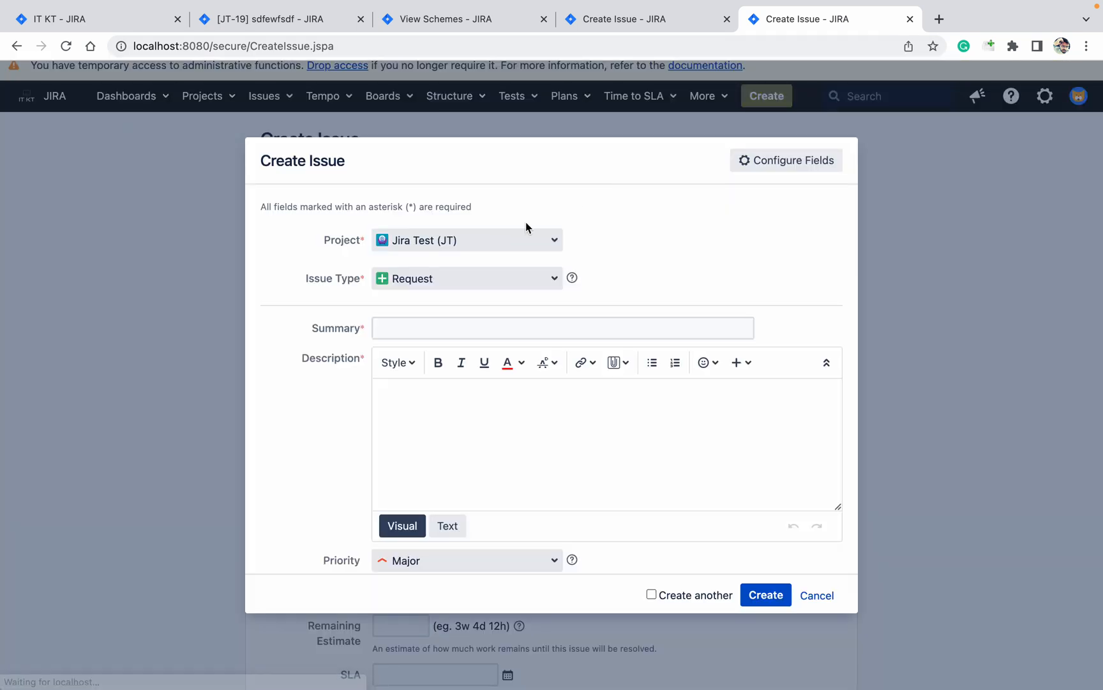
{"action": "left_click", "coordinate": [466, 279]}
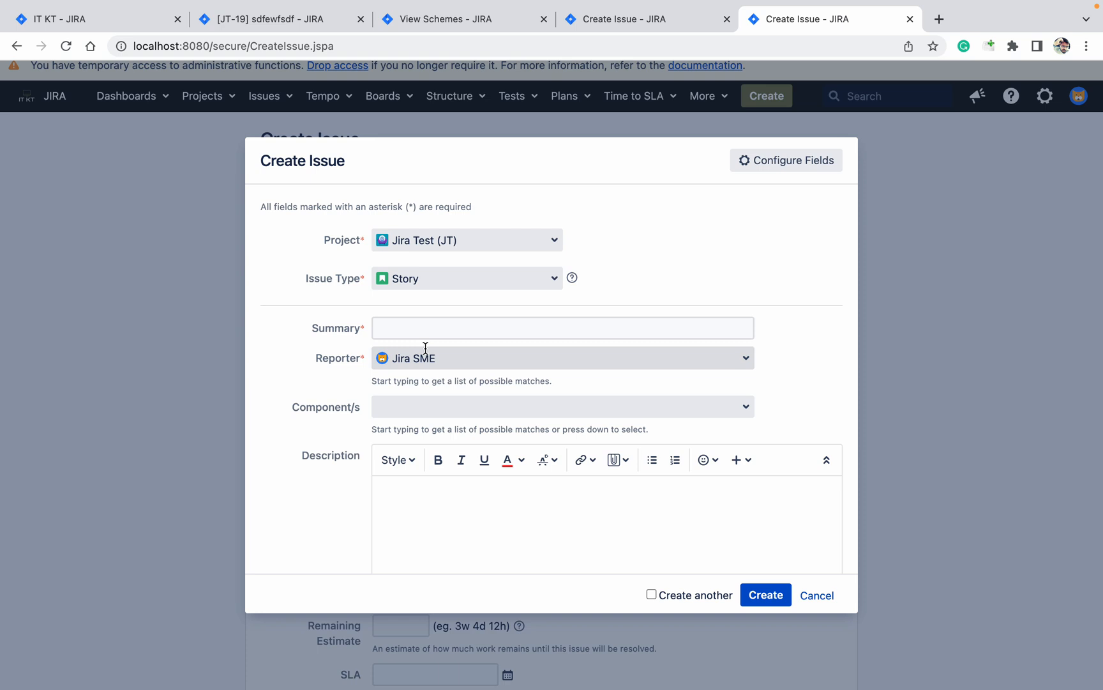
{"action": "mouse_move", "coordinate": [817, 595]}
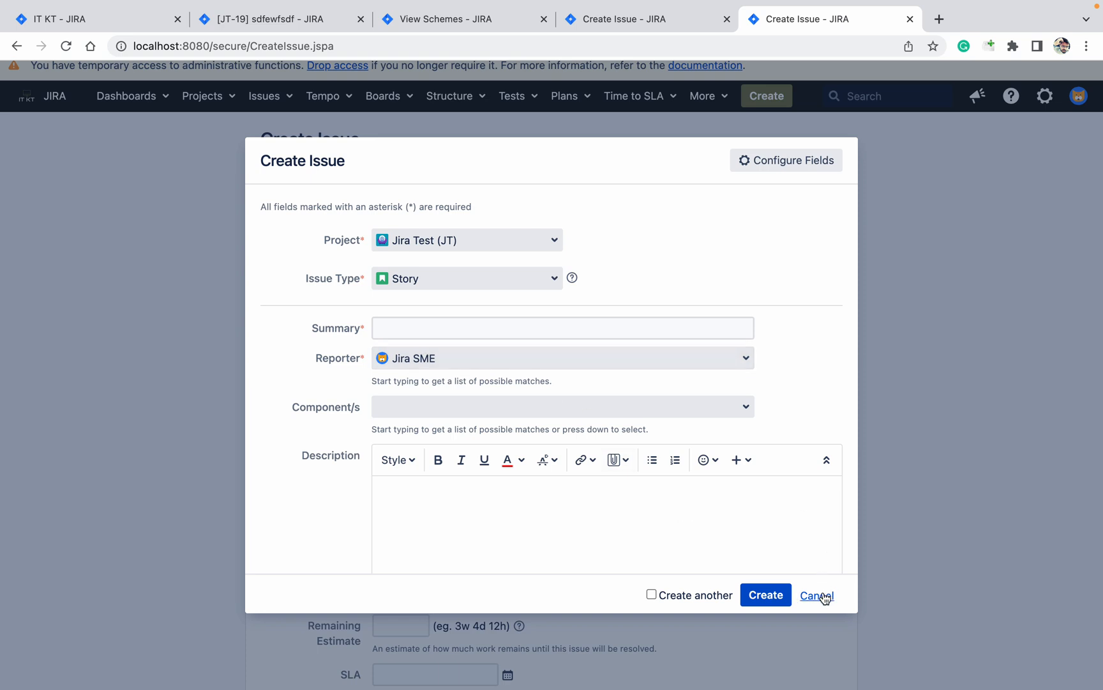
{"action": "mouse_move", "coordinate": [816, 595]}
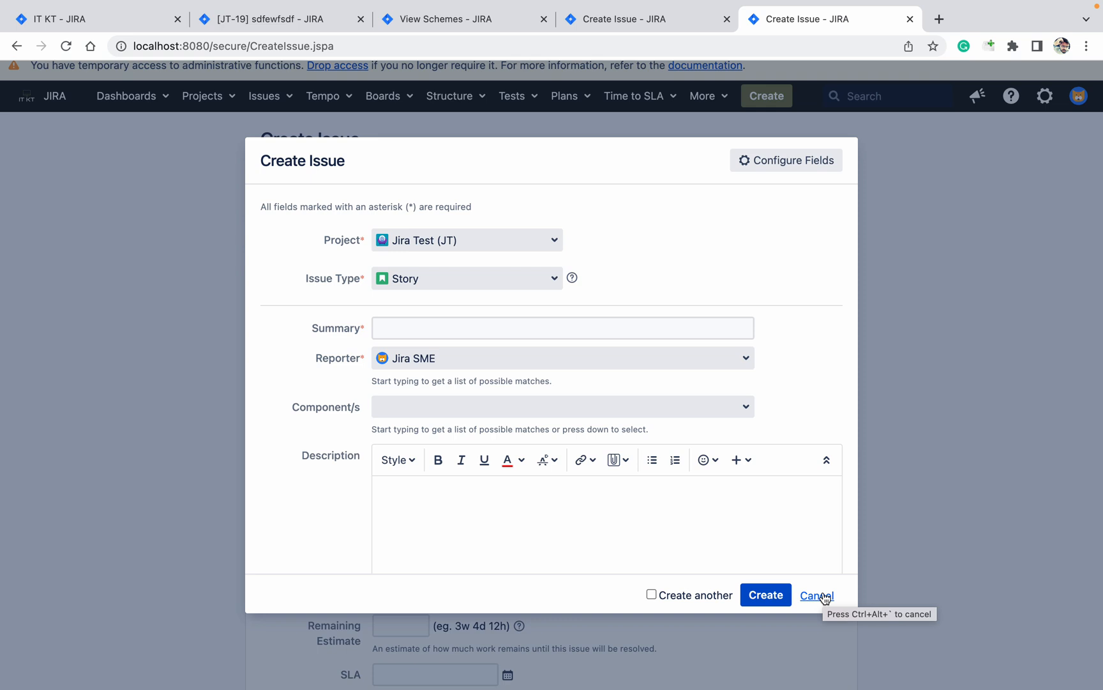
{"action": "left_click", "coordinate": [816, 595]}
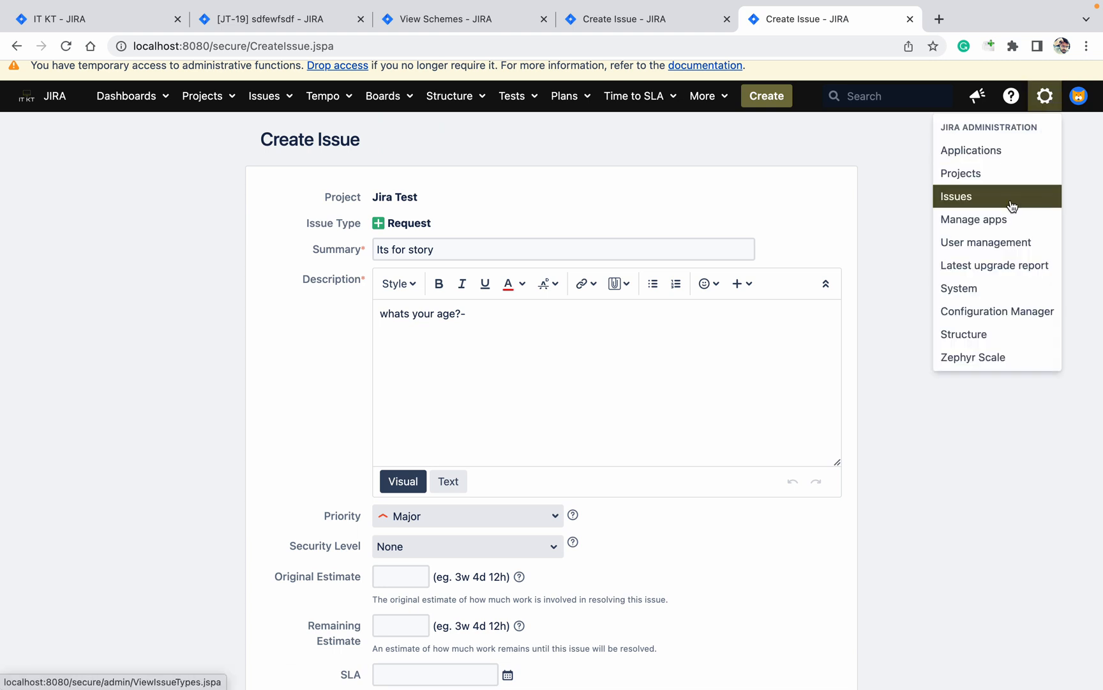
Go to issue administration and bring up the Custom fields list.
{"action": "left_click", "coordinate": [955, 195]}
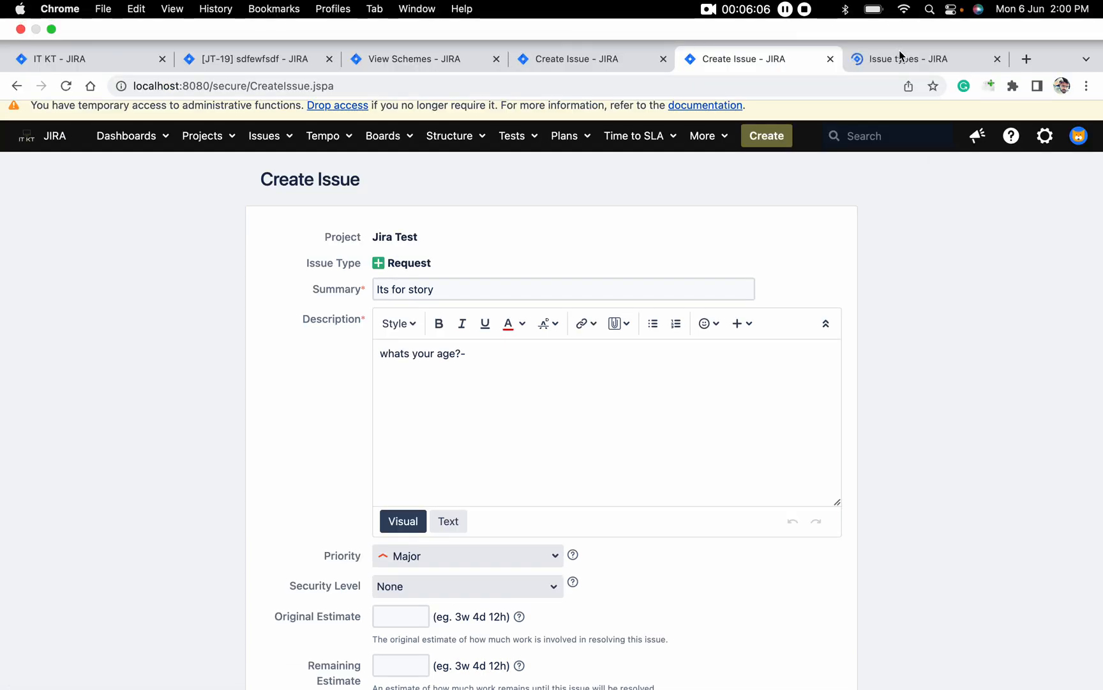
{"action": "left_click", "coordinate": [908, 59]}
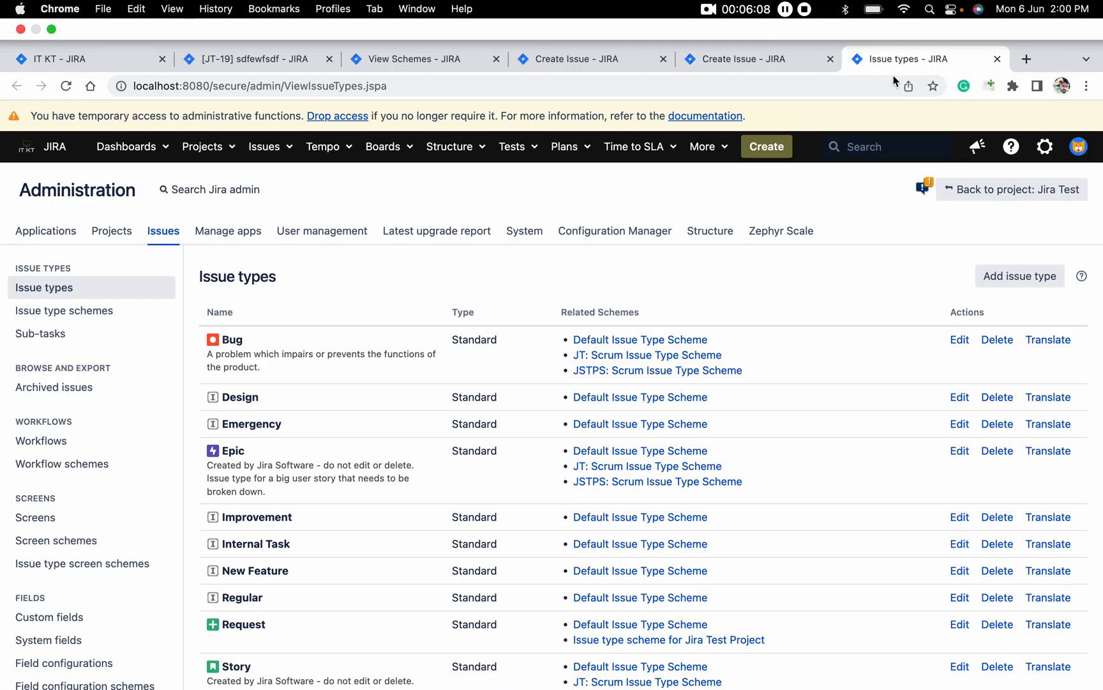
{"action": "scroll", "scroll_direction": "down", "scroll_amount": 3}
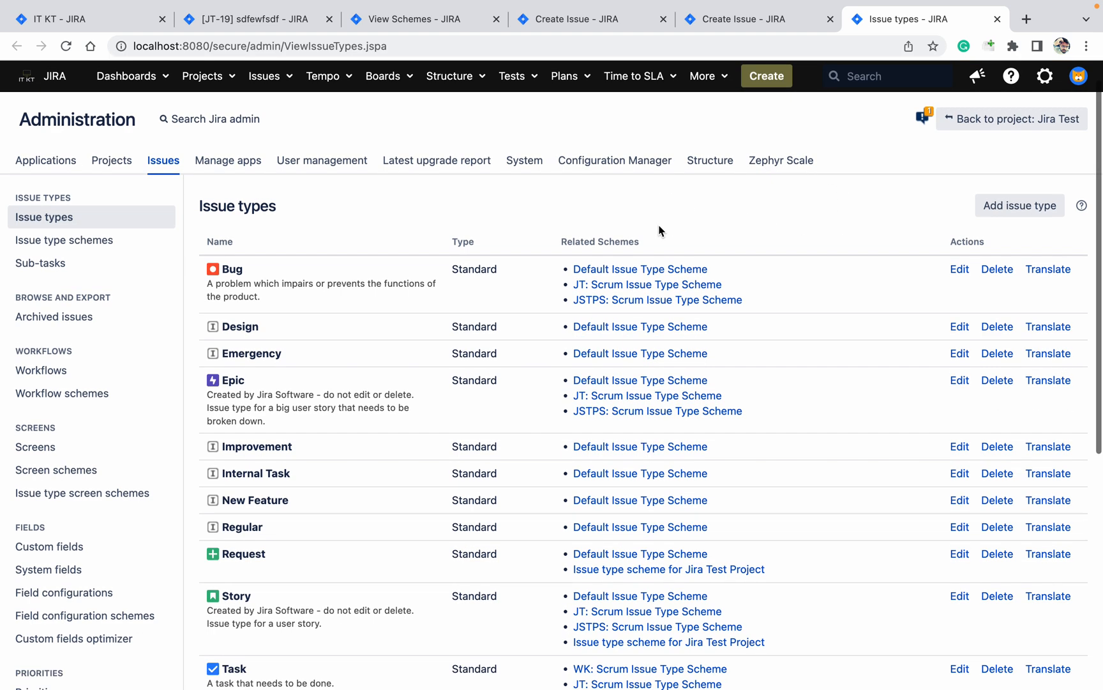
{"action": "scroll", "scroll_direction": "down", "scroll_amount": 3}
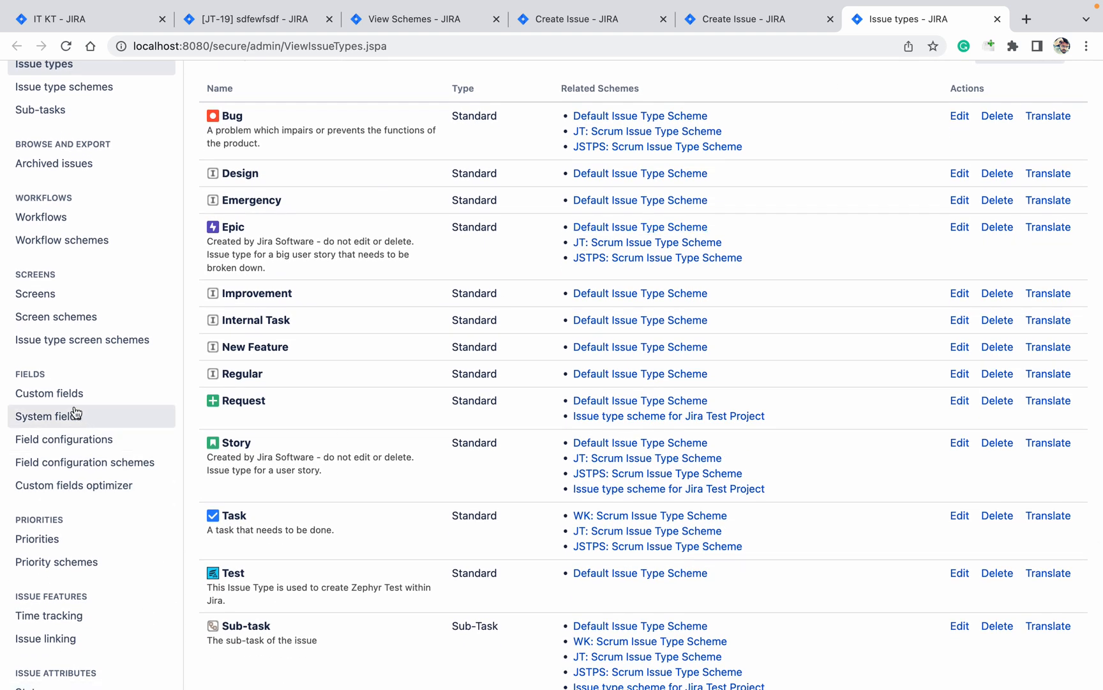
{"action": "left_click", "coordinate": [48, 392]}
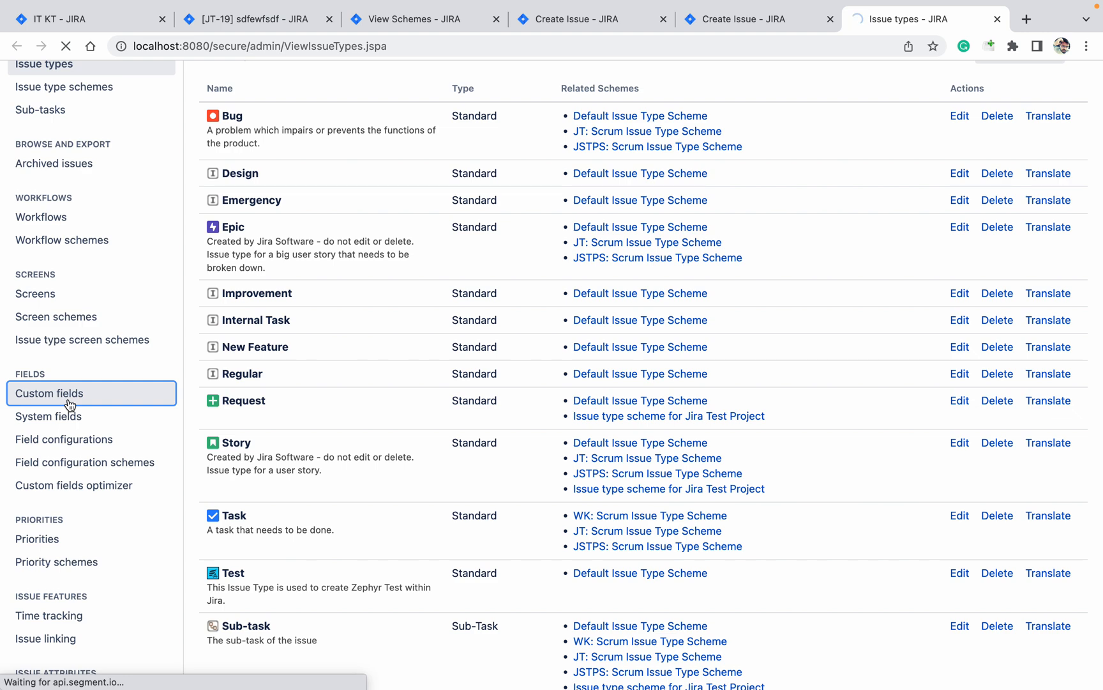
{"action": "left_click", "coordinate": [49, 392]}
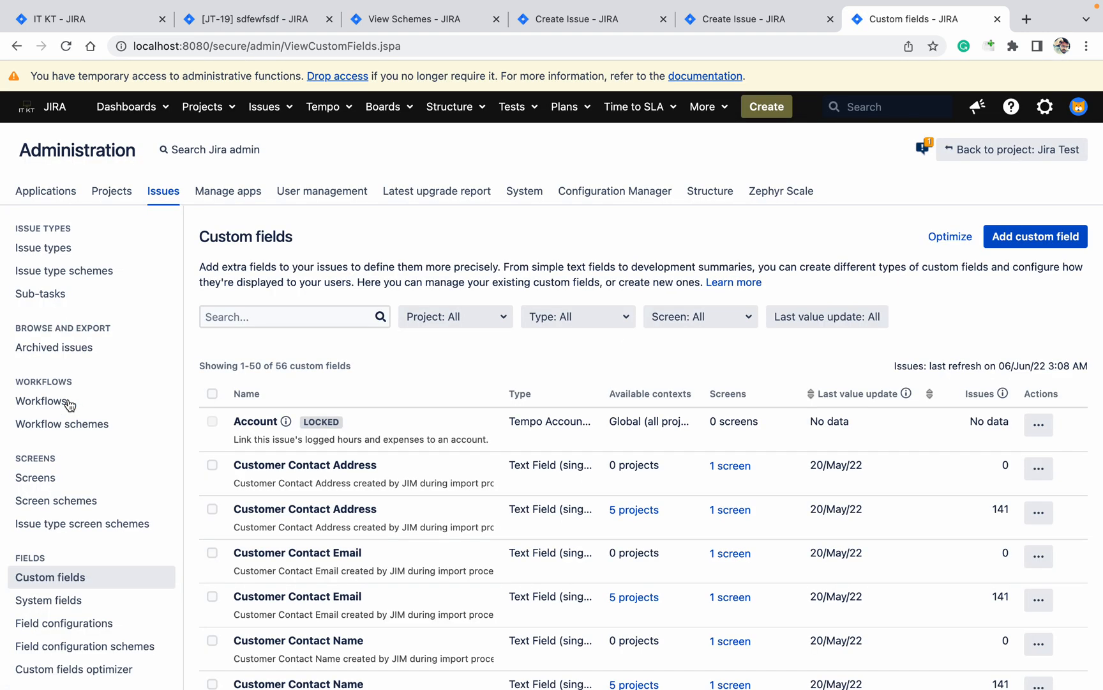
{"action": "mouse_move", "coordinate": [102, 594]}
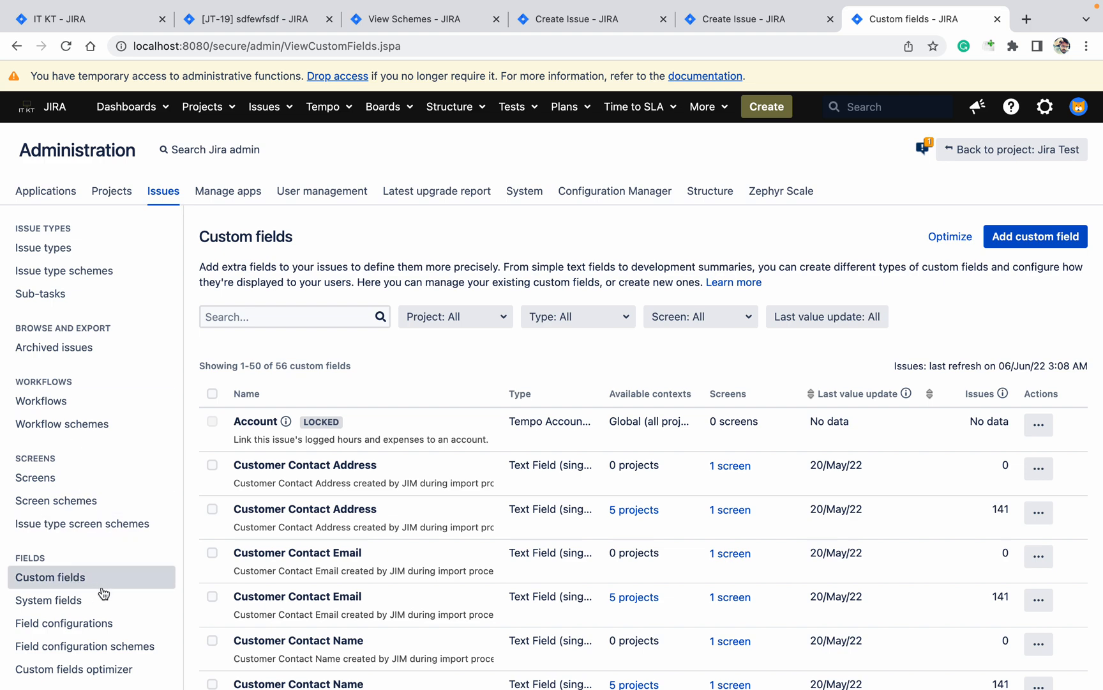
Filter the custom fields by "INST" to show Instance and instance 1.
{"action": "type", "text": "IN"}
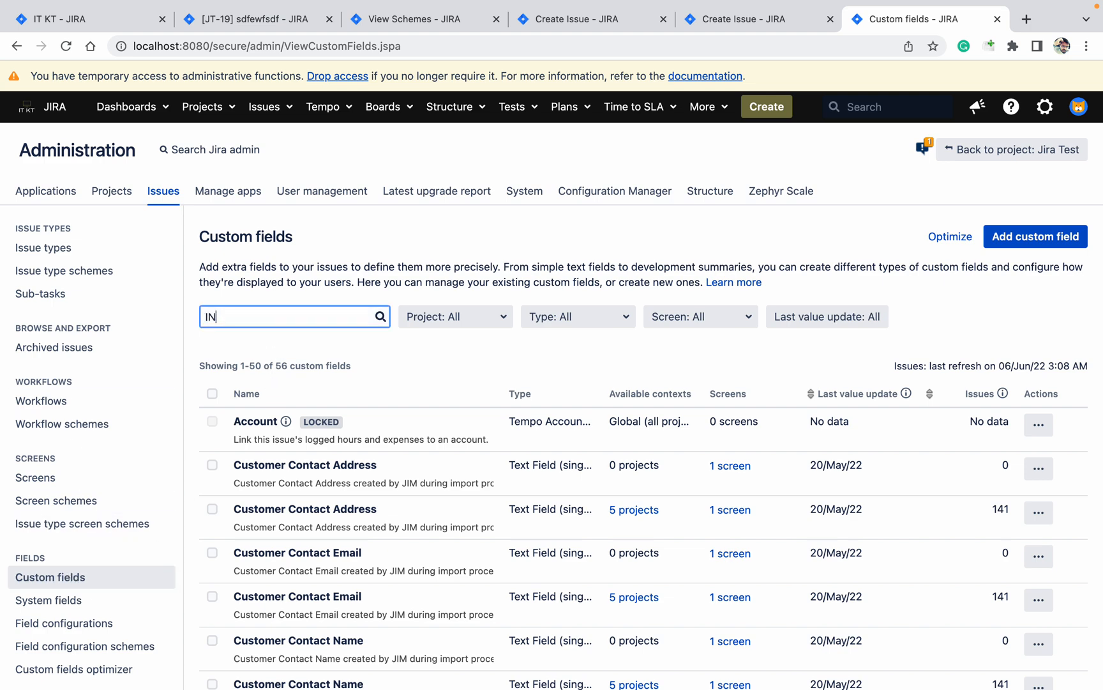
{"action": "type", "text": "ST"}
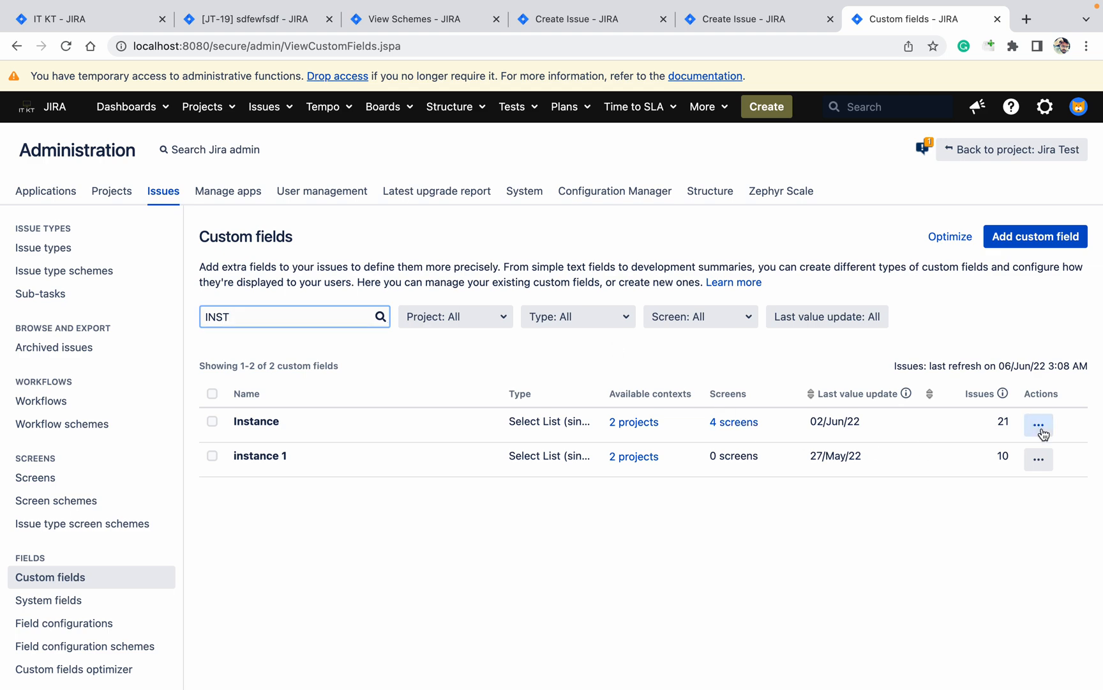
Check the Instance field's two schemes both default to Dev, then go to System fields.
{"action": "left_click", "coordinate": [1038, 424]}
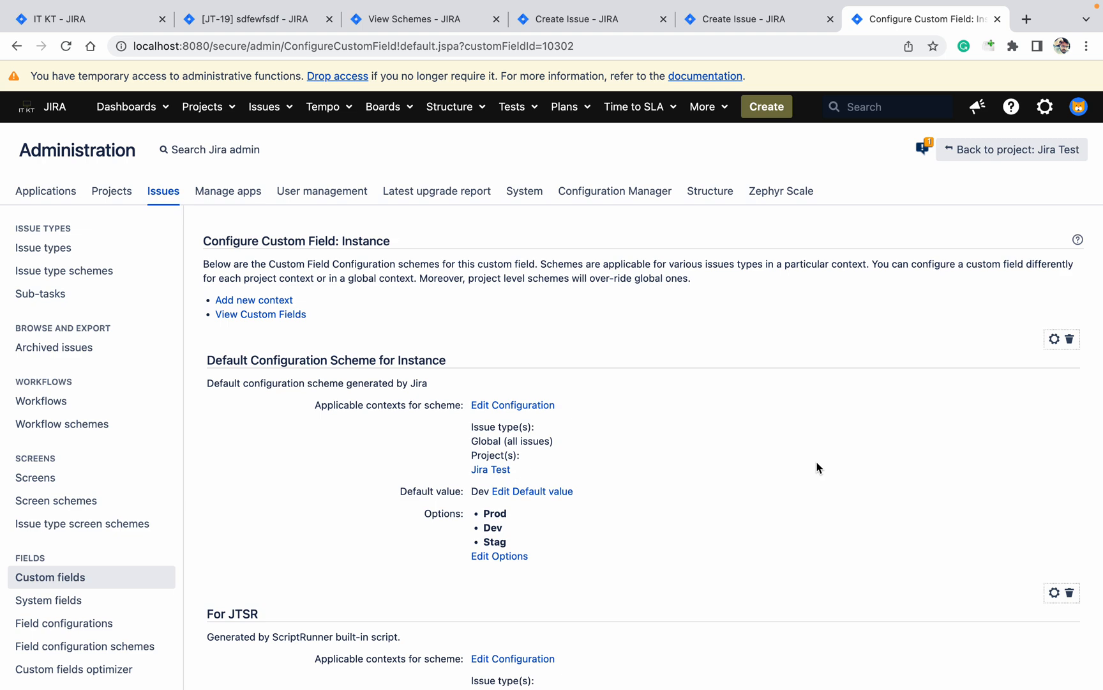
{"action": "scroll", "scroll_direction": "down", "scroll_amount": 3}
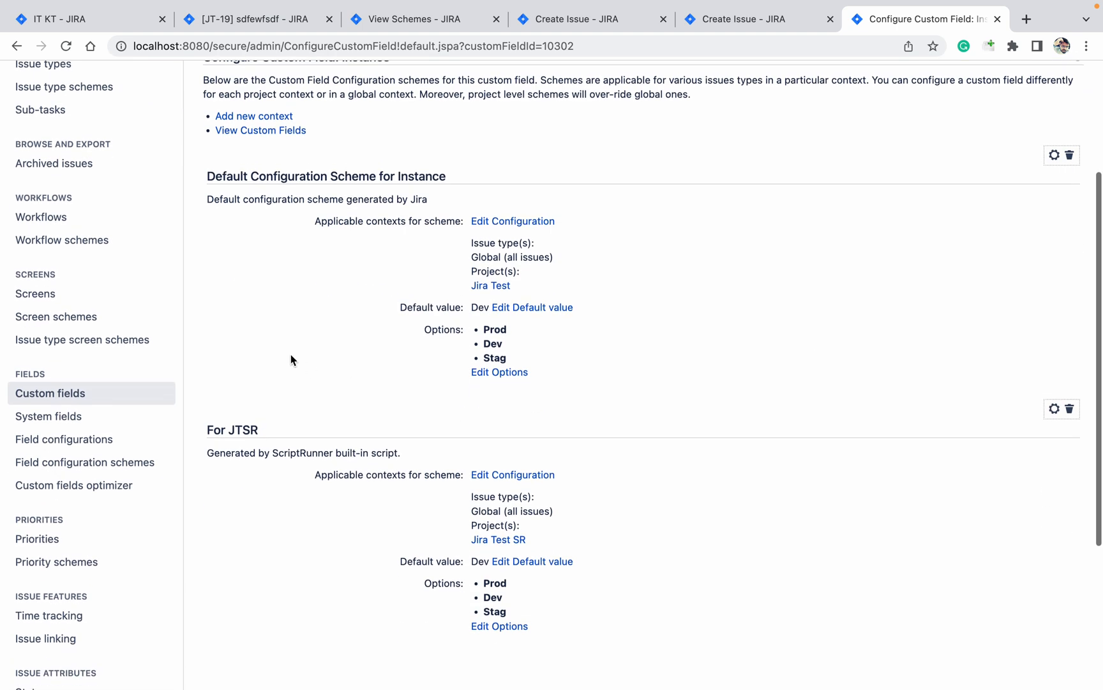
{"action": "mouse_move", "coordinate": [514, 299]}
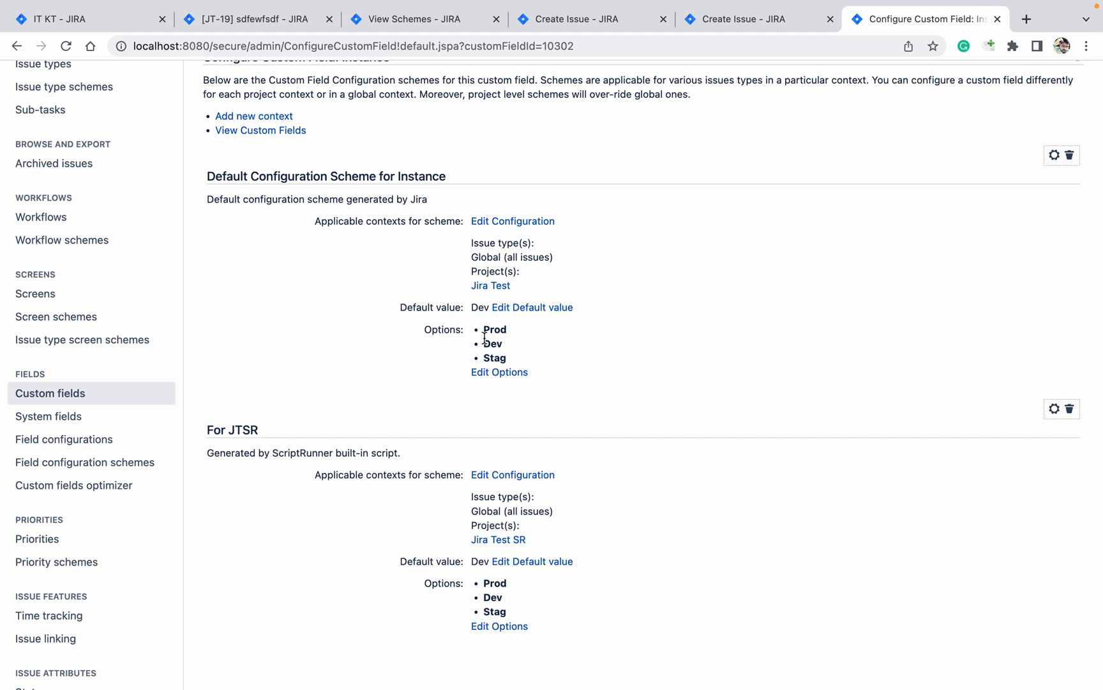
{"action": "mouse_move", "coordinate": [50, 392]}
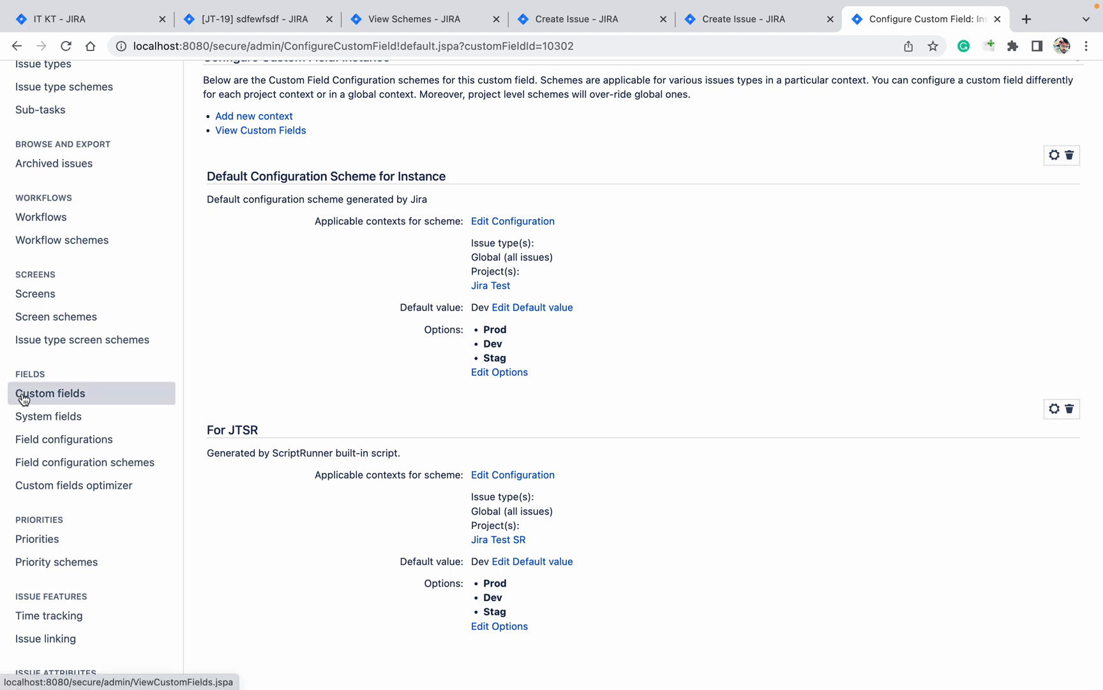
{"action": "left_click", "coordinate": [47, 417]}
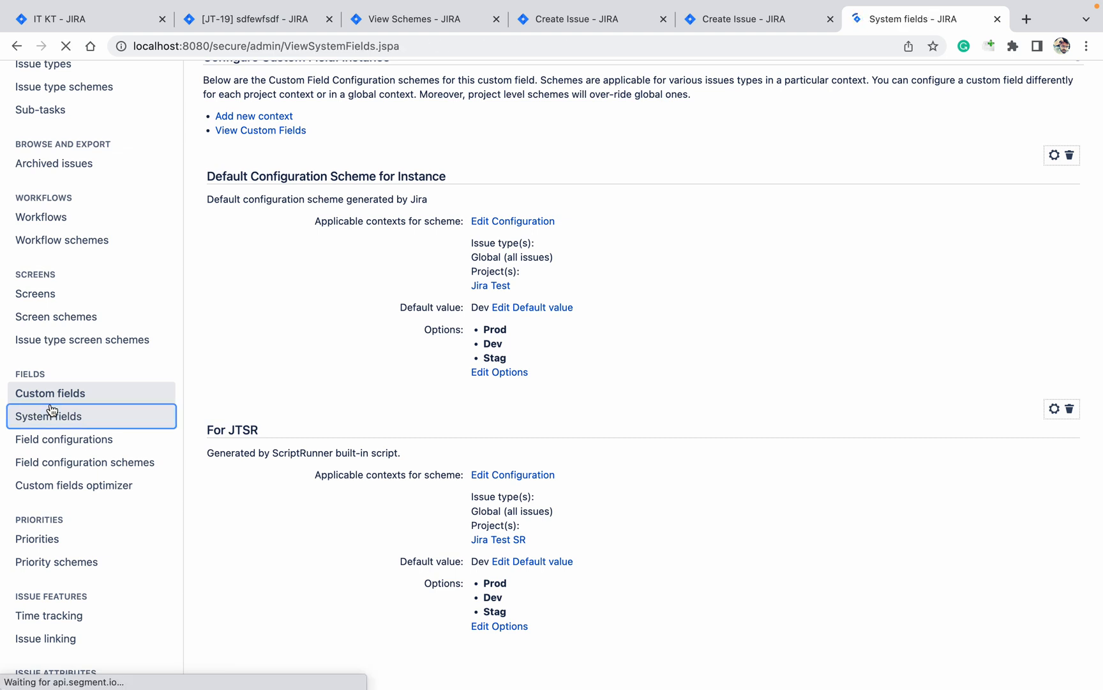
Verify the Description field has no contexts or default values and return to System fields.
{"action": "left_click", "coordinate": [48, 416]}
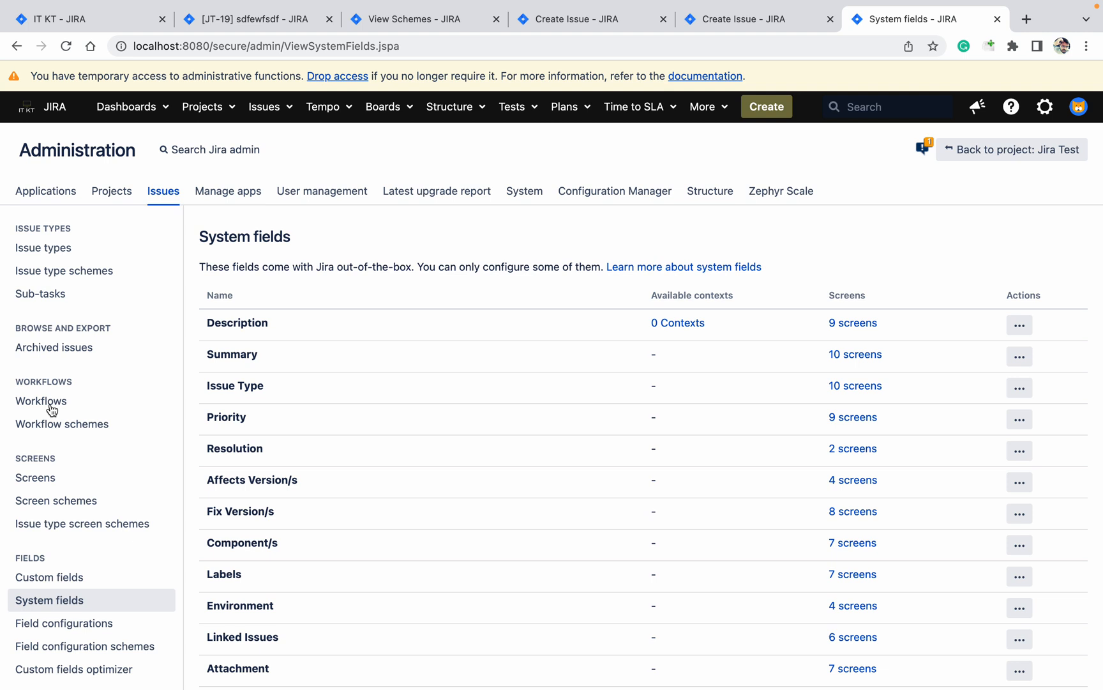
{"action": "mouse_move", "coordinate": [740, 286]}
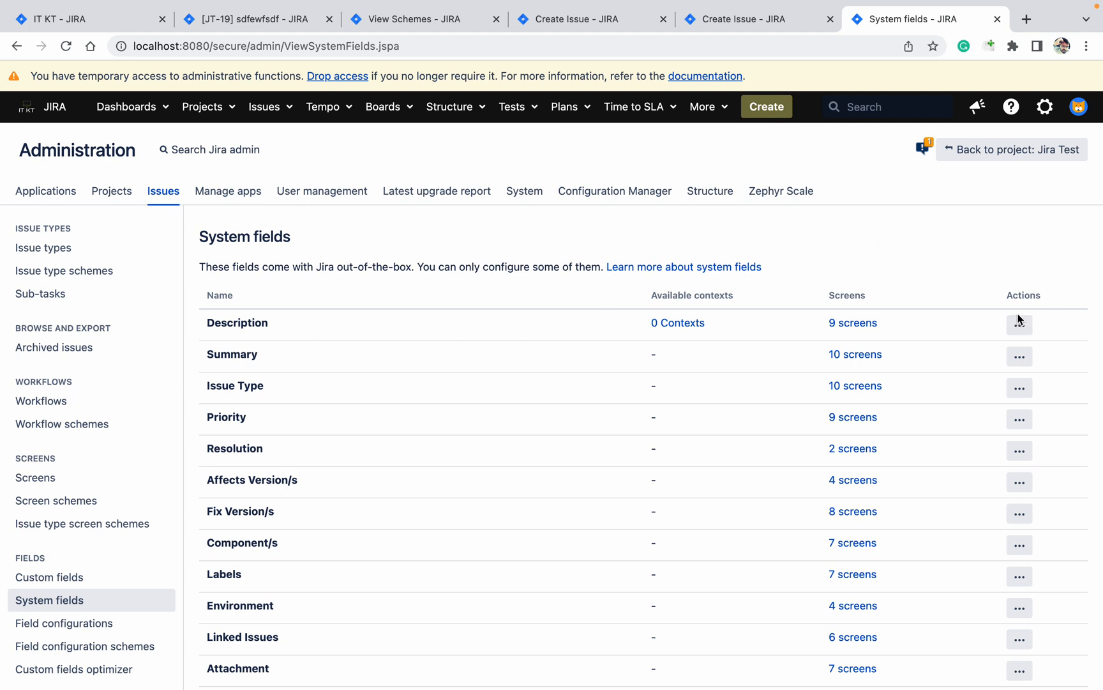
{"action": "left_click", "coordinate": [1018, 324]}
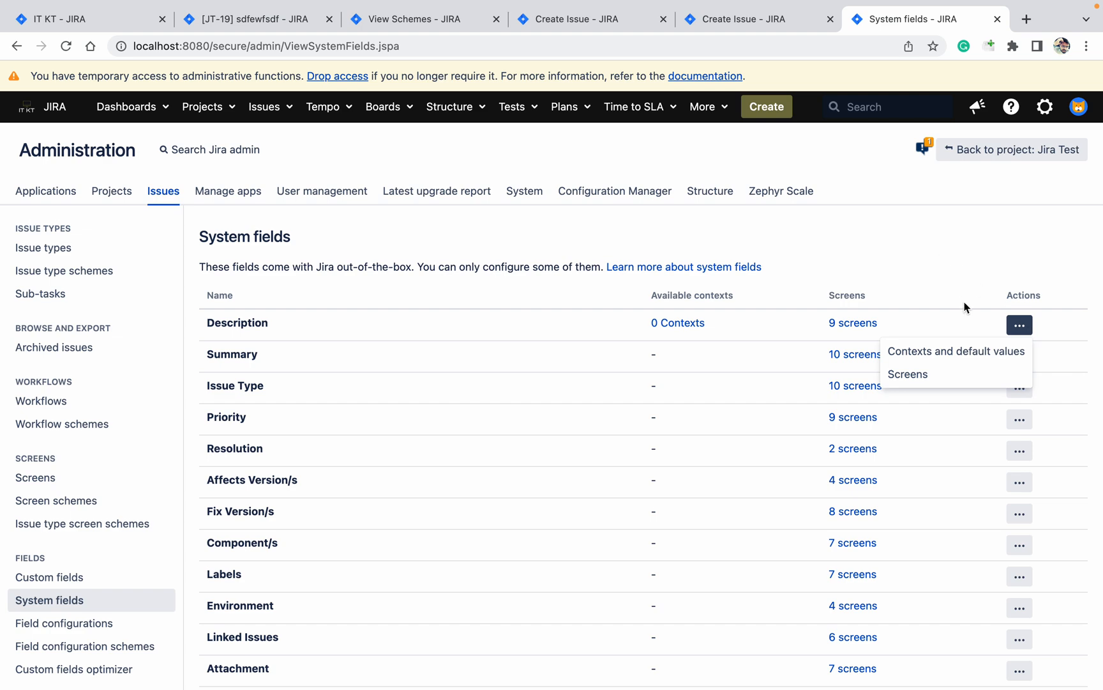
{"action": "left_click", "coordinate": [955, 351]}
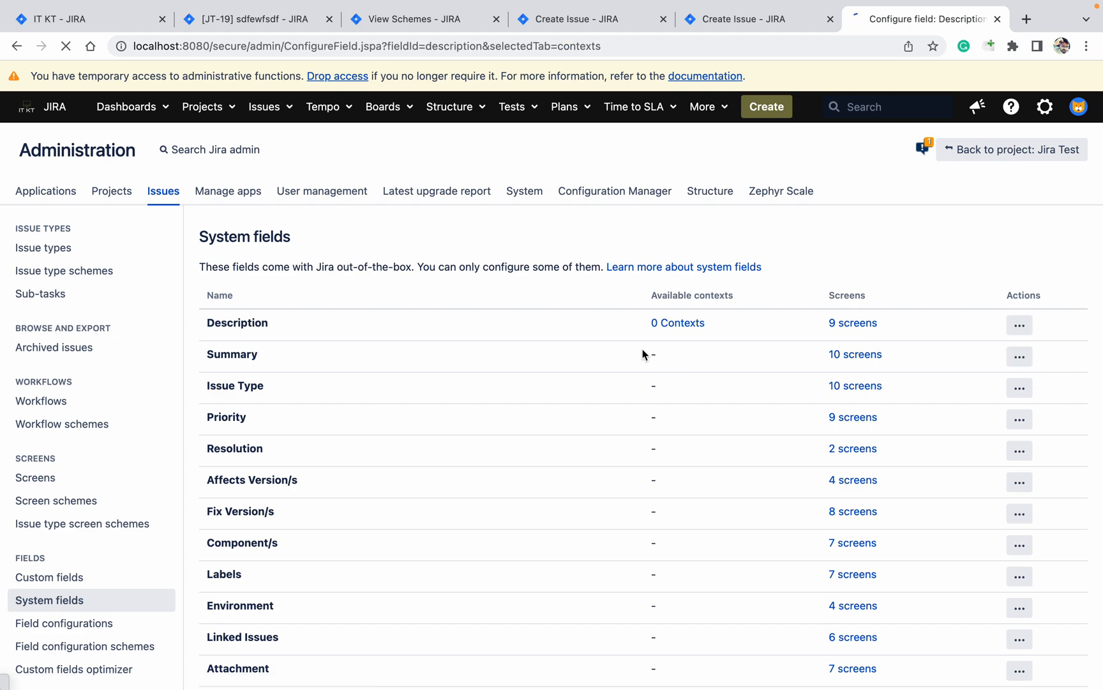
{"action": "left_click", "coordinate": [677, 322]}
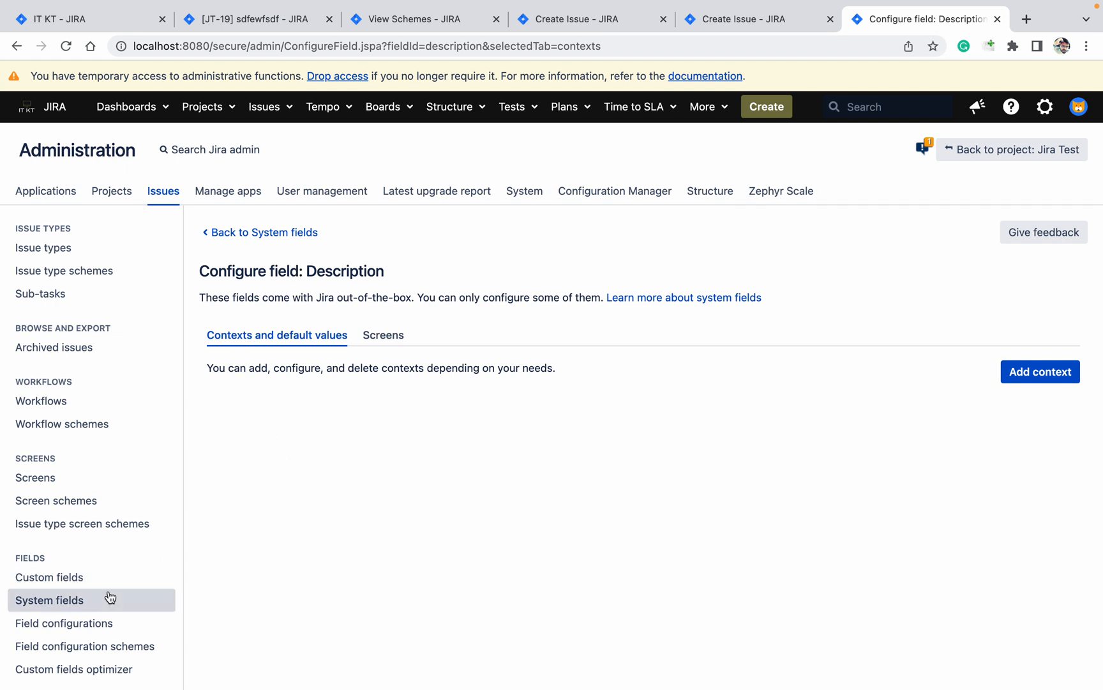
{"action": "mouse_move", "coordinate": [438, 464]}
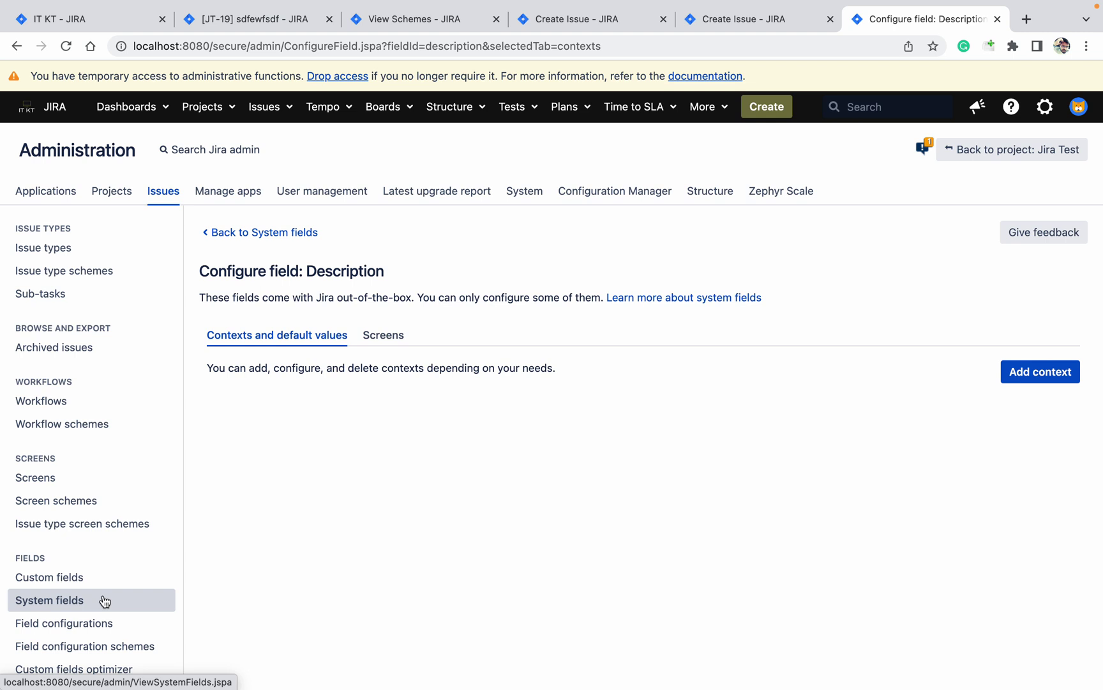
{"action": "mouse_move", "coordinate": [120, 589]}
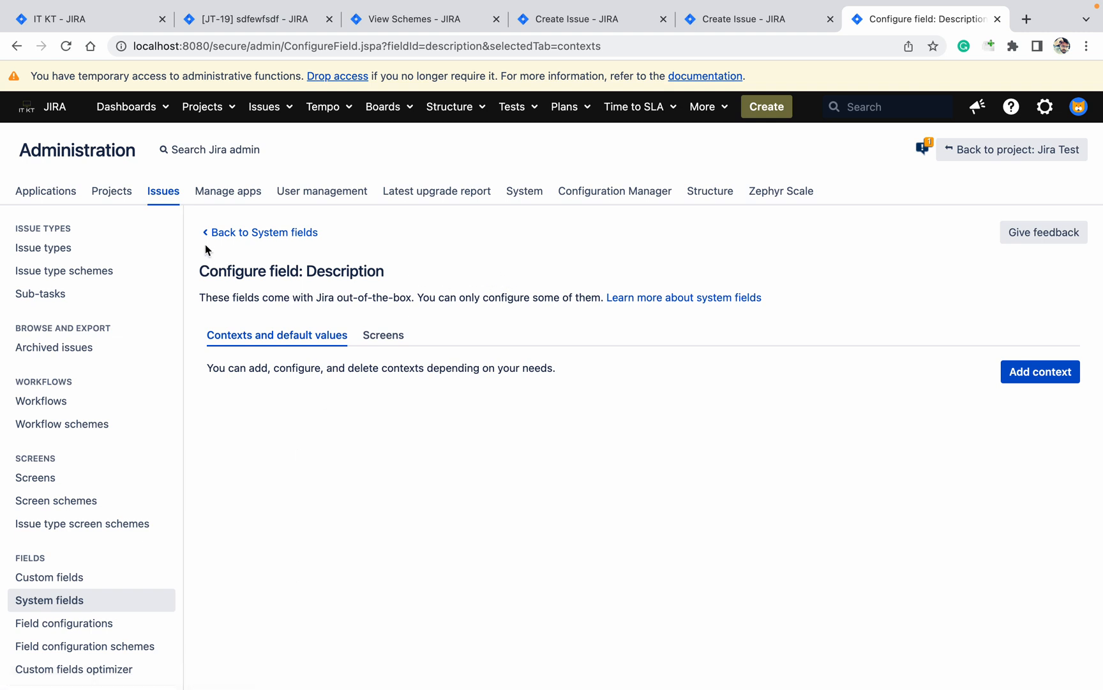
{"action": "left_click", "coordinate": [263, 232]}
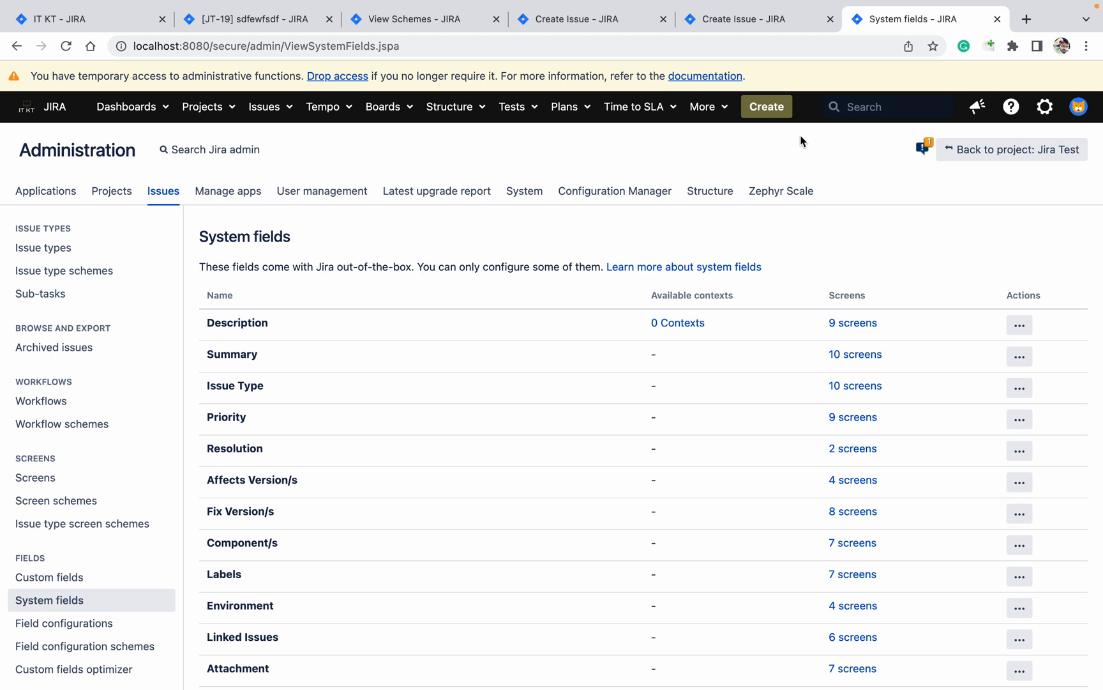
Delete the DFSC-CSTM-JIRA scheme permanently, leaving only All Unmapped Projects.
{"action": "left_click", "coordinate": [423, 19]}
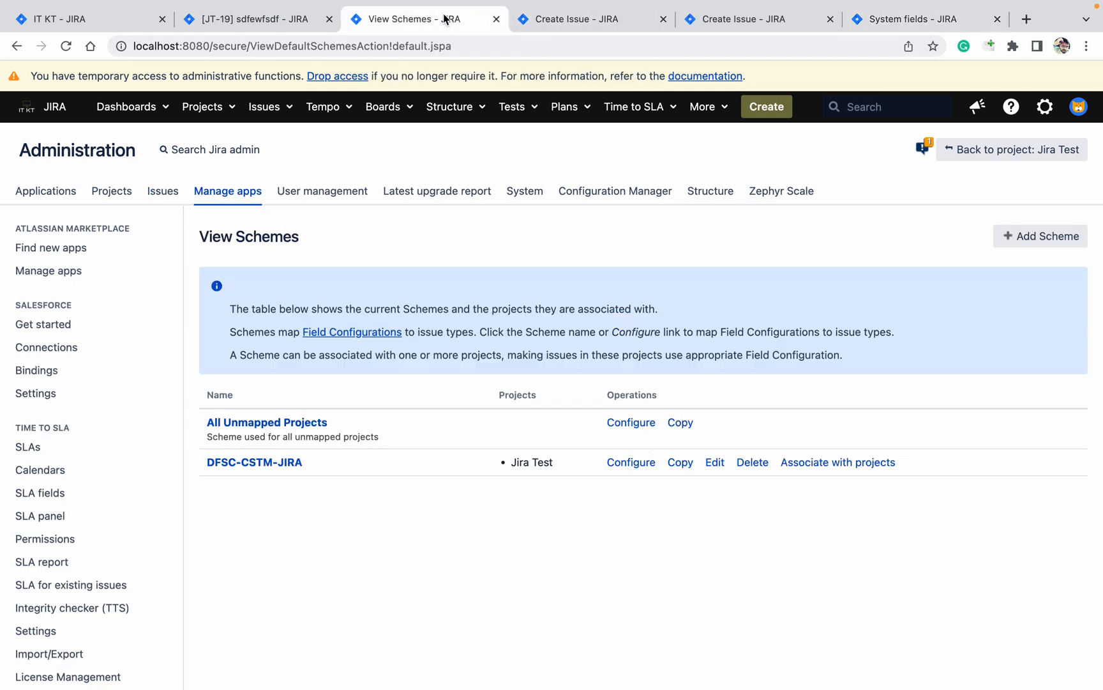
{"action": "left_click", "coordinate": [1044, 106]}
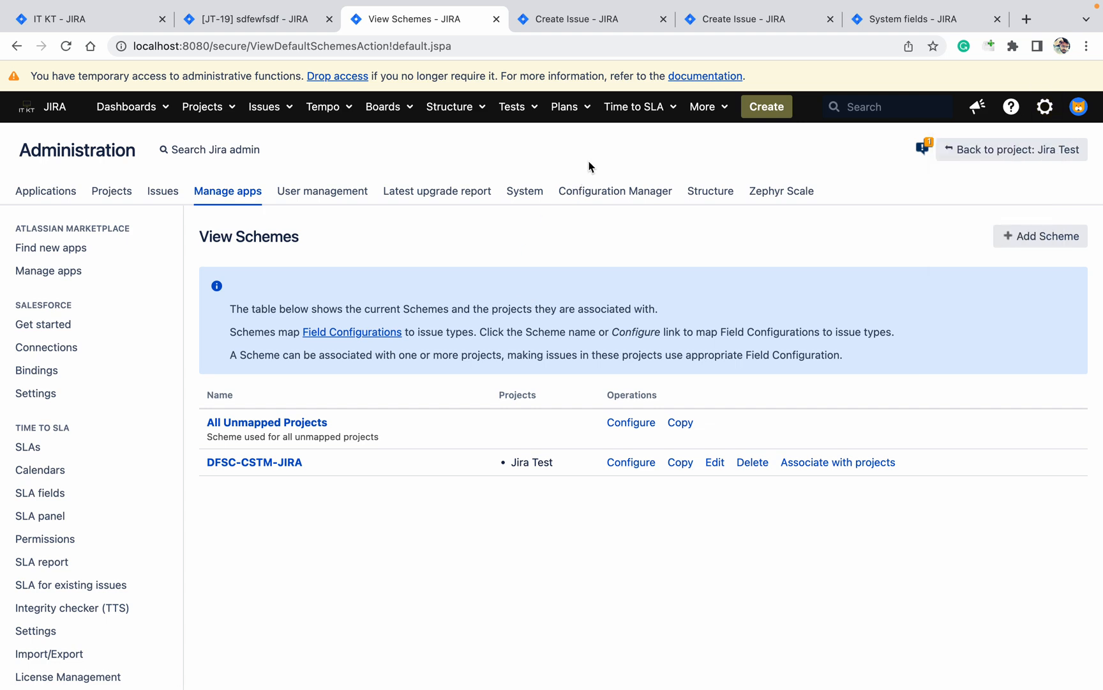
{"action": "left_click", "coordinate": [751, 462]}
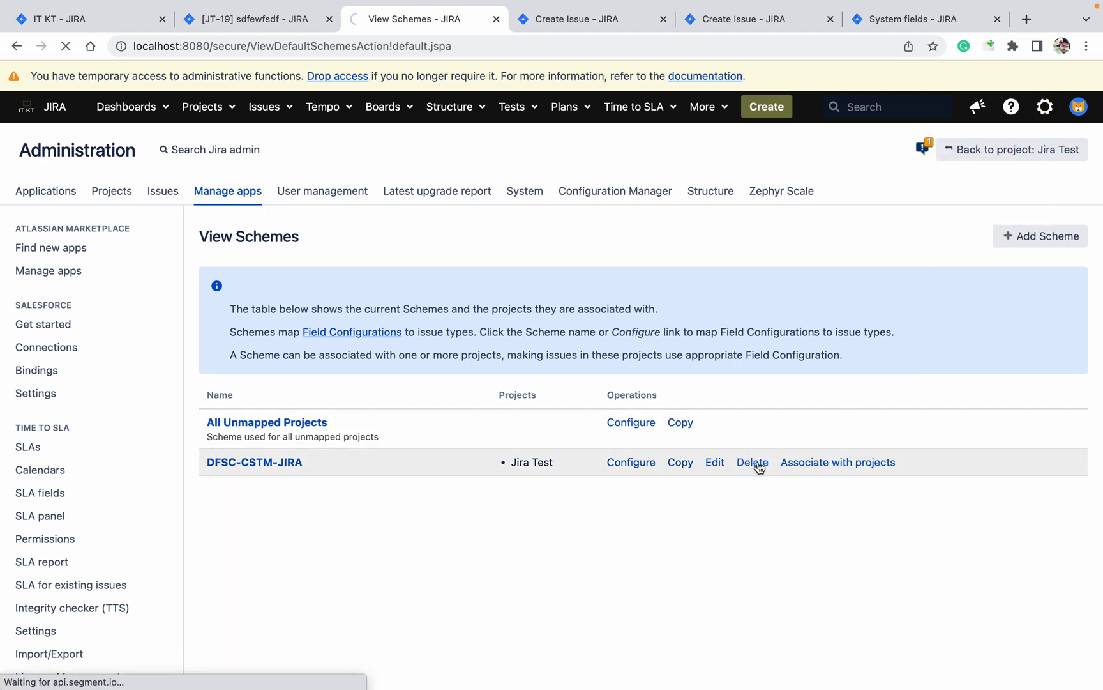
{"action": "left_click", "coordinate": [751, 462]}
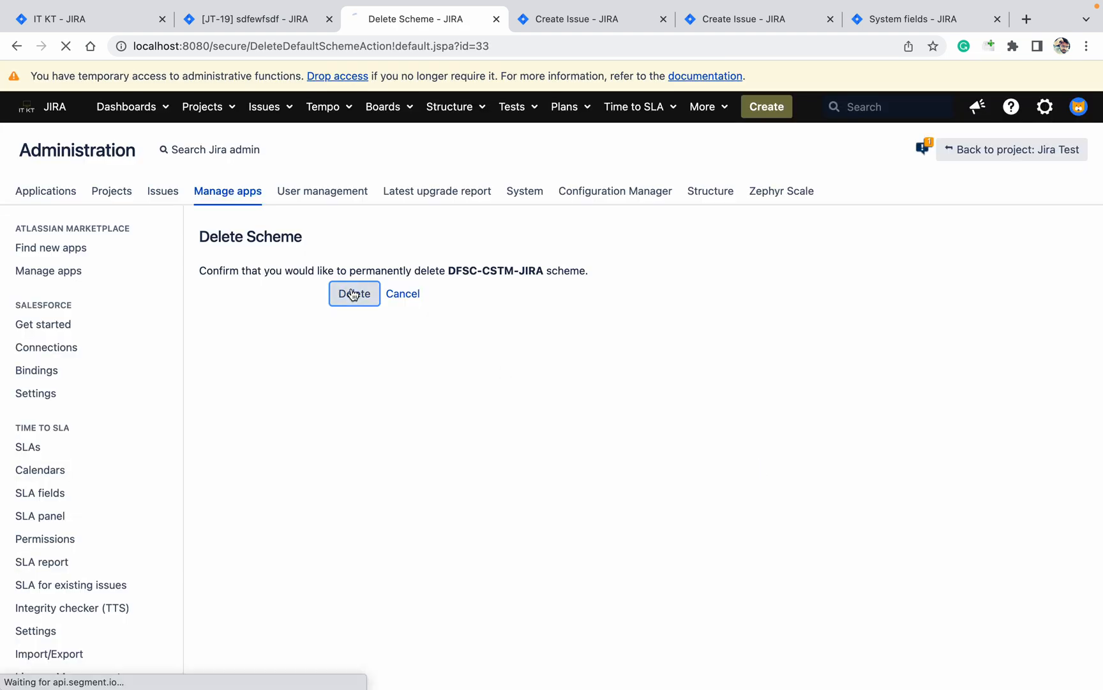
{"action": "left_click", "coordinate": [353, 294]}
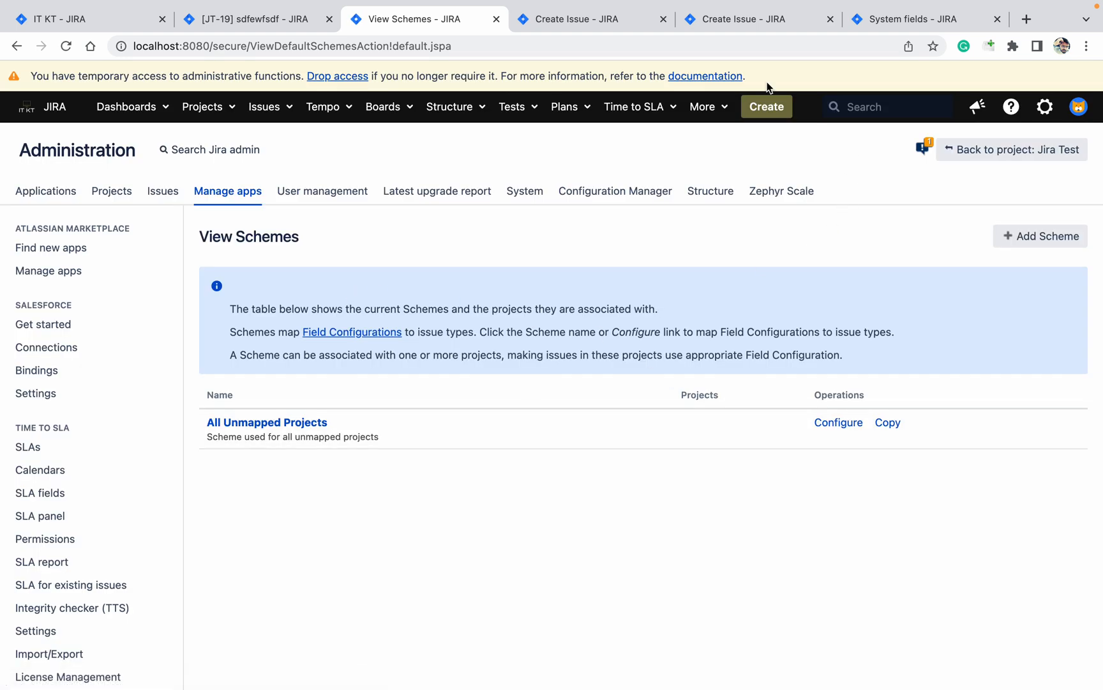
Close both old Create Issue tabs, discarding their unsaved changes.
{"action": "left_click", "coordinate": [587, 19]}
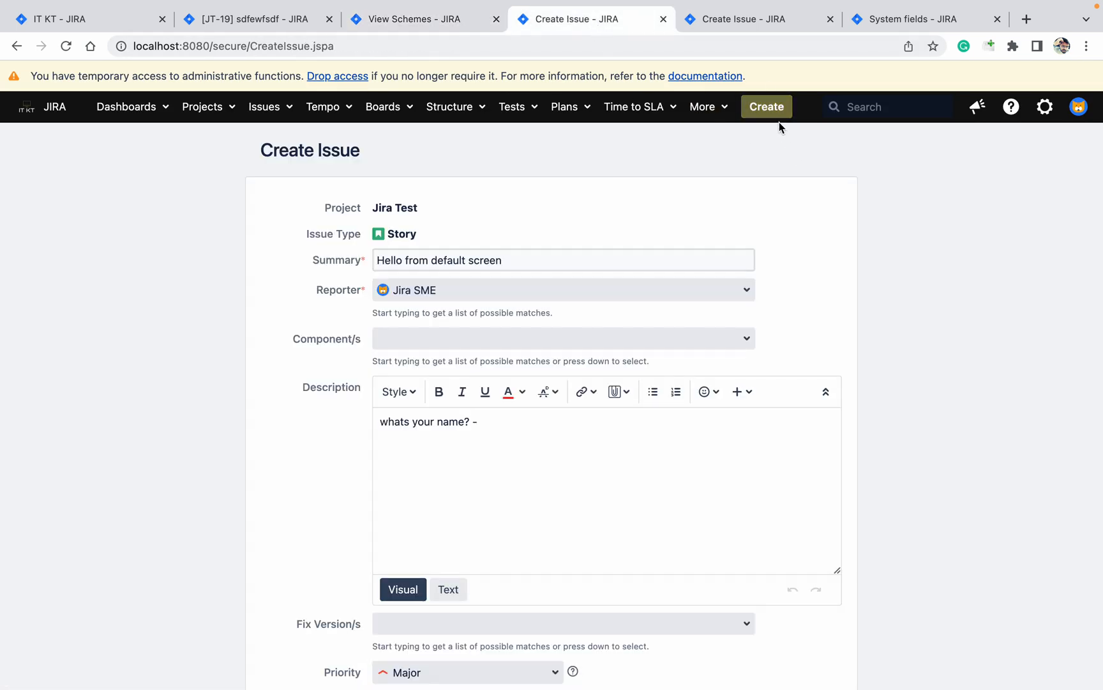
{"action": "left_click", "coordinate": [662, 19]}
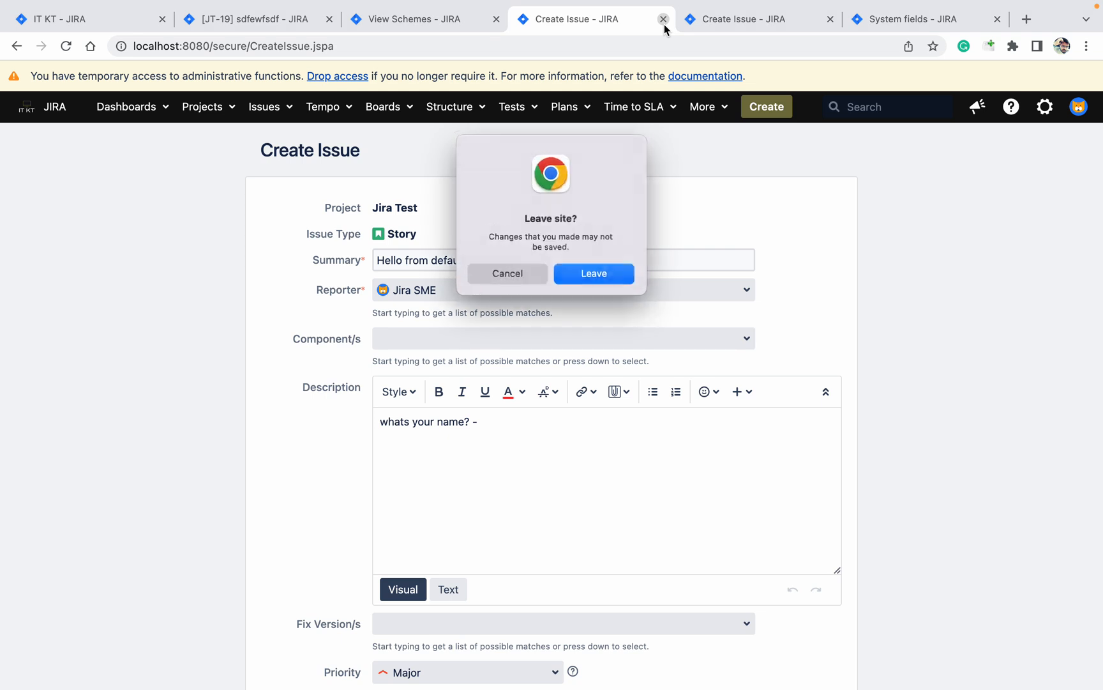
{"action": "left_click", "coordinate": [592, 273]}
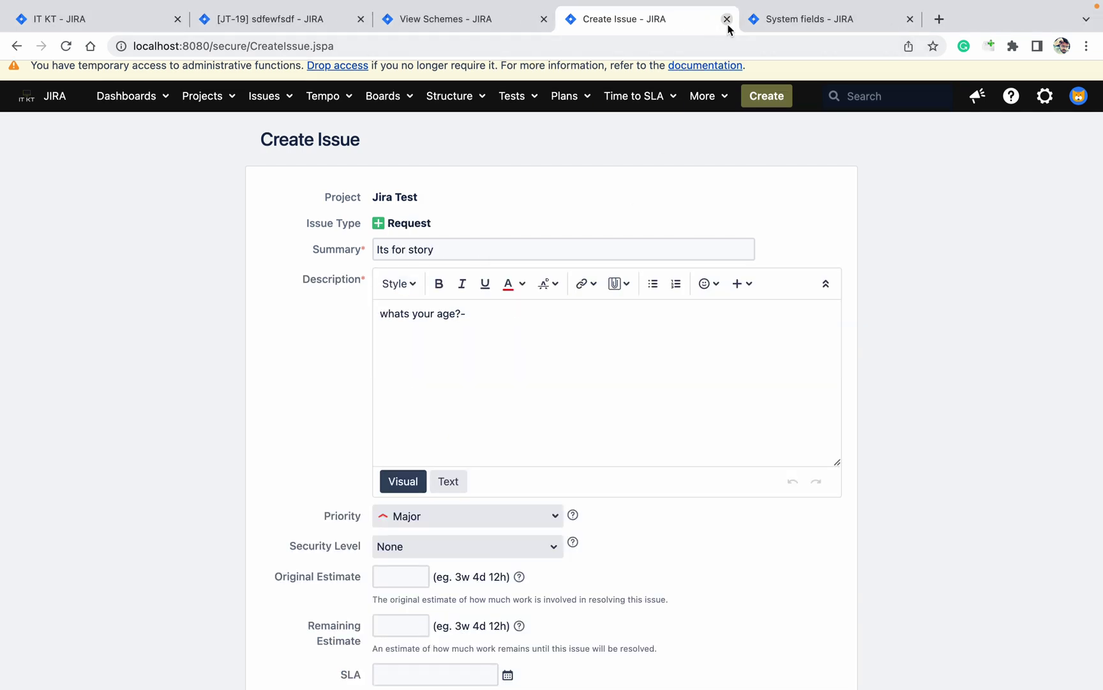
{"action": "left_click", "coordinate": [727, 19]}
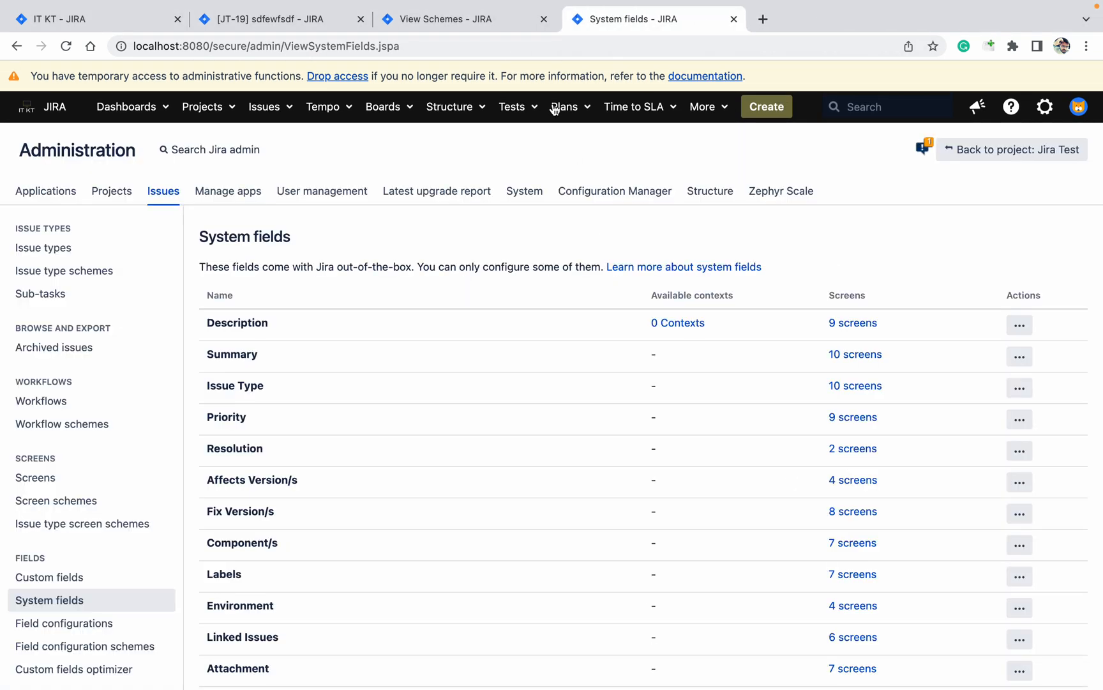
Start a new Jira Test Story with empty Summary and Description, then return to System fields.
{"action": "left_click", "coordinate": [457, 19]}
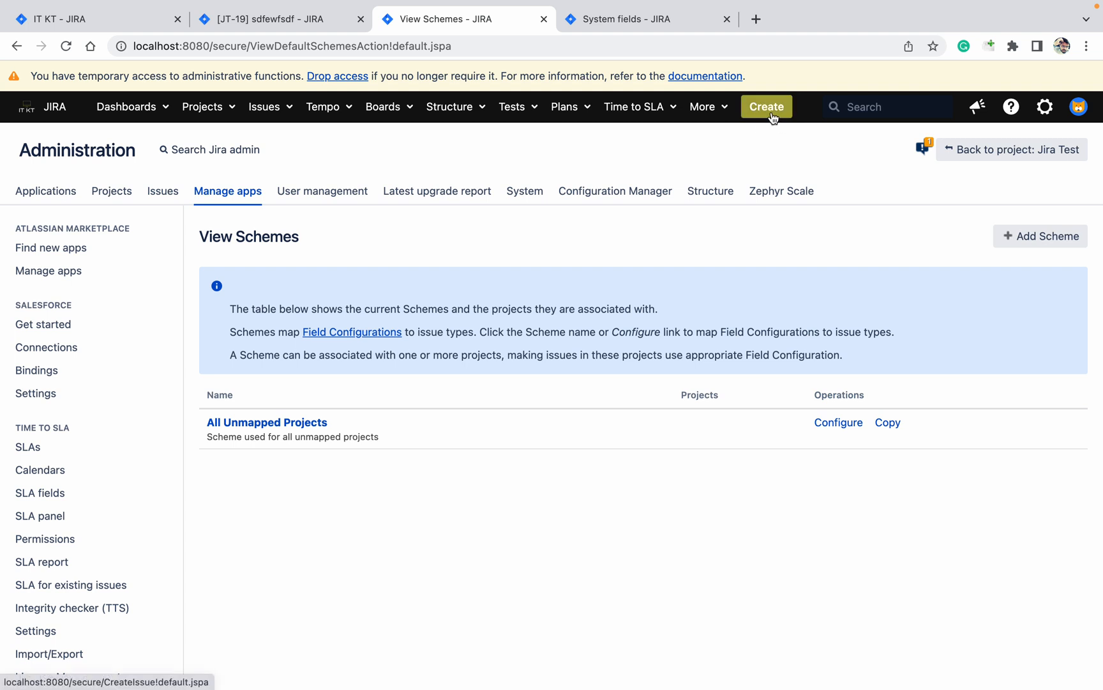
{"action": "left_click", "coordinate": [766, 106]}
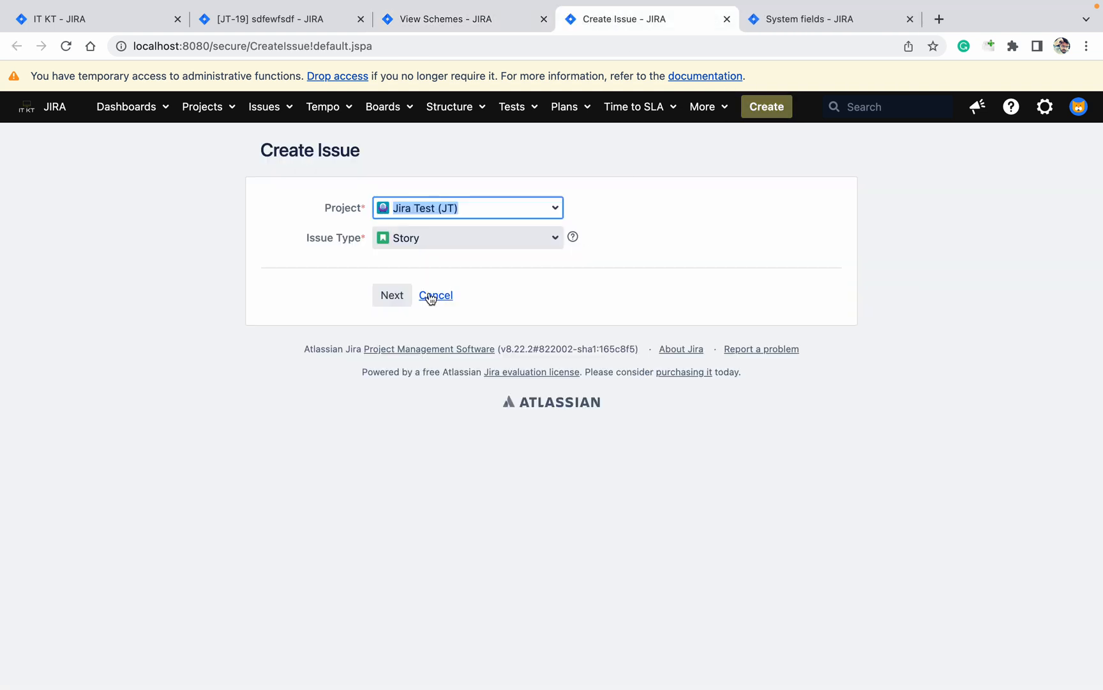
{"action": "left_click", "coordinate": [390, 295]}
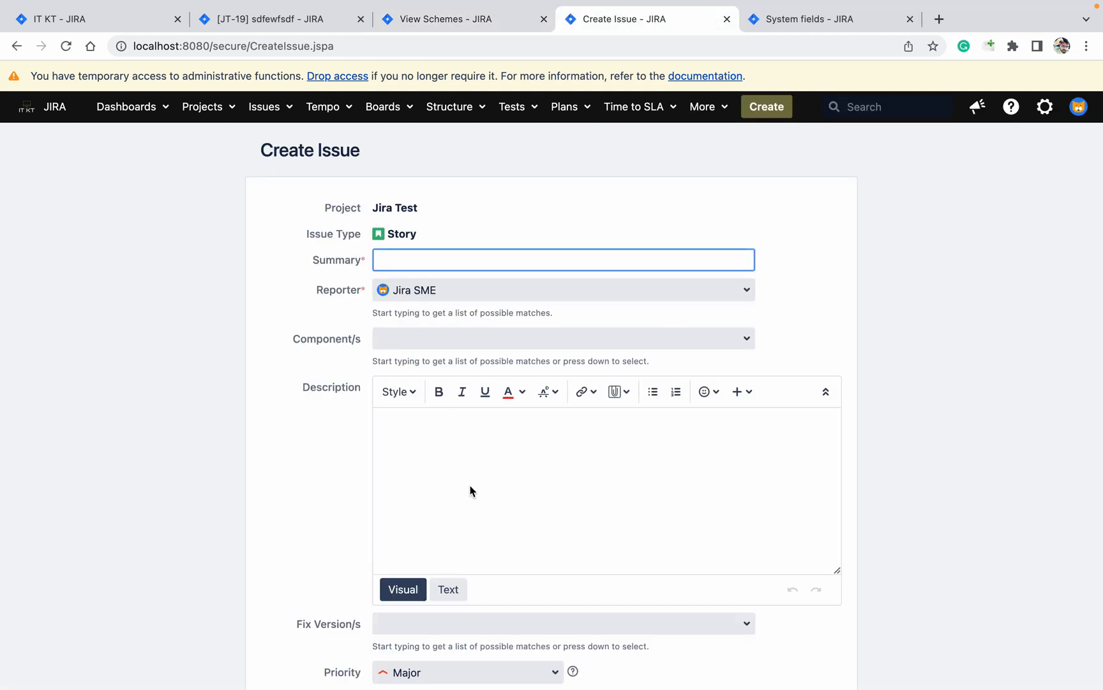
{"action": "left_click", "coordinate": [830, 19]}
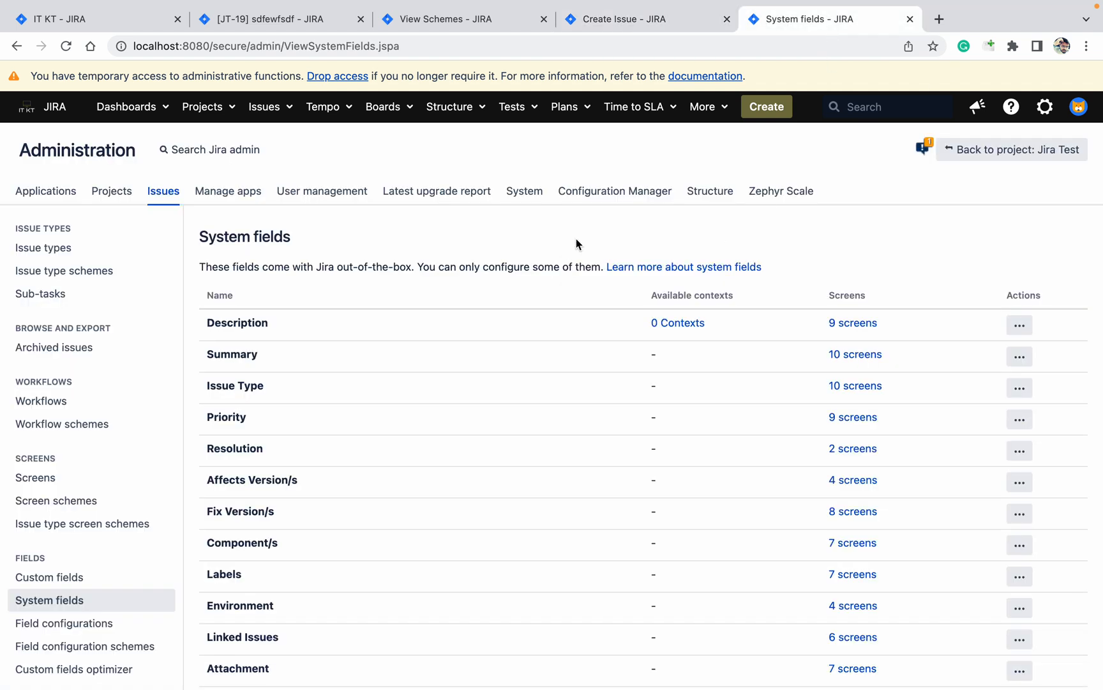
{"action": "left_click", "coordinate": [1019, 356]}
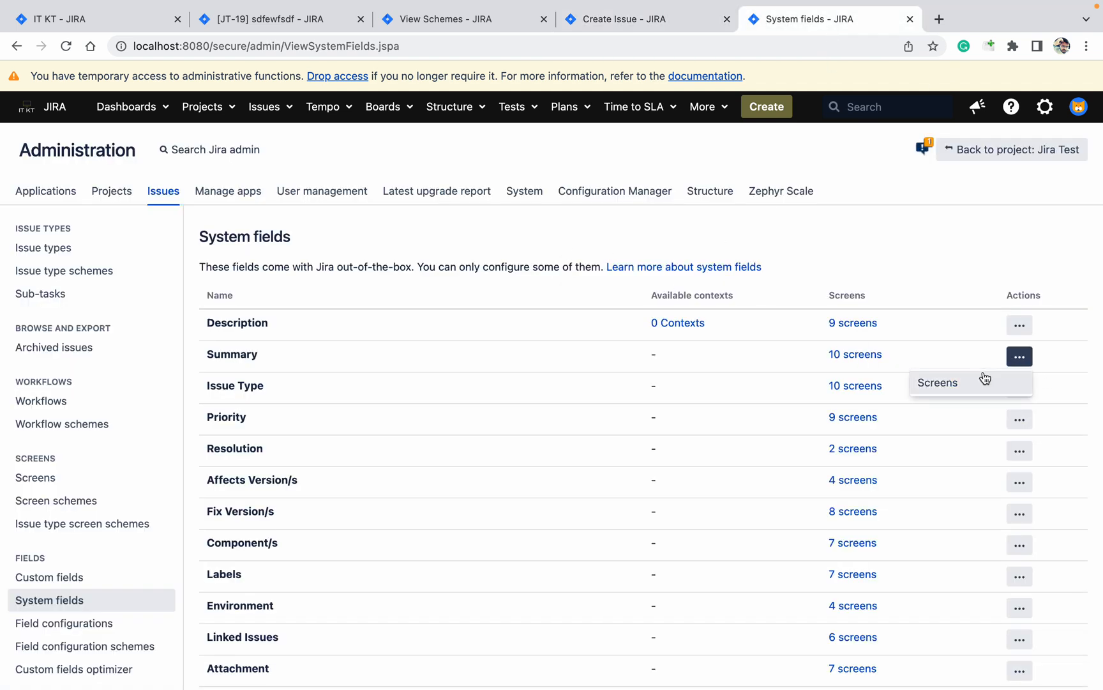
{"action": "left_click", "coordinate": [1018, 324]}
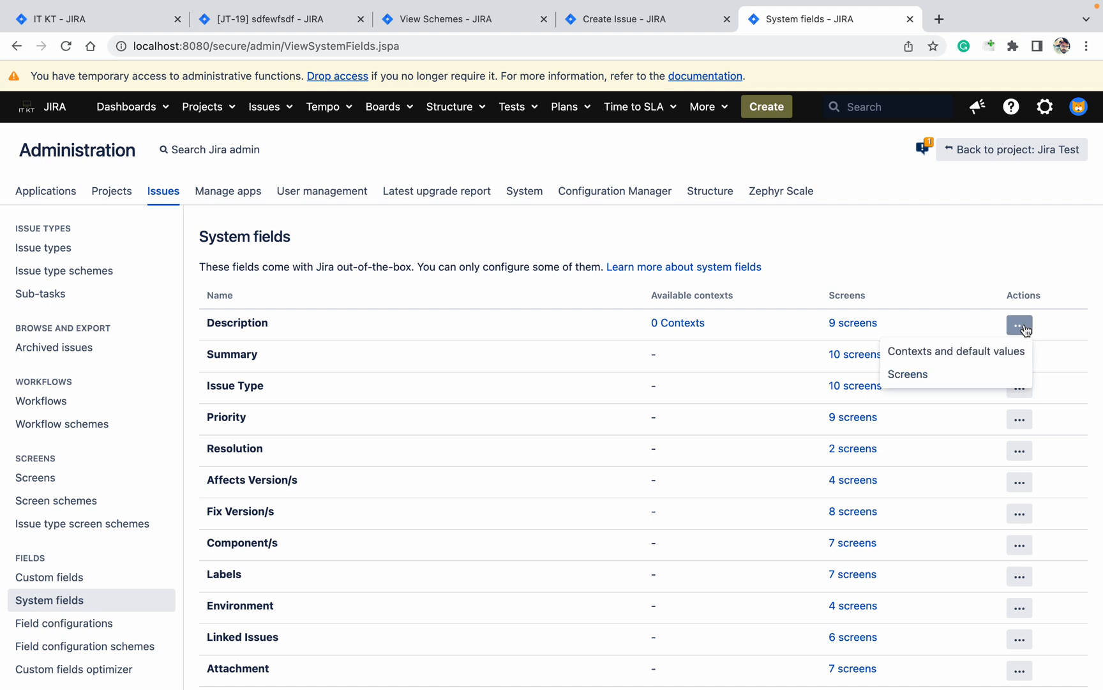
{"action": "left_click", "coordinate": [1018, 388]}
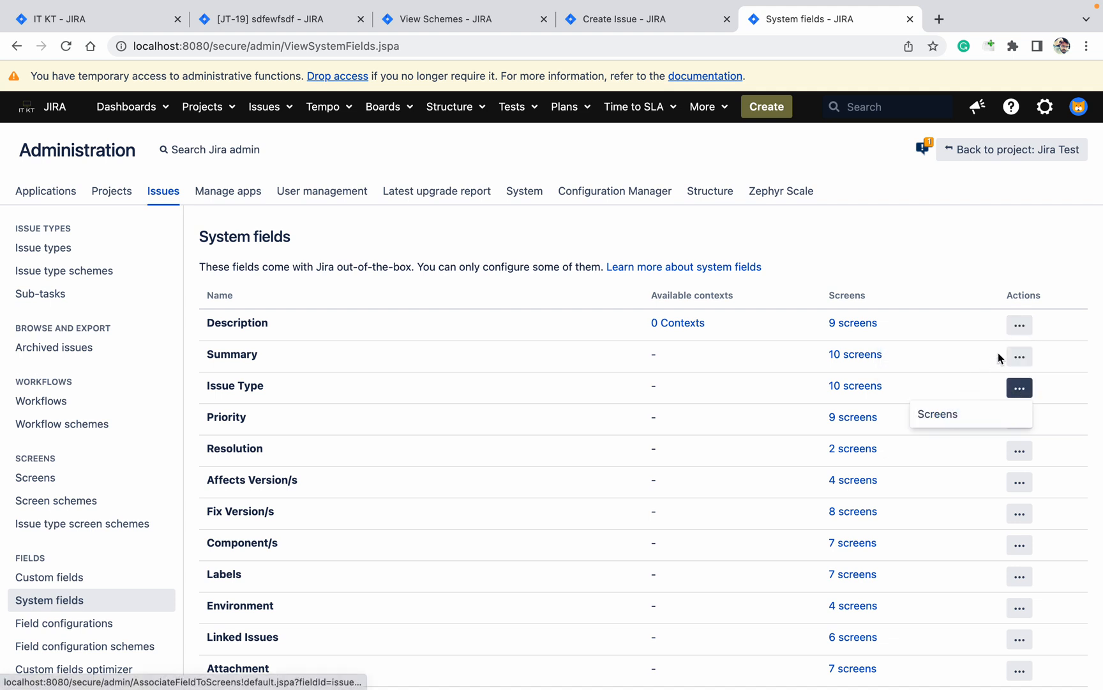
{"action": "left_click", "coordinate": [1018, 356]}
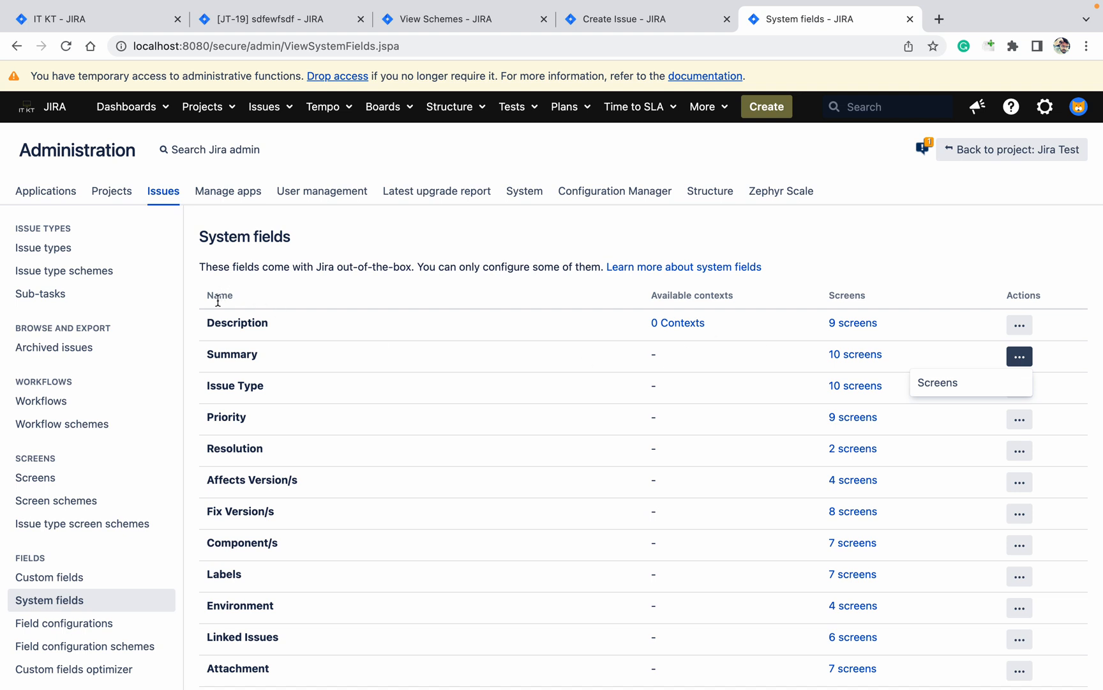
{"action": "mouse_move", "coordinate": [681, 341]}
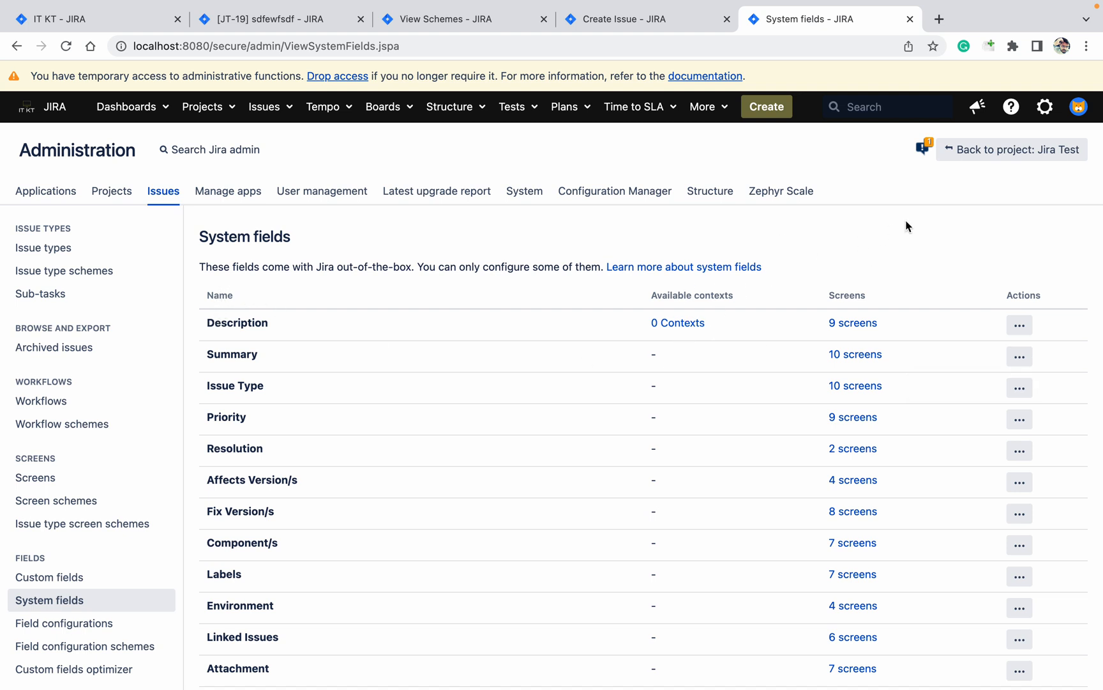
{"action": "scroll", "scroll_direction": "down", "scroll_amount": 3}
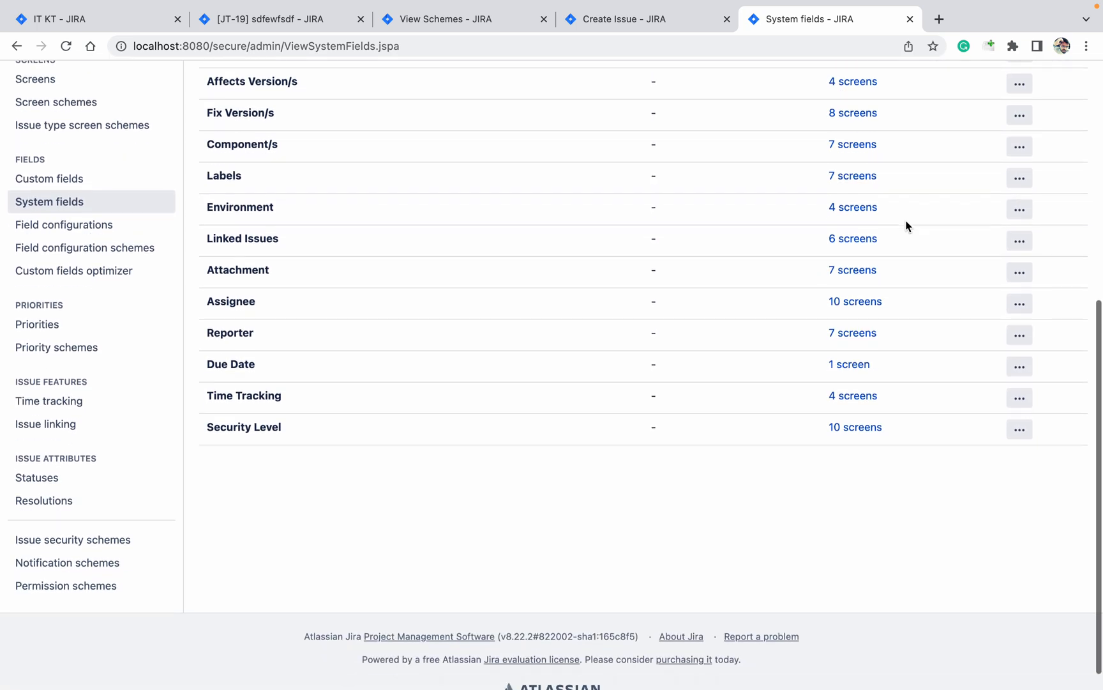
{"action": "scroll", "scroll_direction": "up", "scroll_amount": 3}
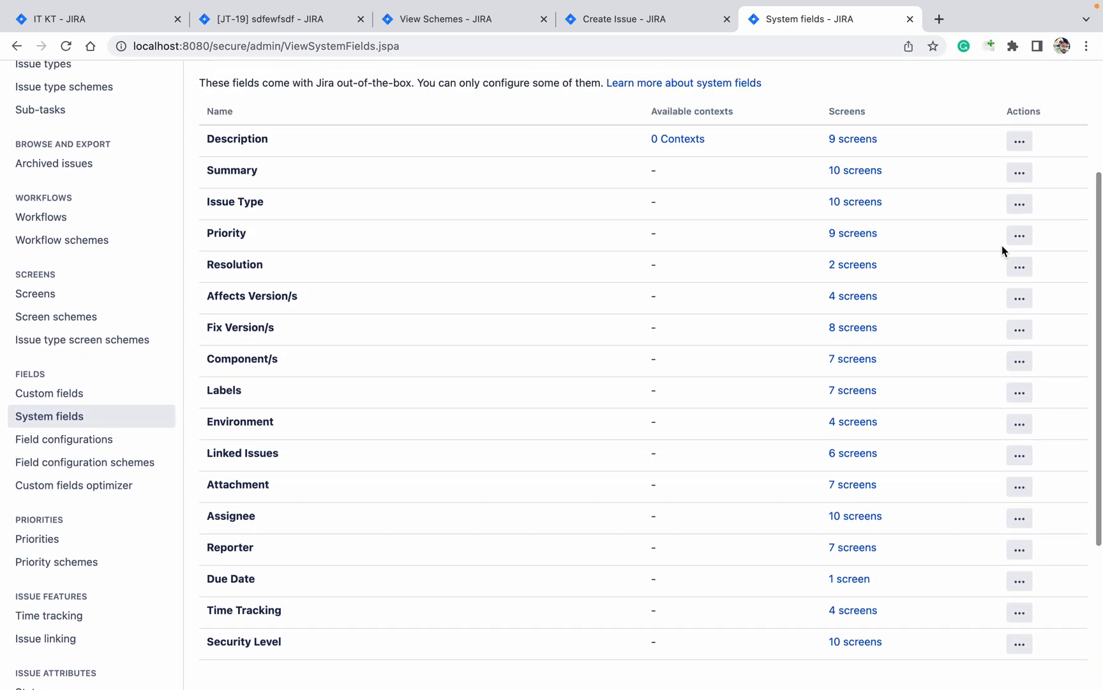
{"action": "left_click", "coordinate": [1018, 234]}
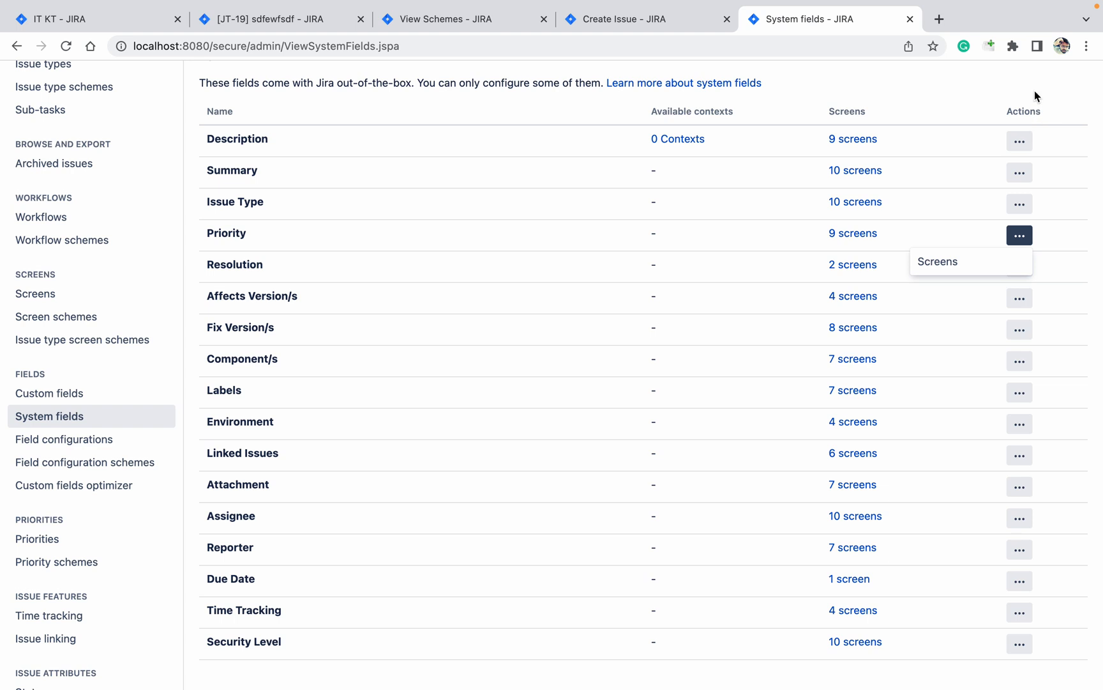
{"action": "mouse_move", "coordinate": [1035, 93]}
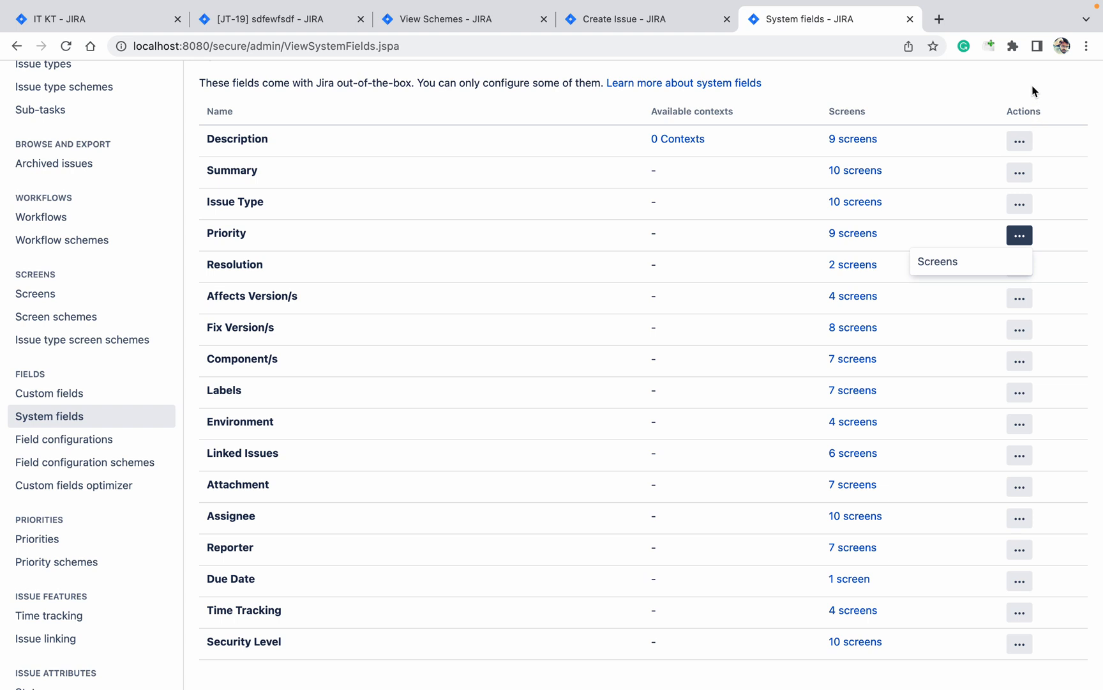
{"action": "mouse_move", "coordinate": [824, 72]}
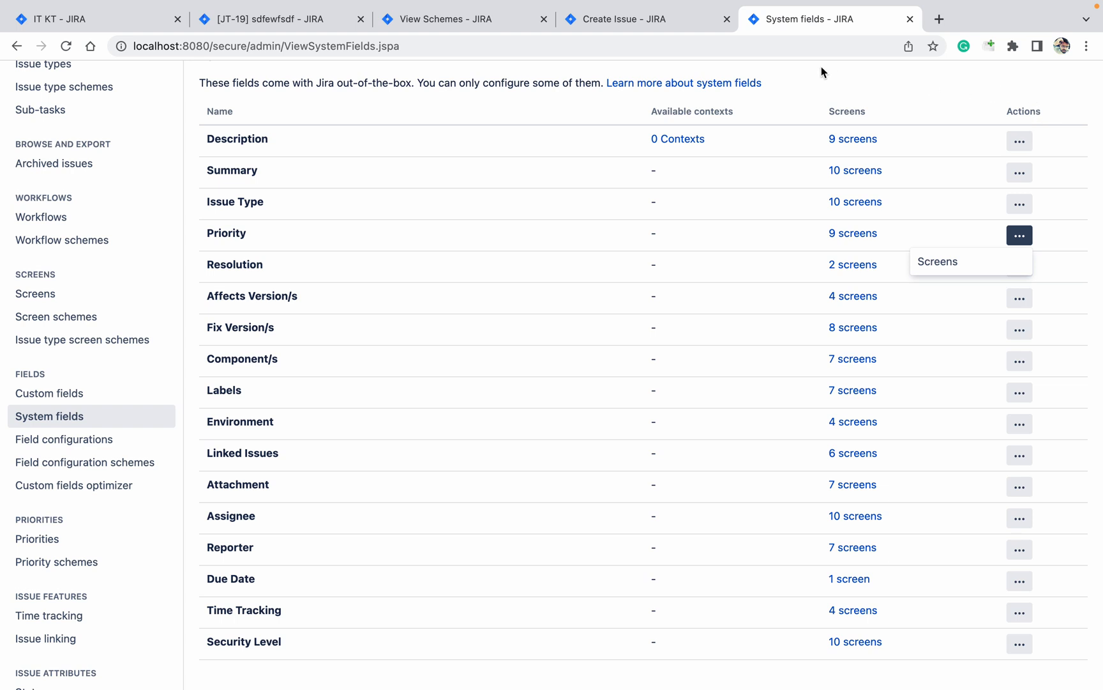